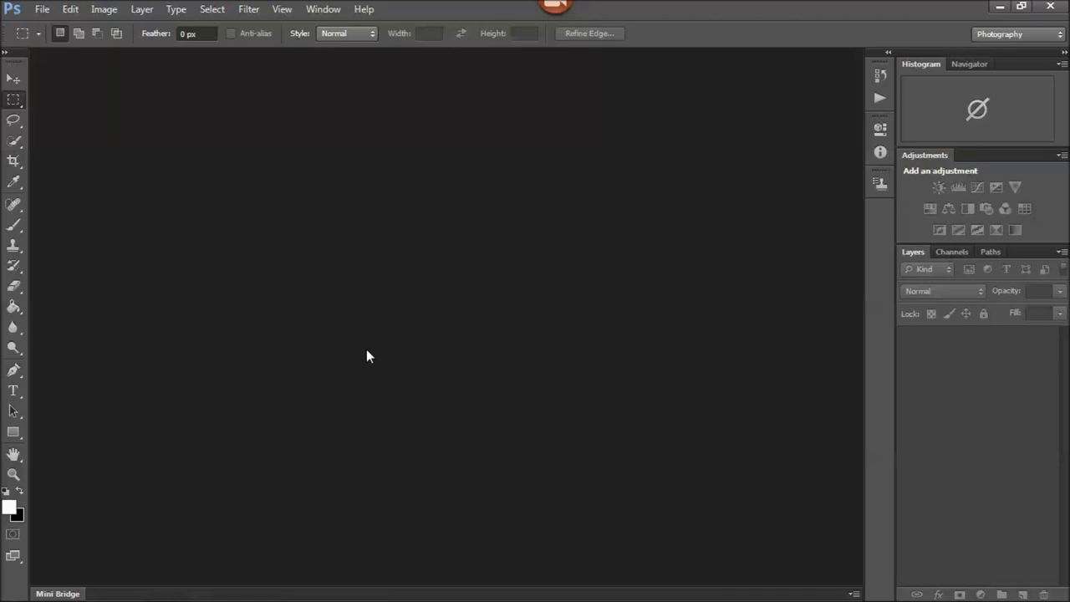
pyautogui.moveTo(836, 157)
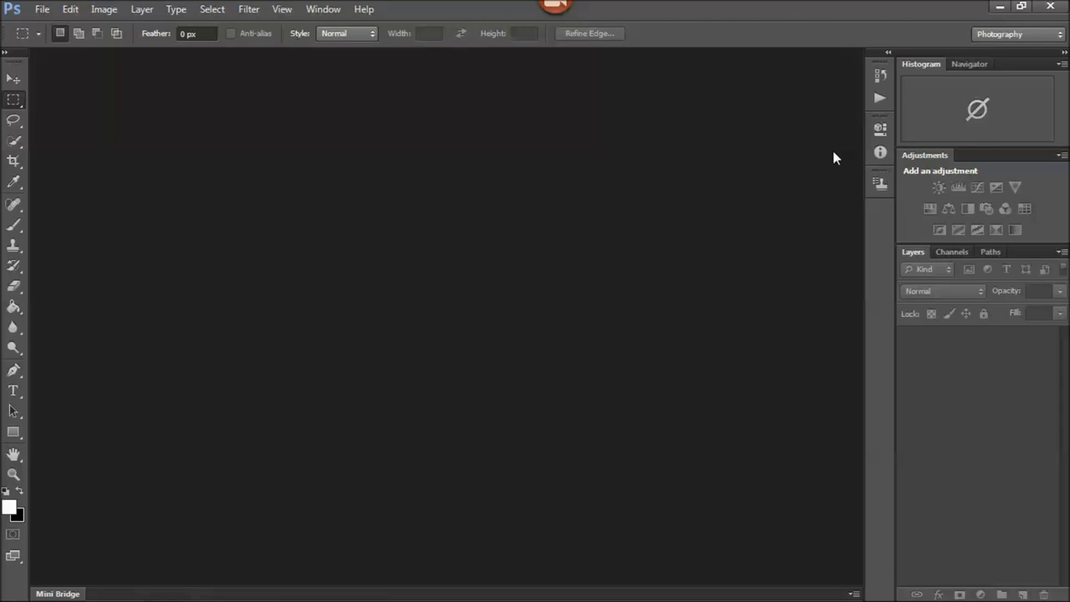
pyautogui.moveTo(994, 40)
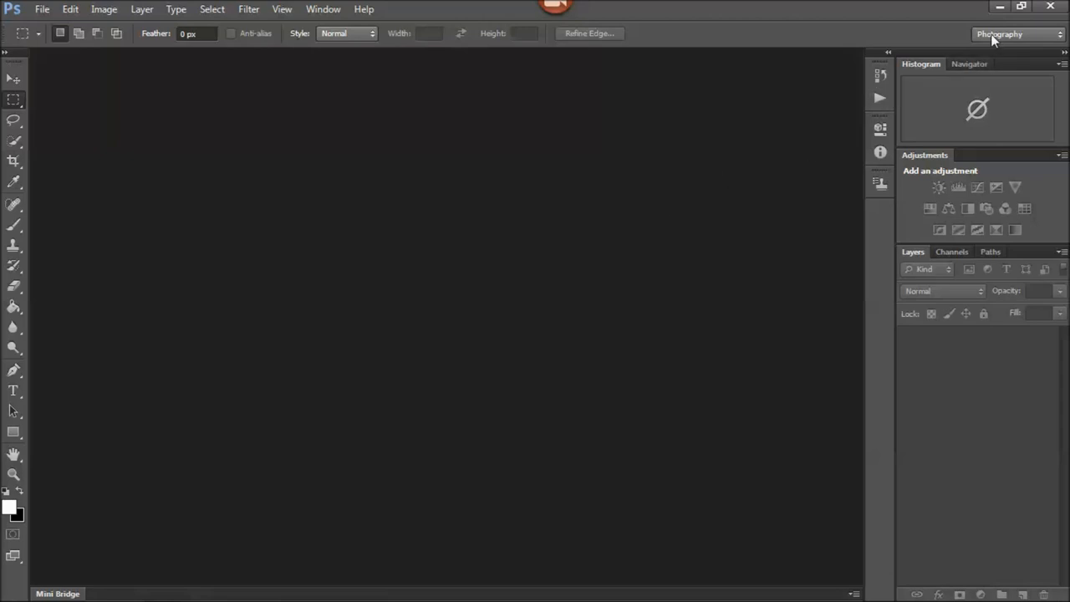
pyautogui.moveTo(677, 120)
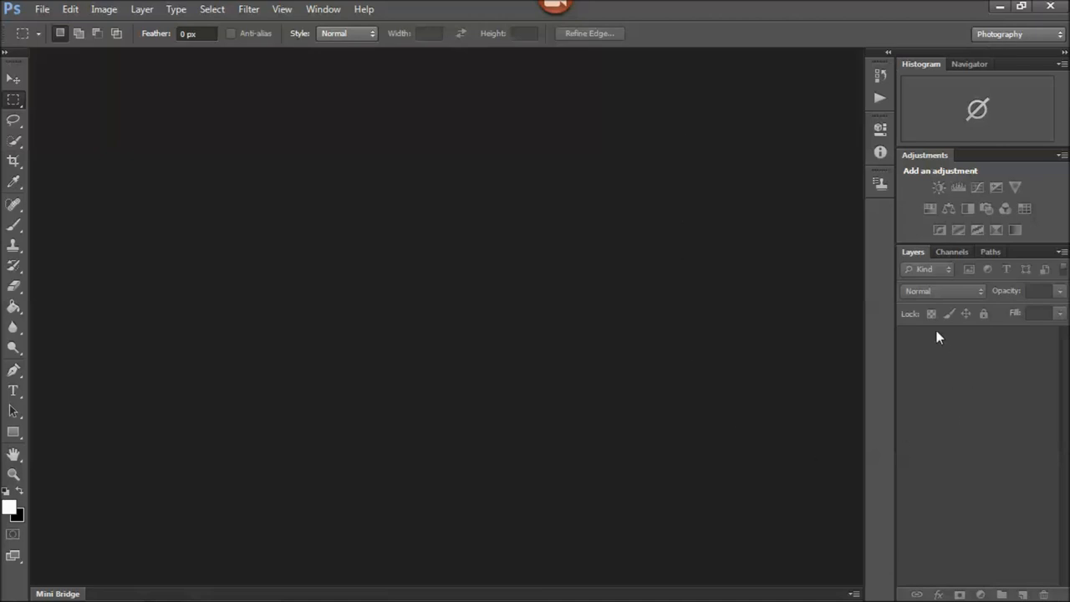
pyautogui.moveTo(947, 335)
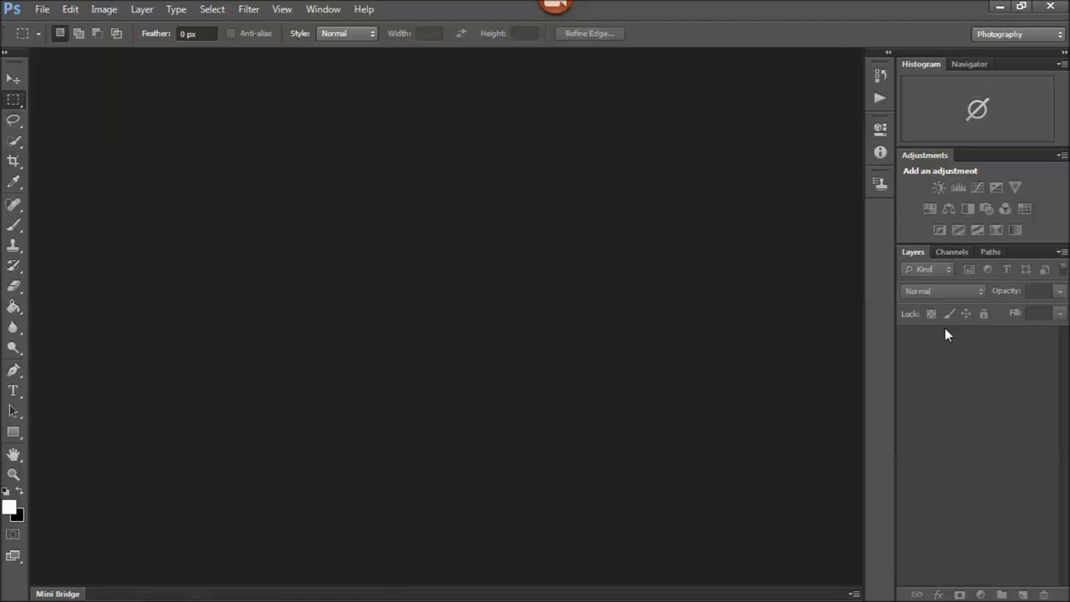
pyautogui.moveTo(957, 433)
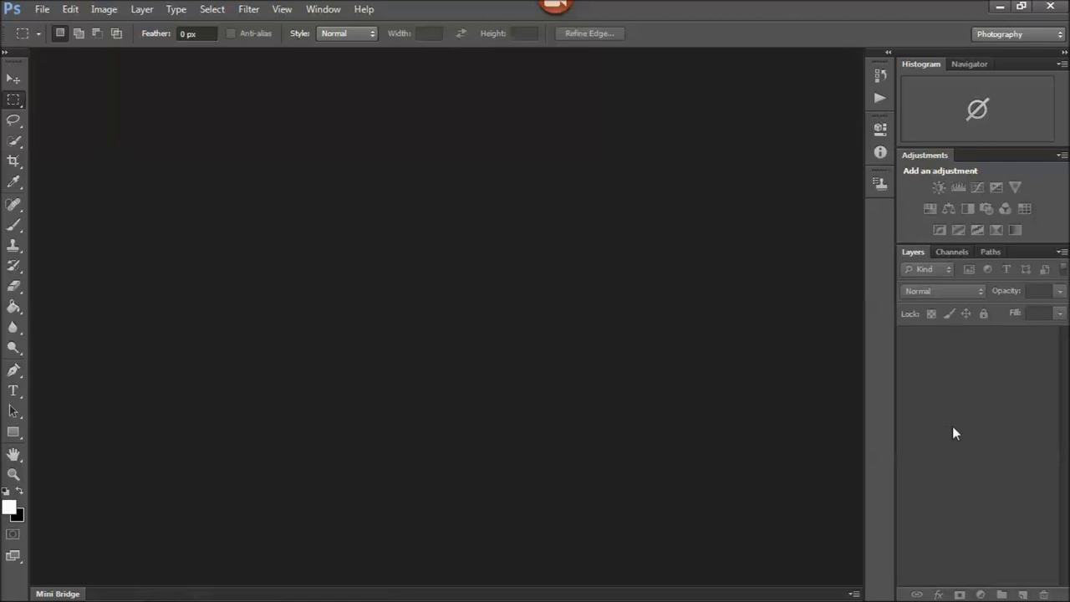
pyautogui.moveTo(783, 321)
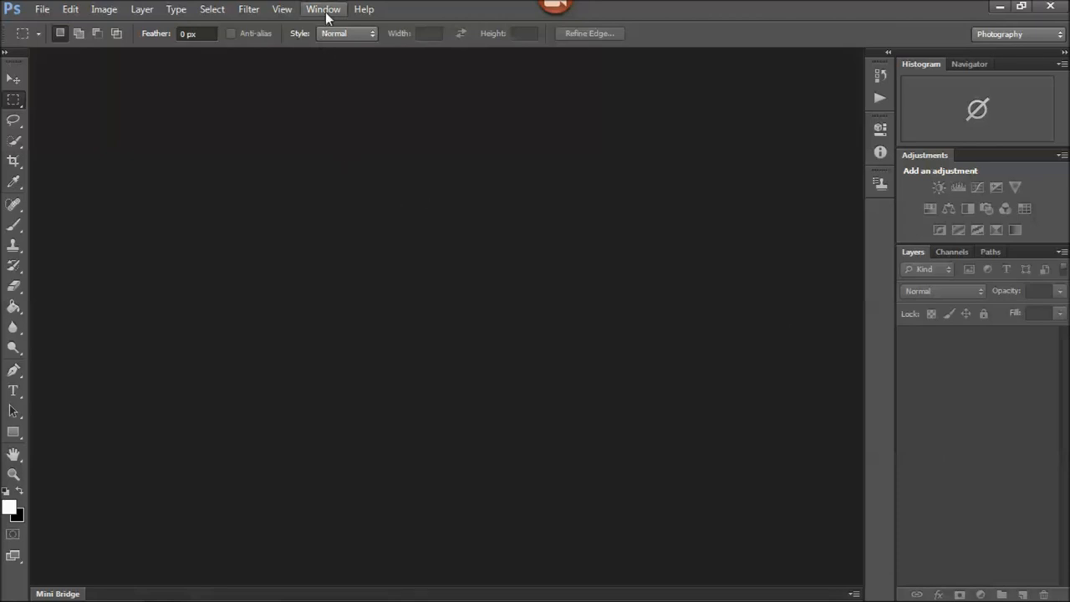
# Show the Layers panel from the Window workspace panels list
pyautogui.click(325, 10)
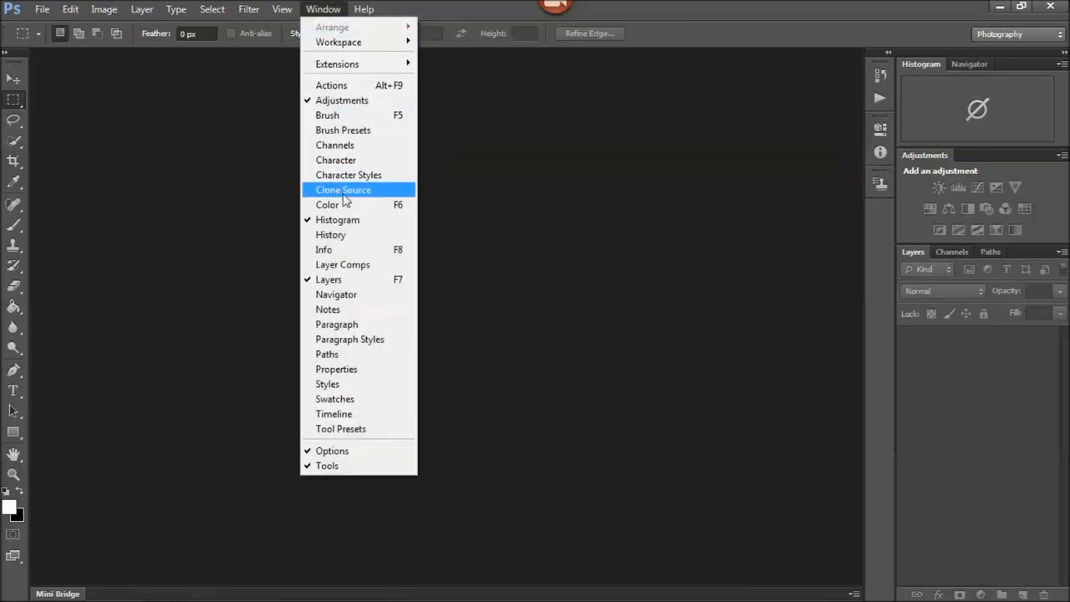
pyautogui.moveTo(359, 279)
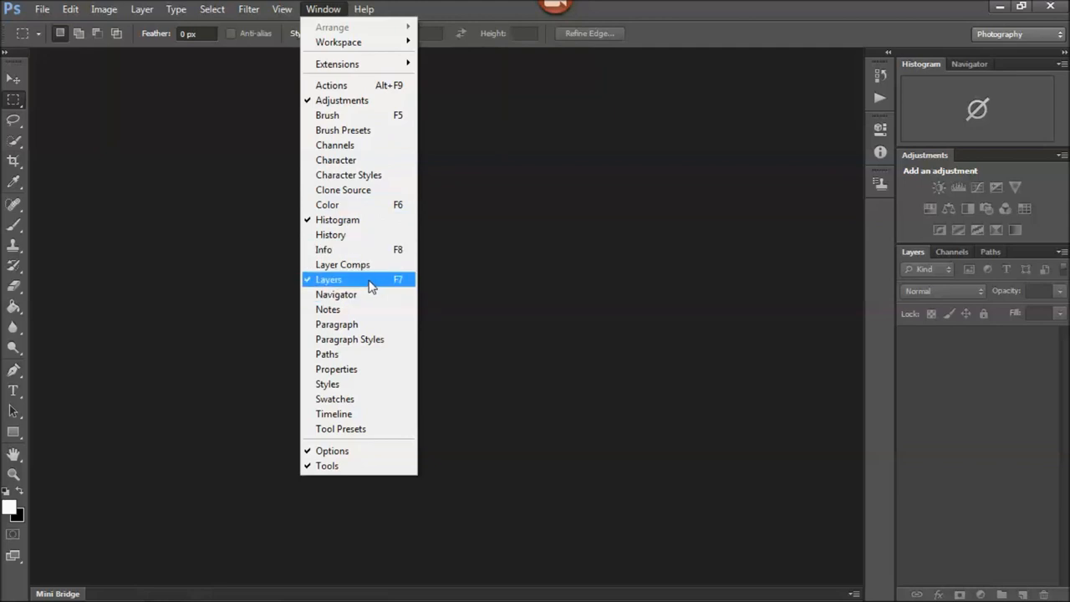
pyautogui.click(327, 279)
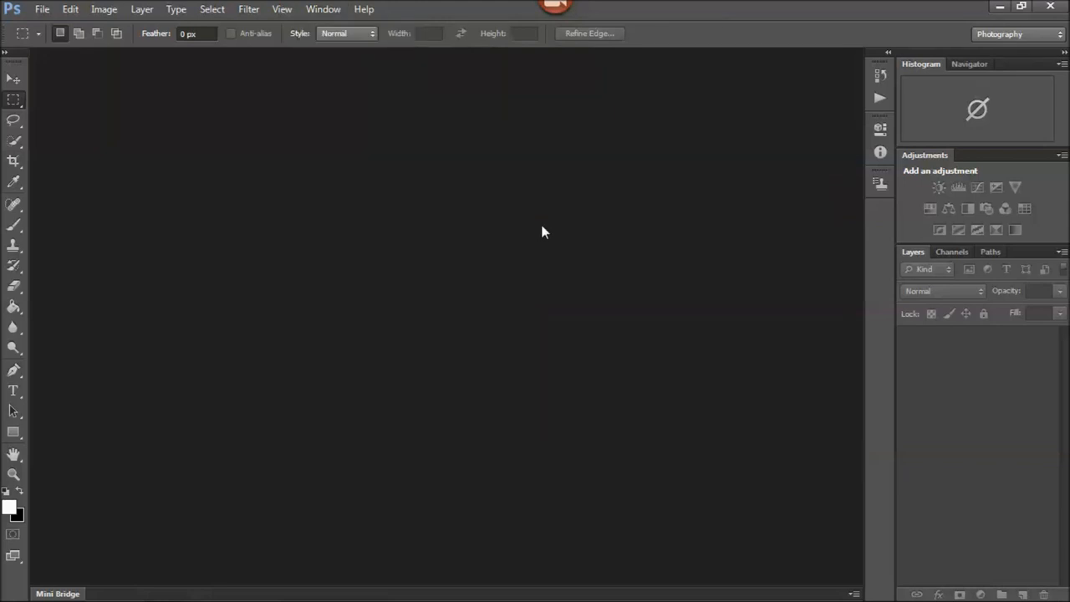
pyautogui.moveTo(234, 208)
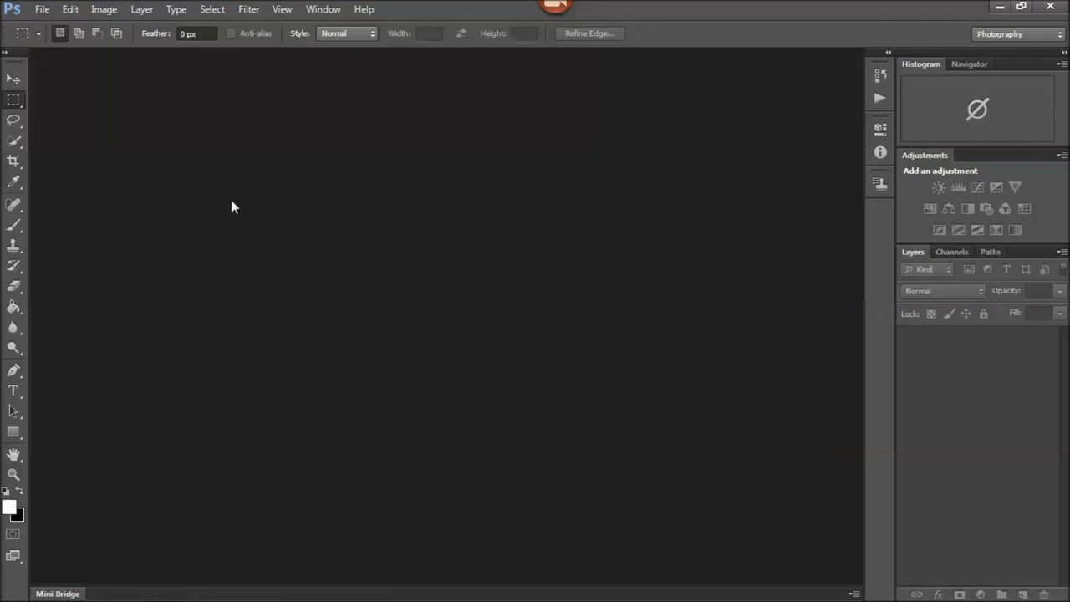
pyautogui.moveTo(211, 182)
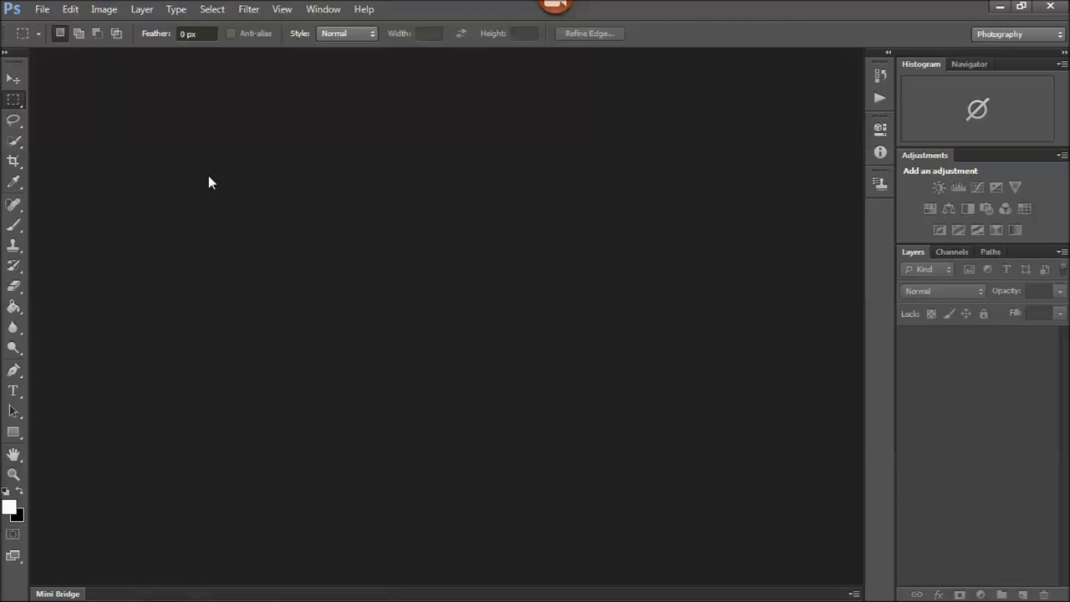
pyautogui.moveTo(276, 214)
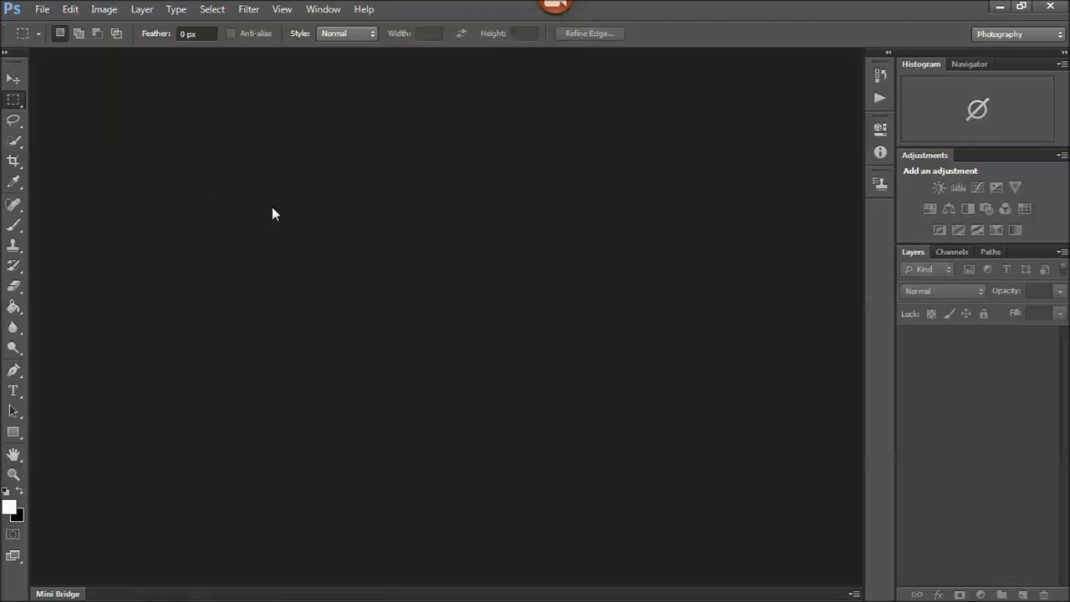
# Open the Hokusai sailing-boat print from the Japanese Prints folder via File > Open
pyautogui.click(40, 10)
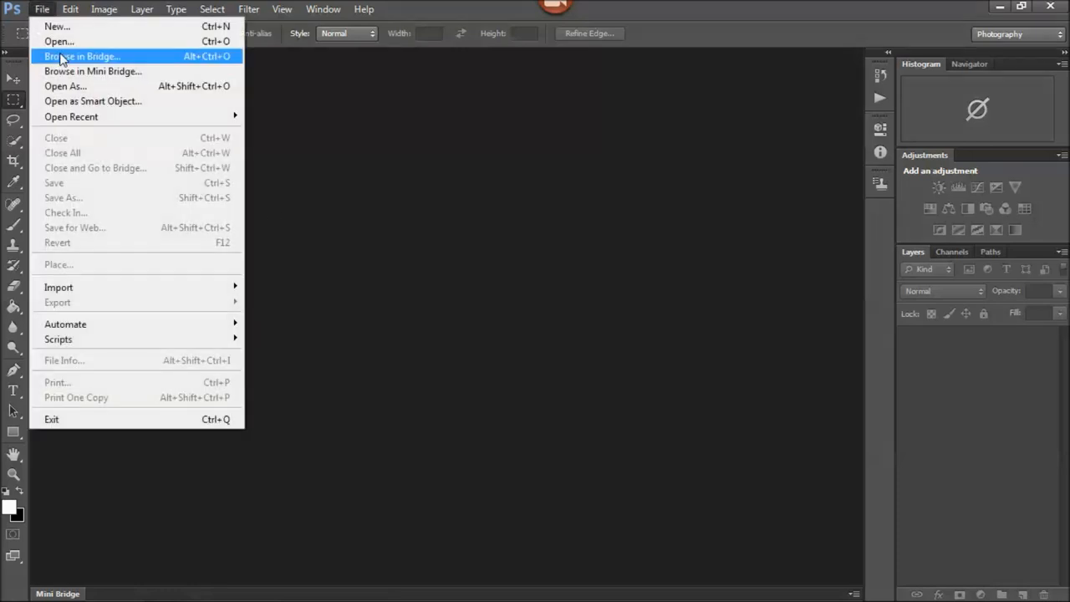
pyautogui.click(59, 41)
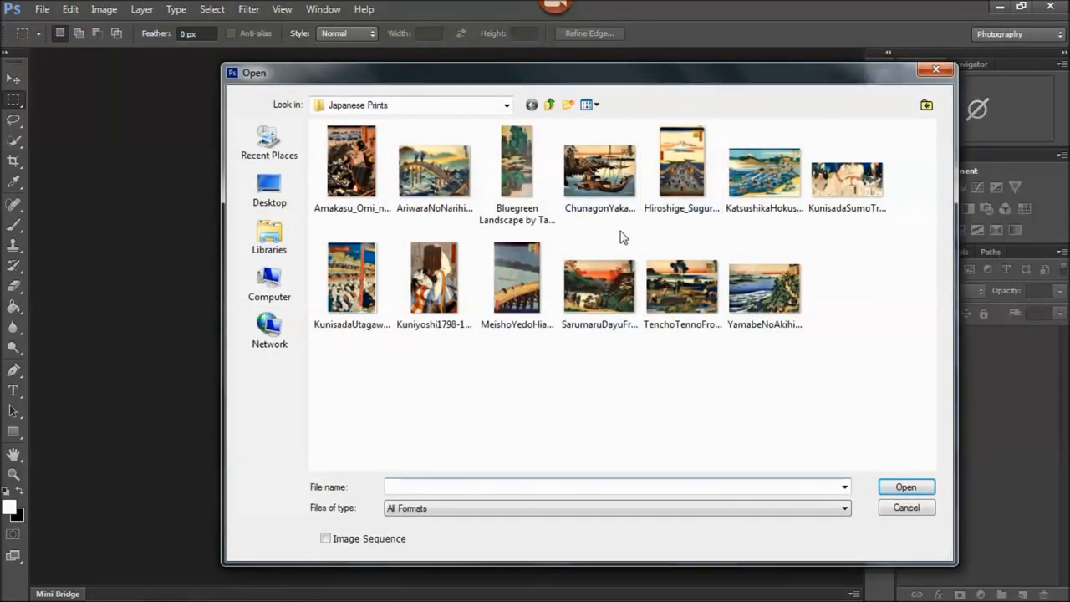
pyautogui.click(598, 167)
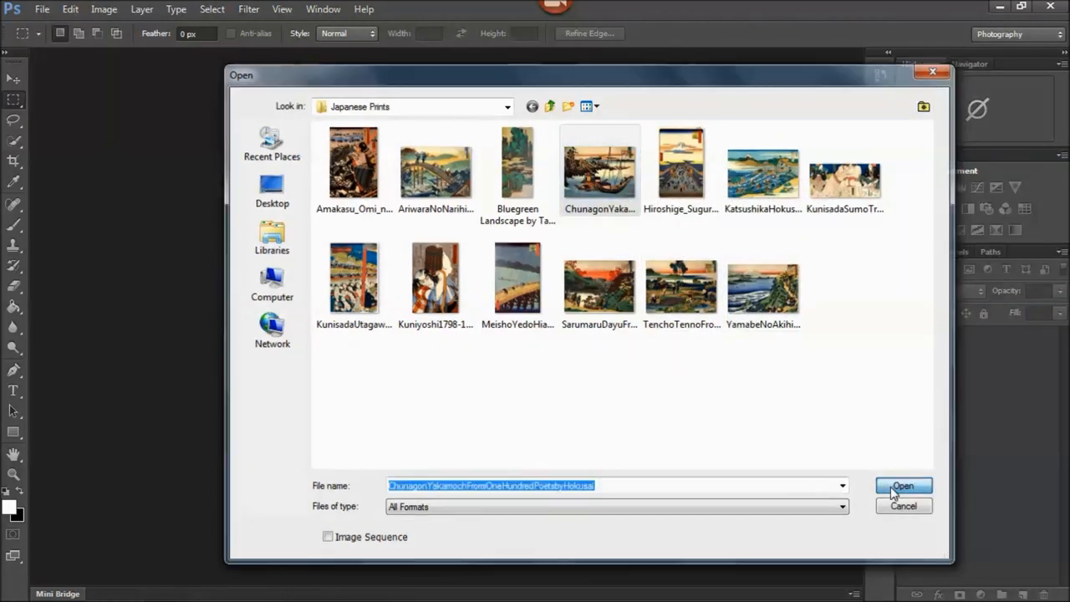
pyautogui.click(903, 485)
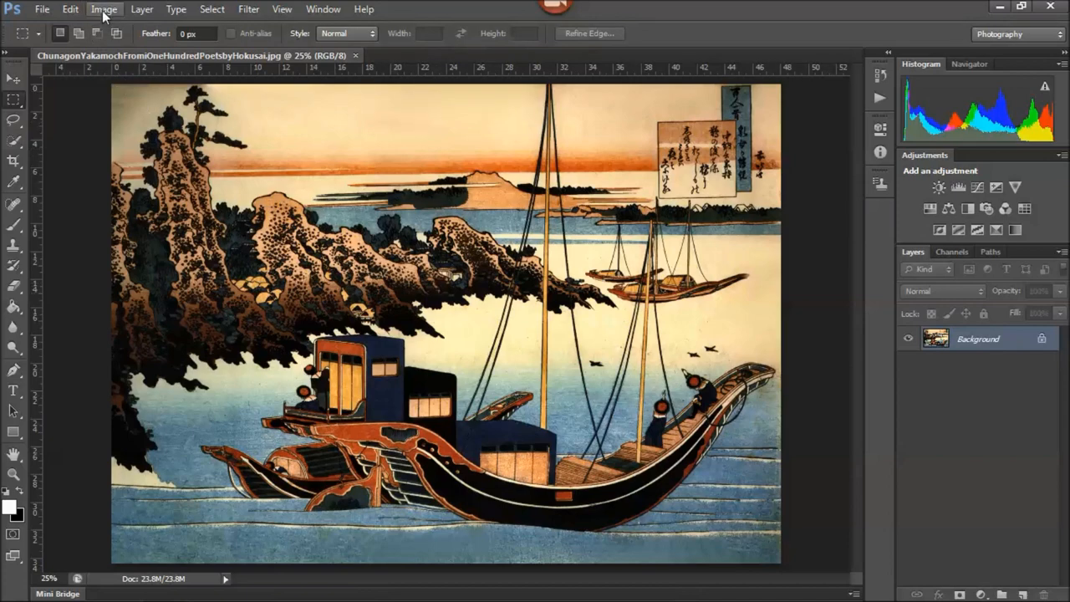
# Bring up the Image Size dialog for the 48.05 × 34.4 cm, 180 ppi print
pyautogui.click(103, 10)
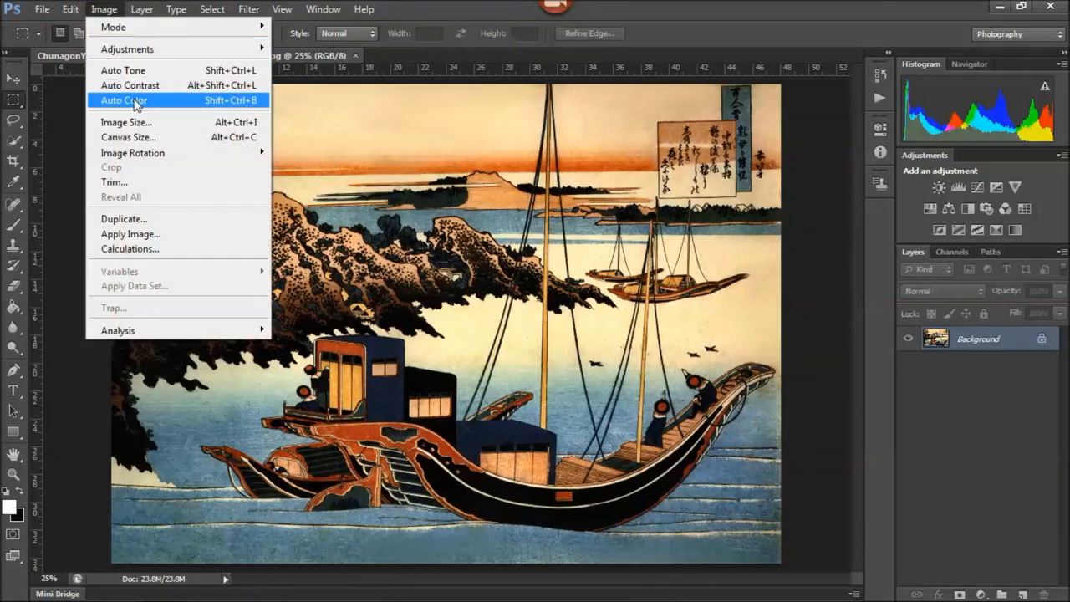
pyautogui.click(127, 122)
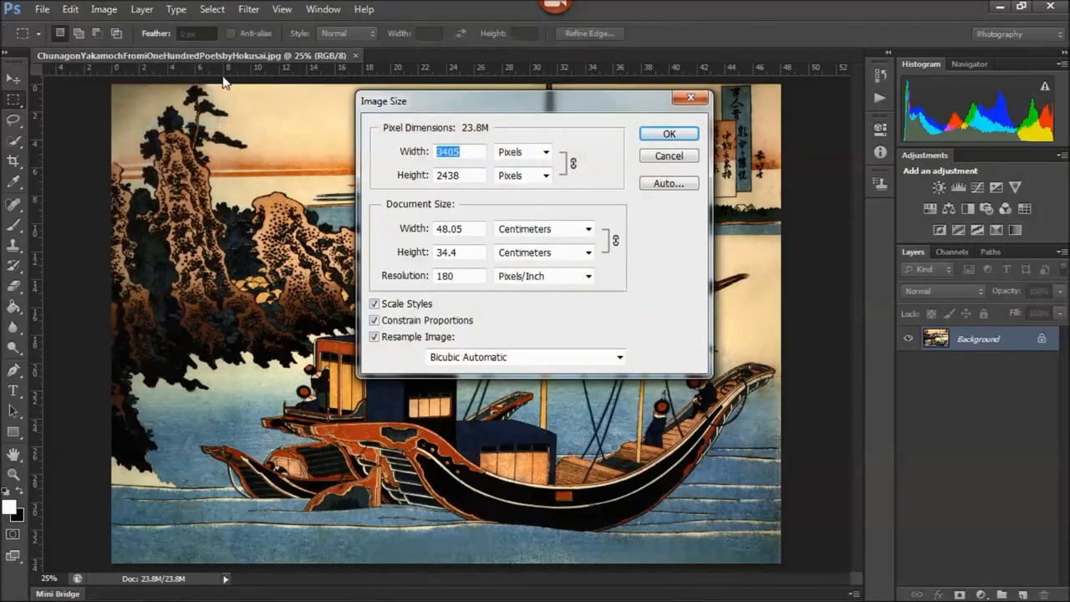
pyautogui.moveTo(391, 284)
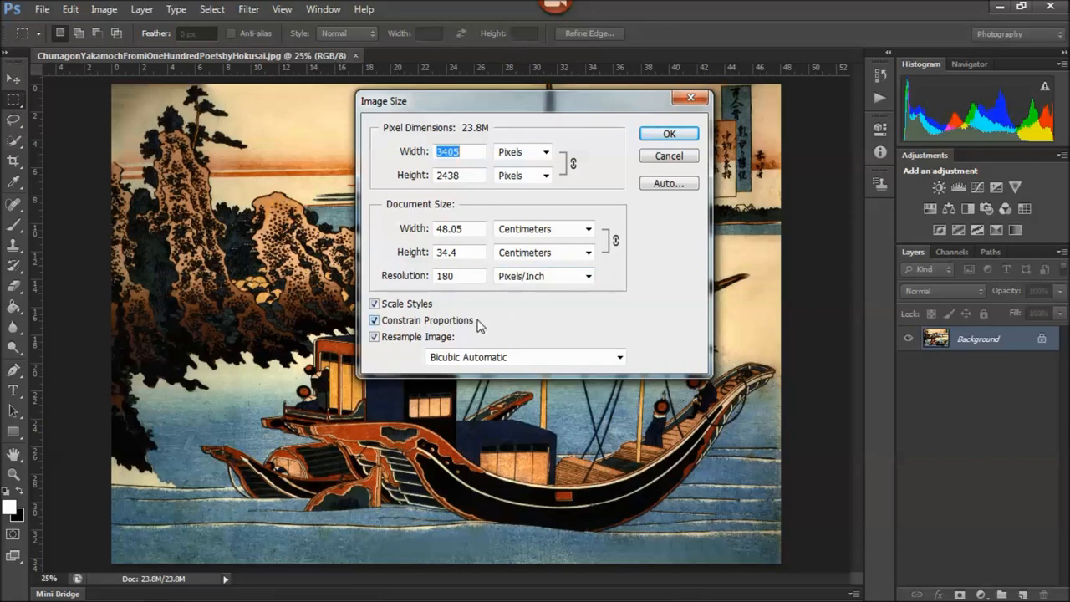
pyautogui.moveTo(472, 321)
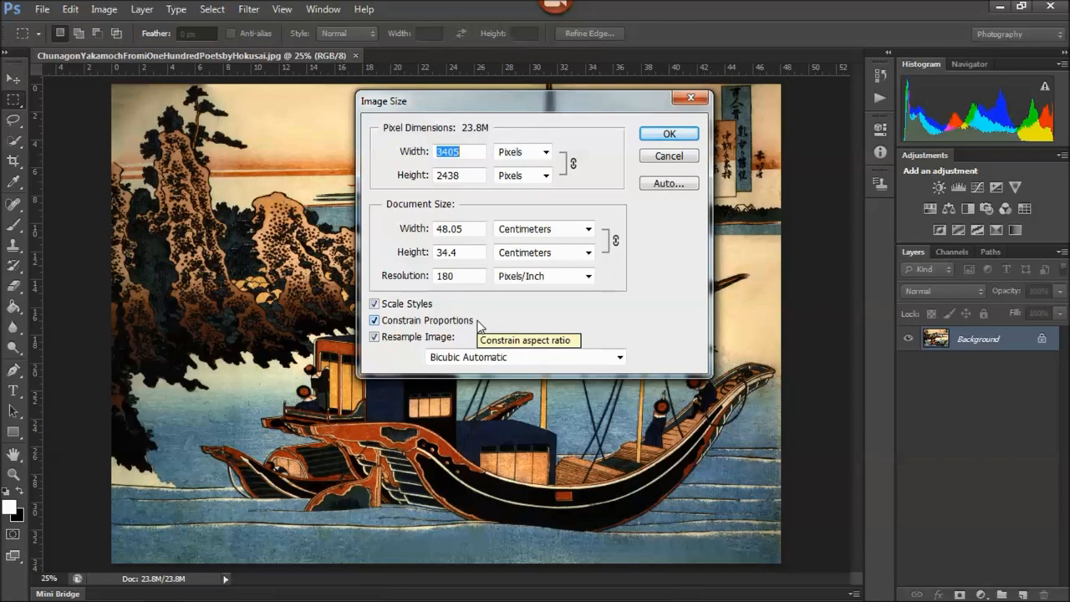
pyautogui.moveTo(477, 326)
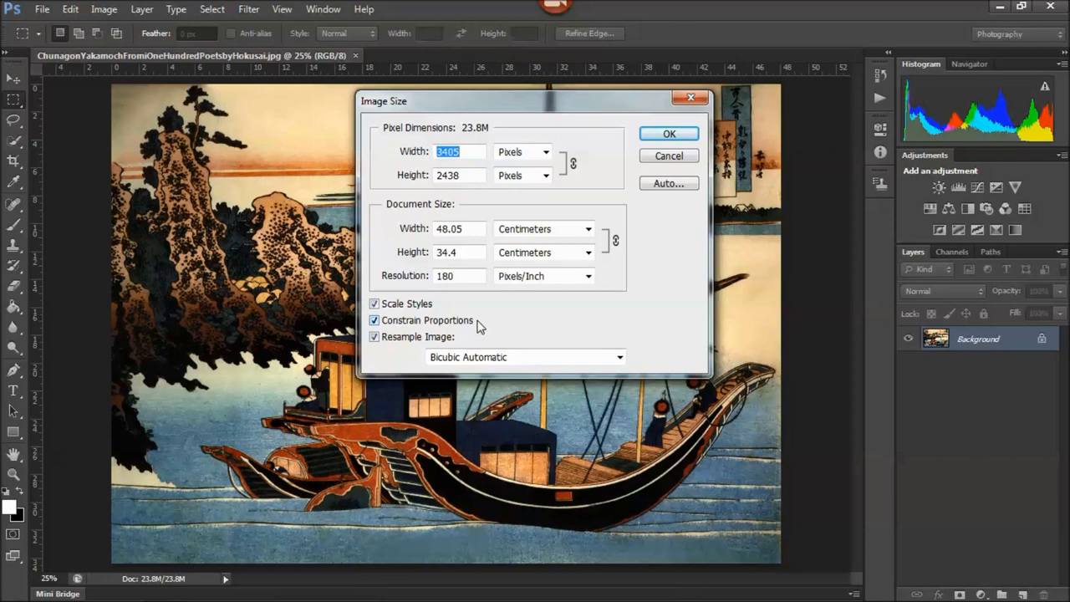
pyautogui.moveTo(452, 333)
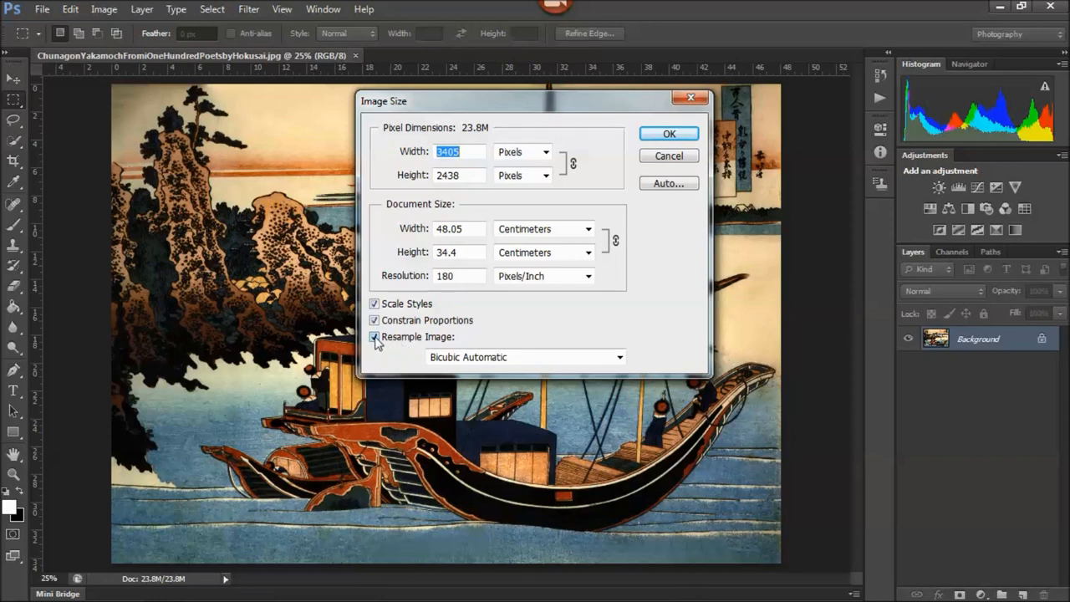
pyautogui.moveTo(409, 345)
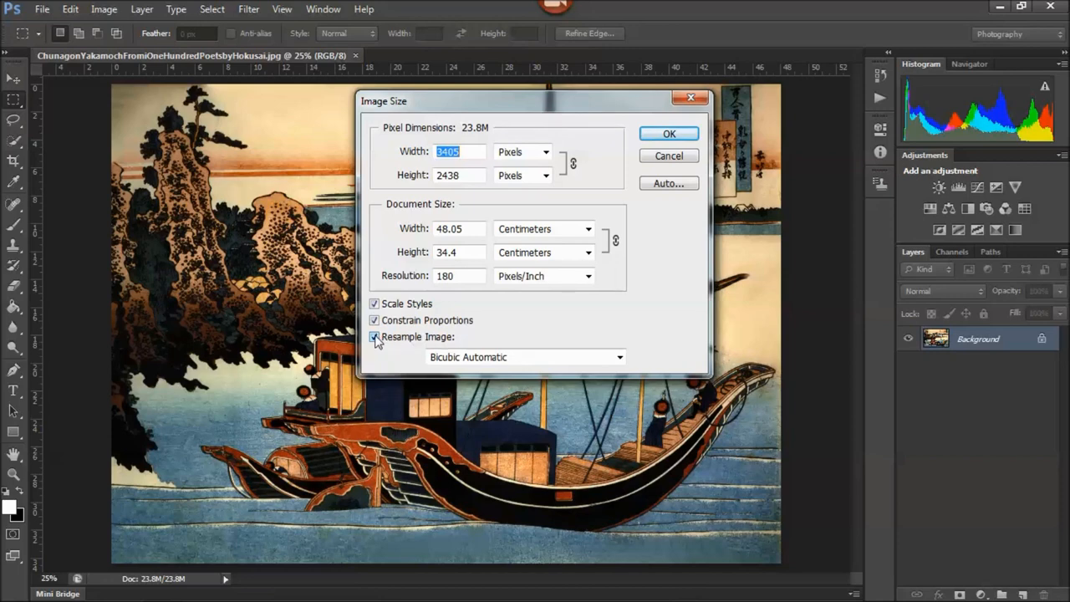
# With resampling off, set the resolution to 254 pixels/inch, giving 34.05 × 24.38 cm
pyautogui.click(374, 336)
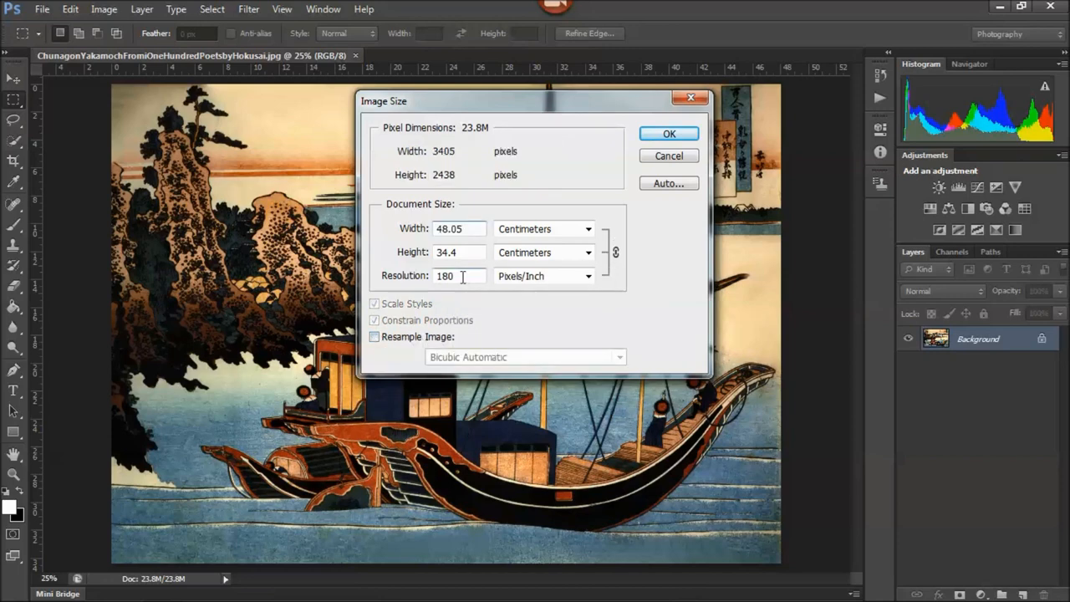
pyautogui.tripleClick(459, 276)
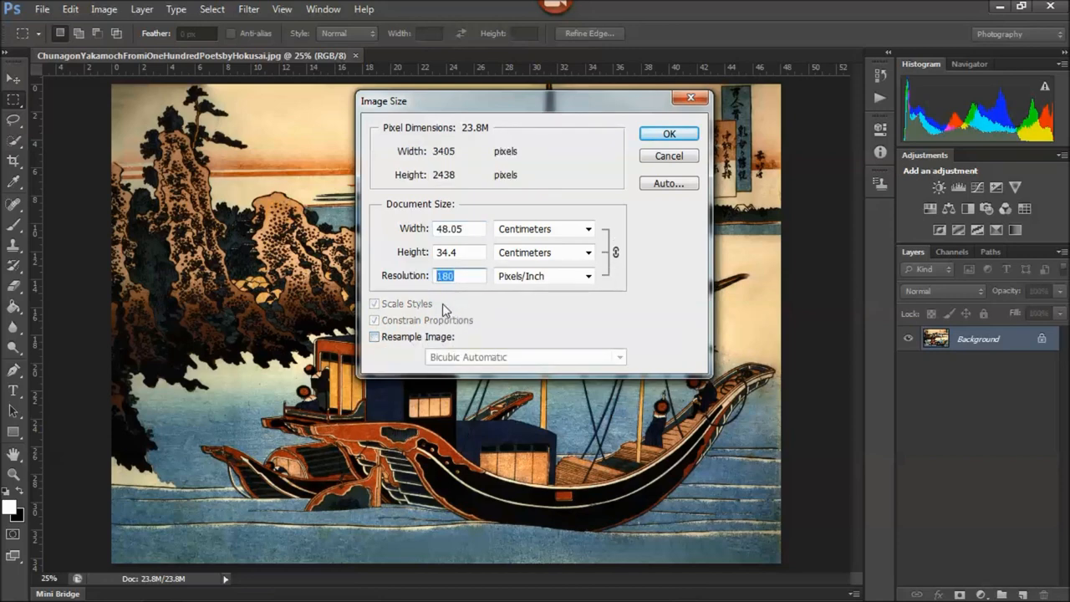
pyautogui.write('254')
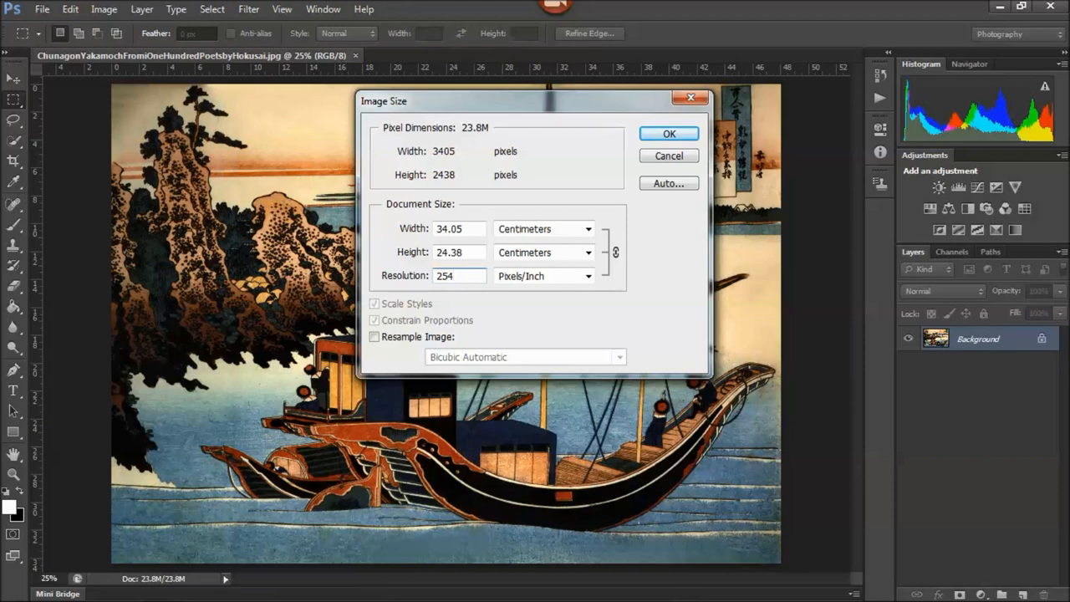
pyautogui.click(458, 276)
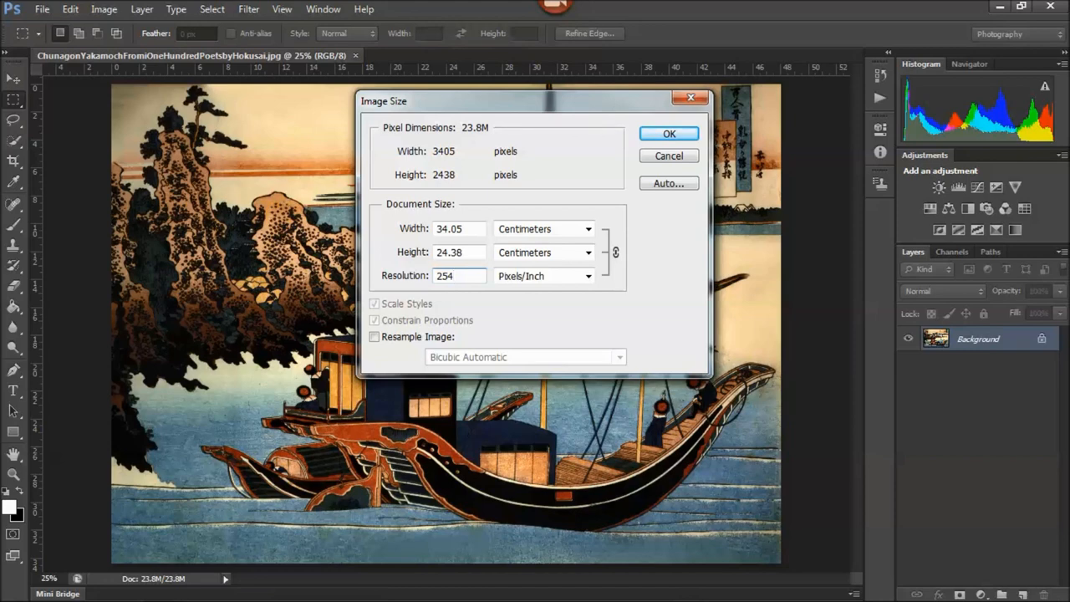
pyautogui.click(458, 276)
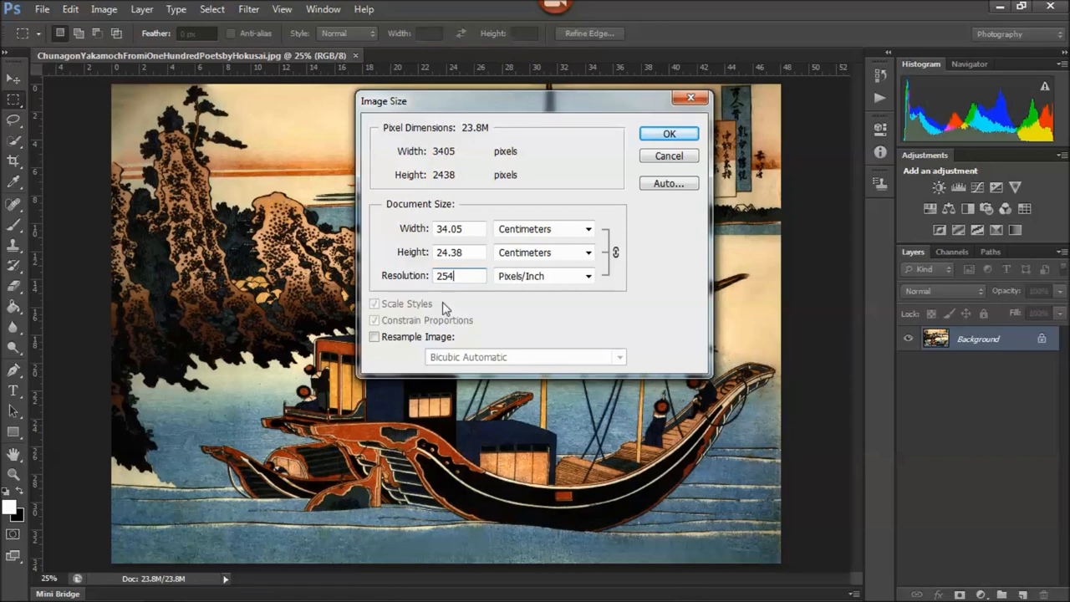
# Switch the document size units to inches, showing 13.406 × 9.598 at 254 ppi
pyautogui.click(589, 228)
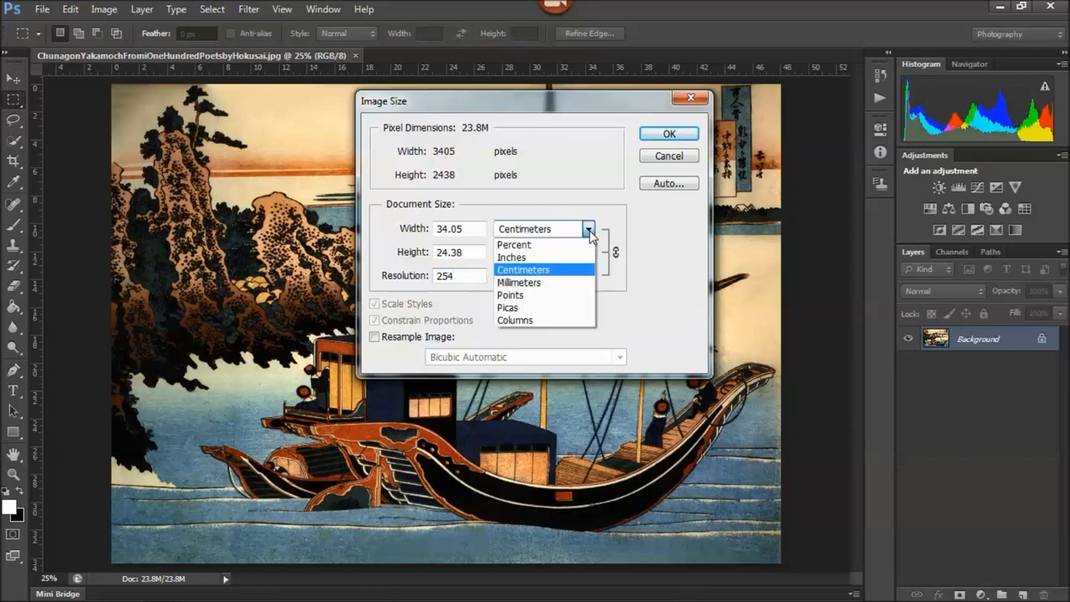
pyautogui.click(511, 258)
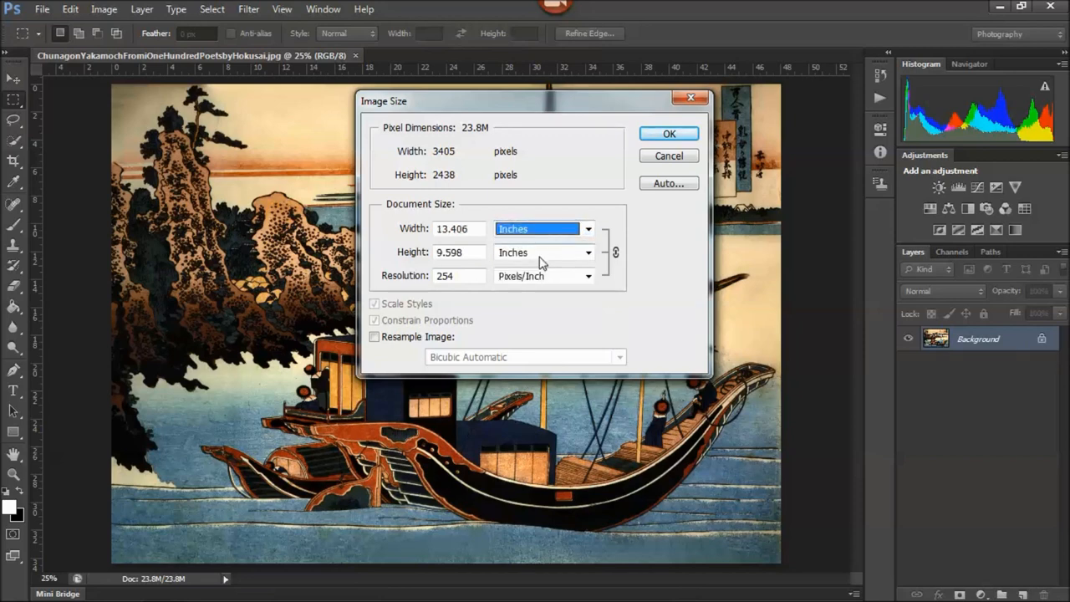
pyautogui.moveTo(576, 324)
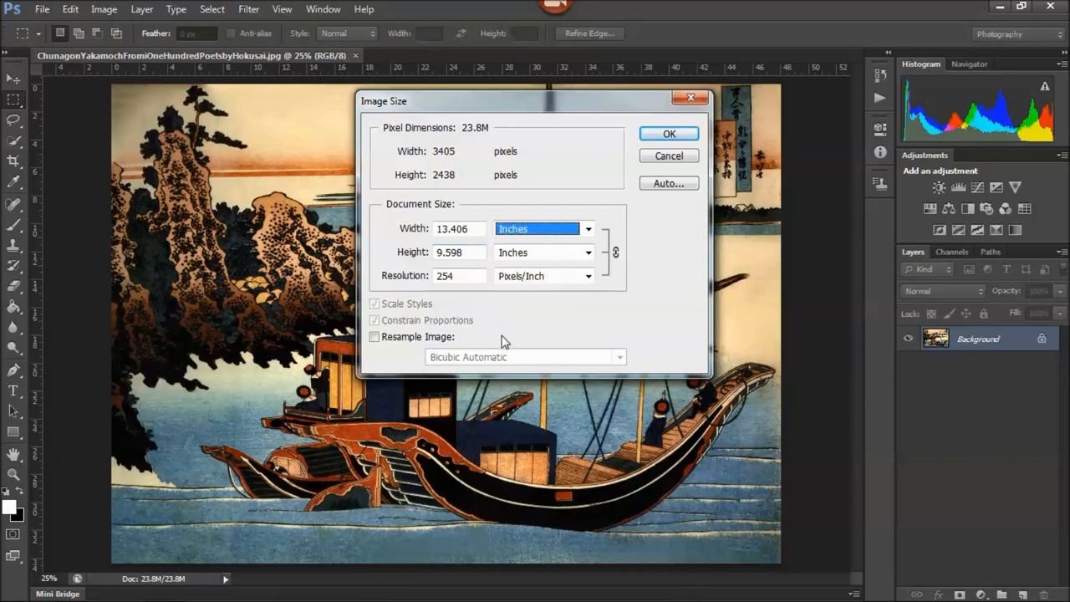
pyautogui.moveTo(488, 291)
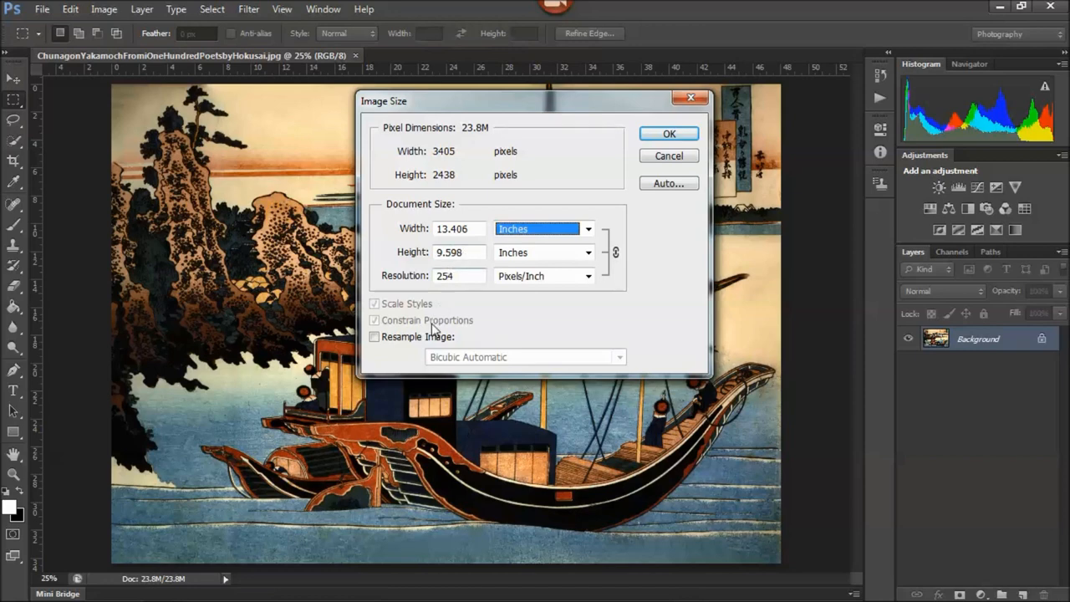
# Turn resampling back on and set the height to 10 inches
pyautogui.click(374, 336)
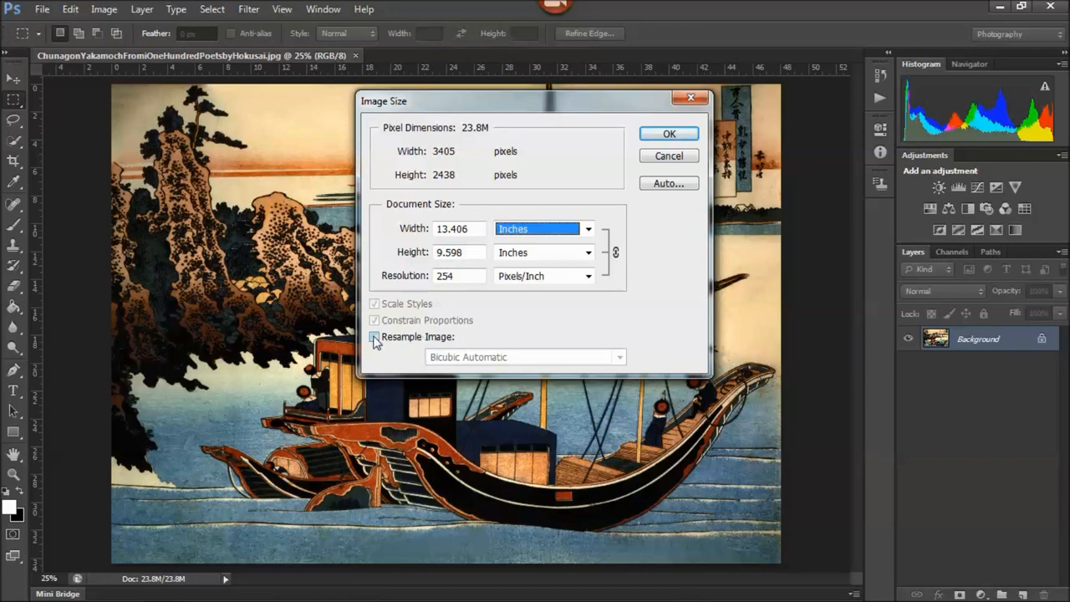
pyautogui.click(374, 336)
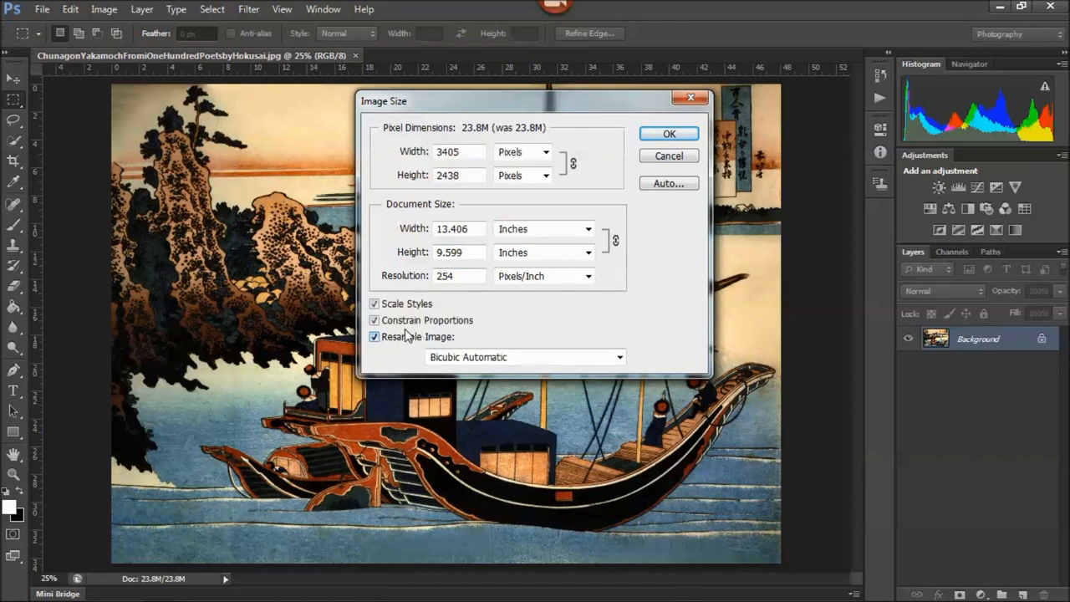
pyautogui.moveTo(405, 326)
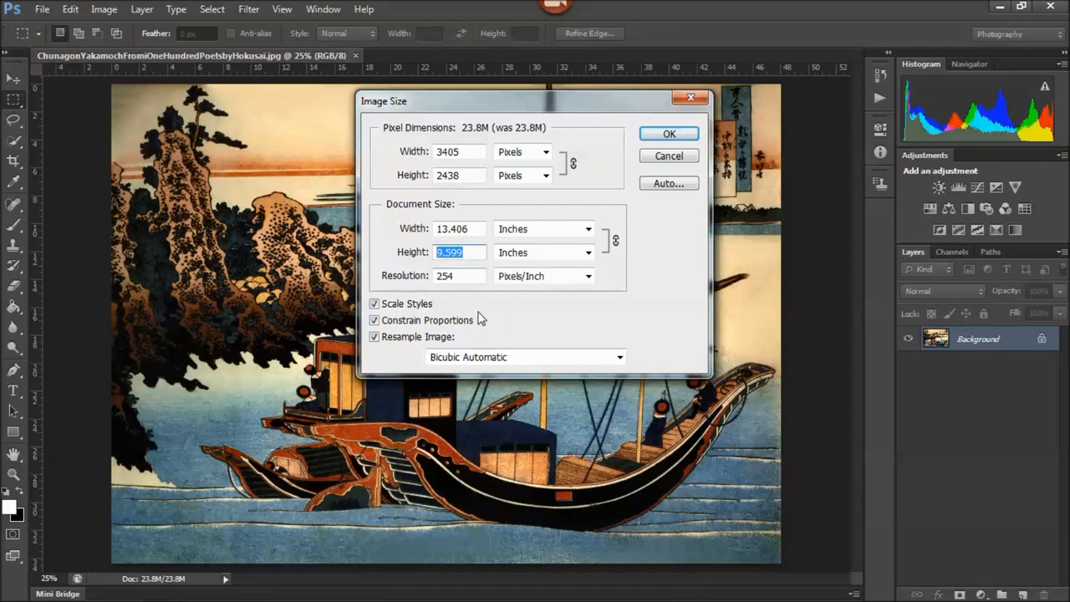
pyautogui.write('10')
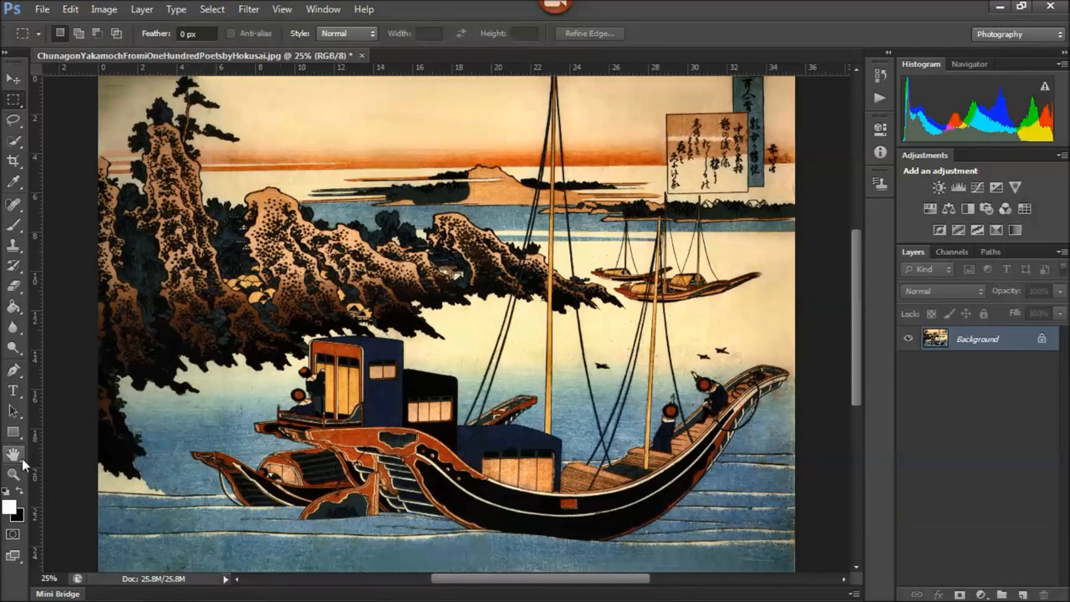
# Draw a crop box over the picture and constrain it to 12 × 10 inches
pyautogui.click(13, 454)
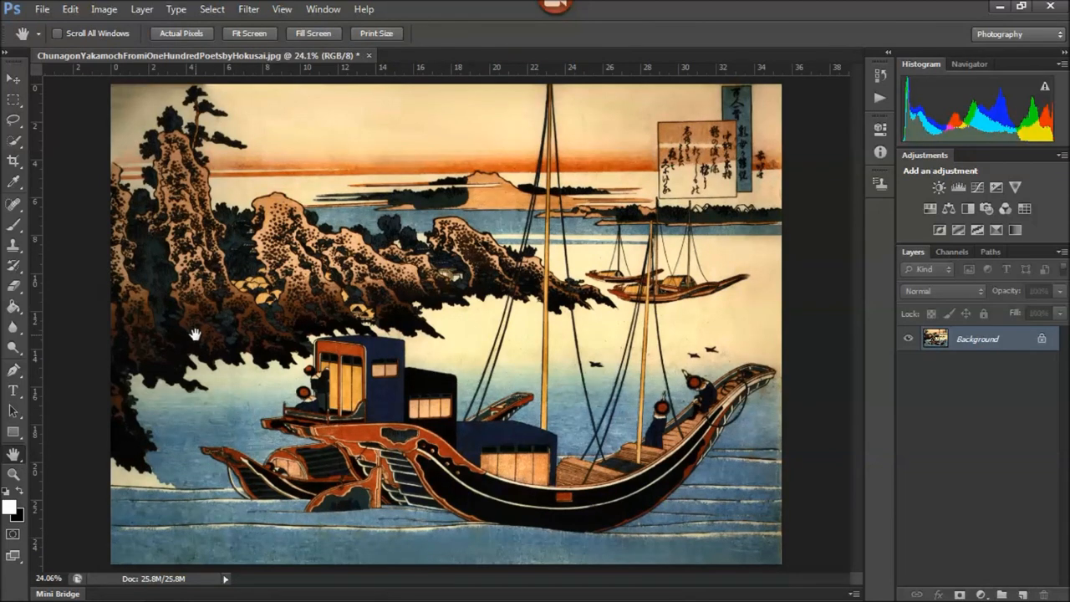
pyautogui.moveTo(77, 177)
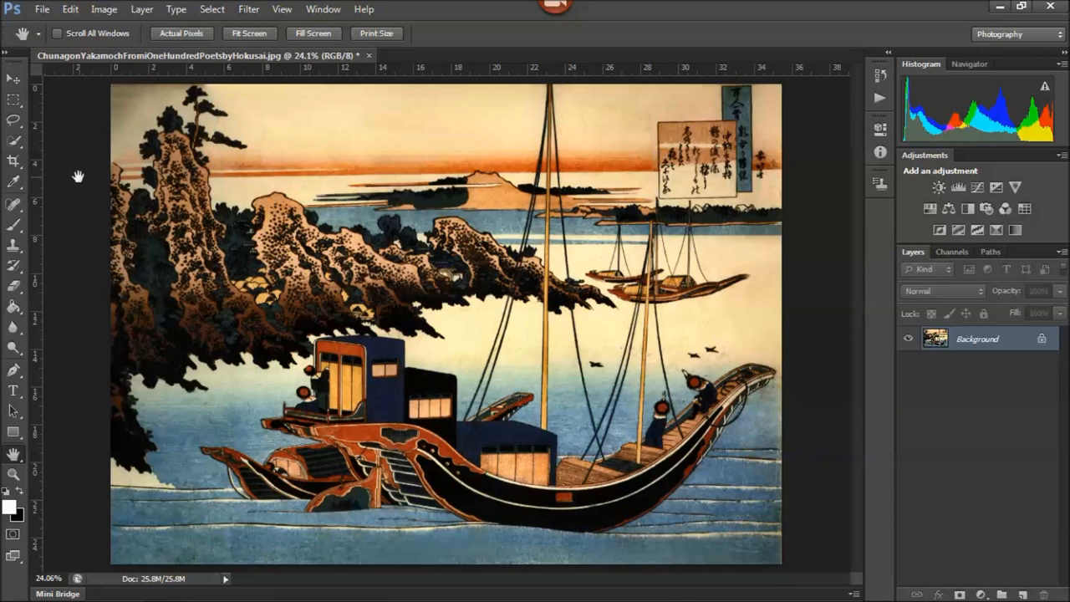
pyautogui.click(14, 161)
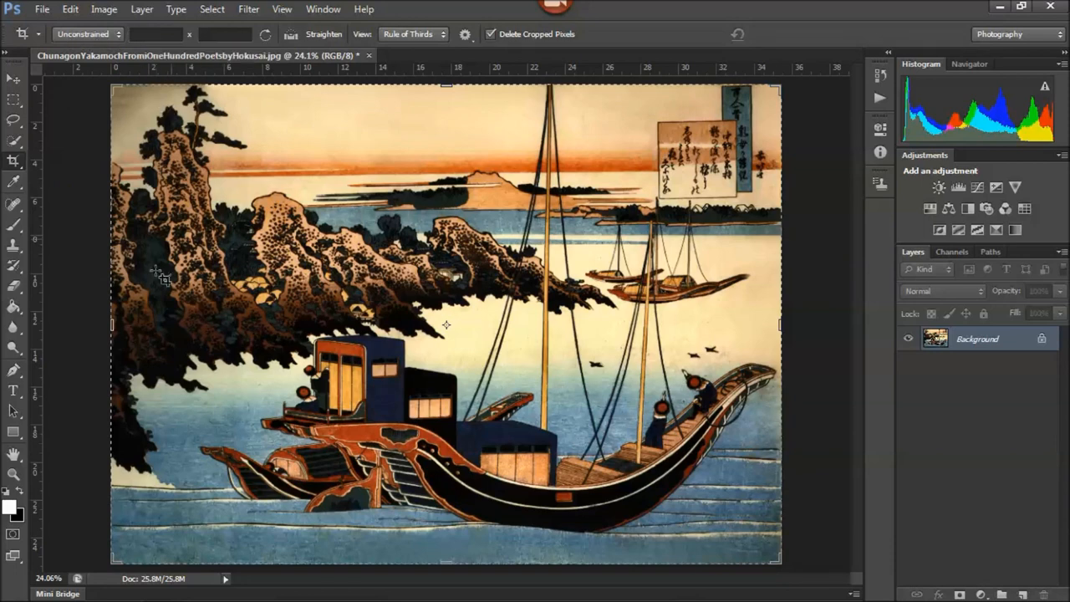
pyautogui.moveTo(780, 325); pyautogui.dragTo(706, 325)
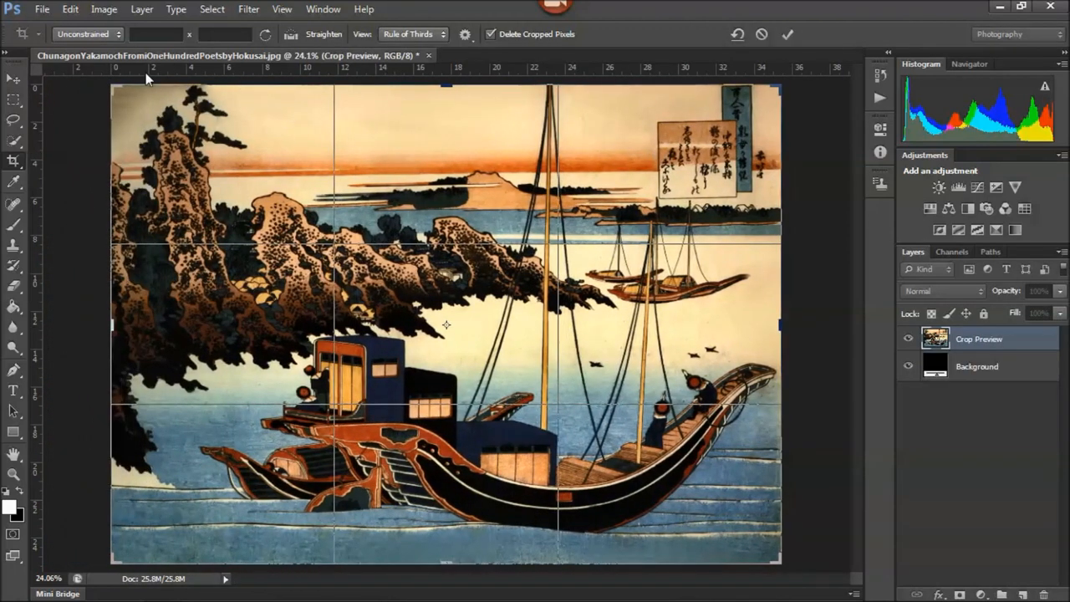
pyautogui.click(154, 33)
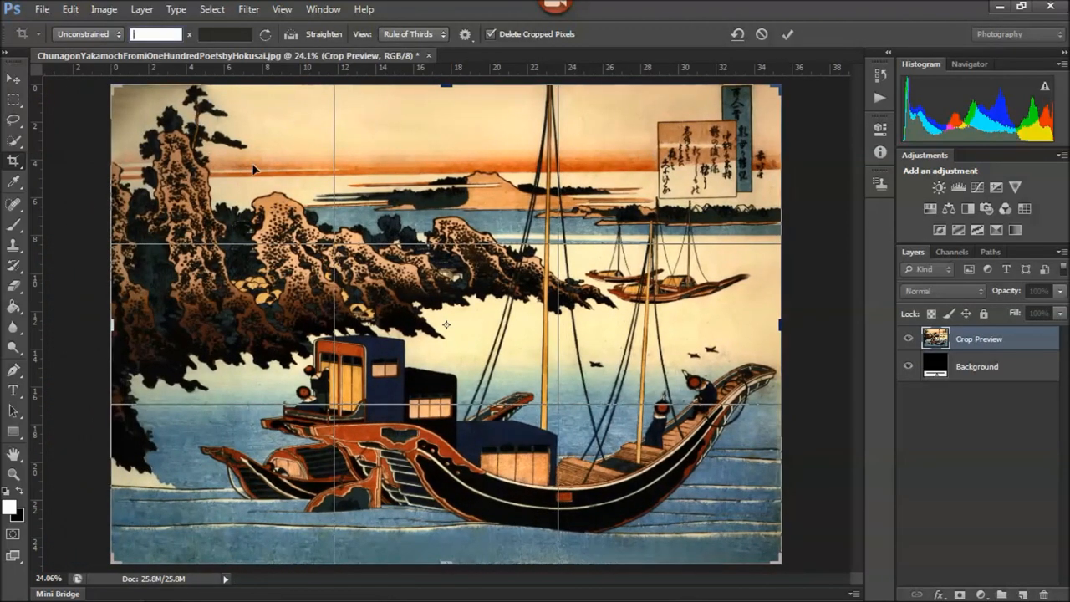
pyautogui.write('12in')
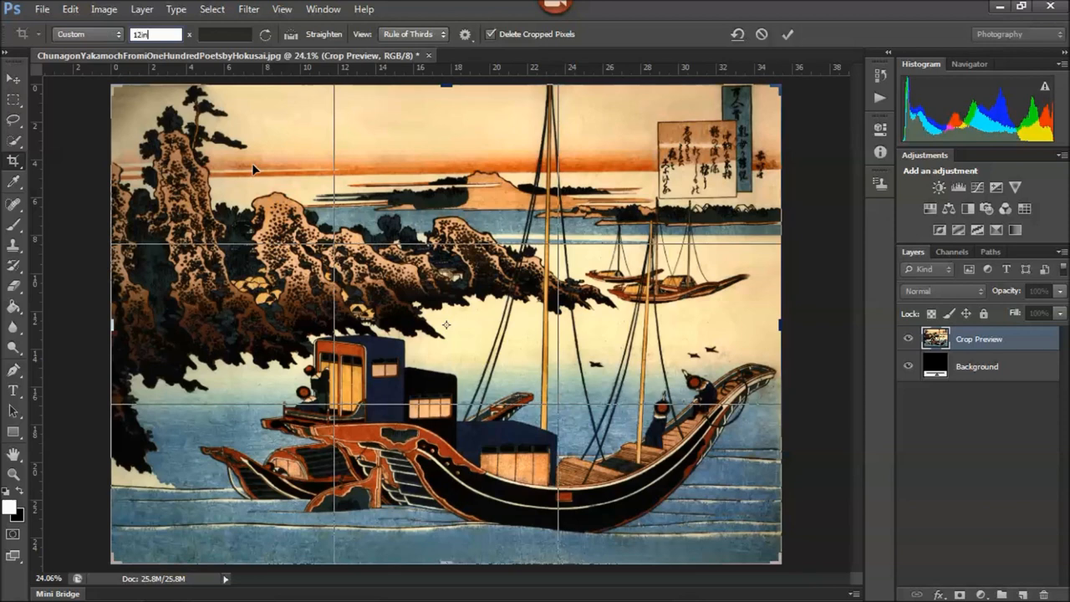
pyautogui.write('10in')
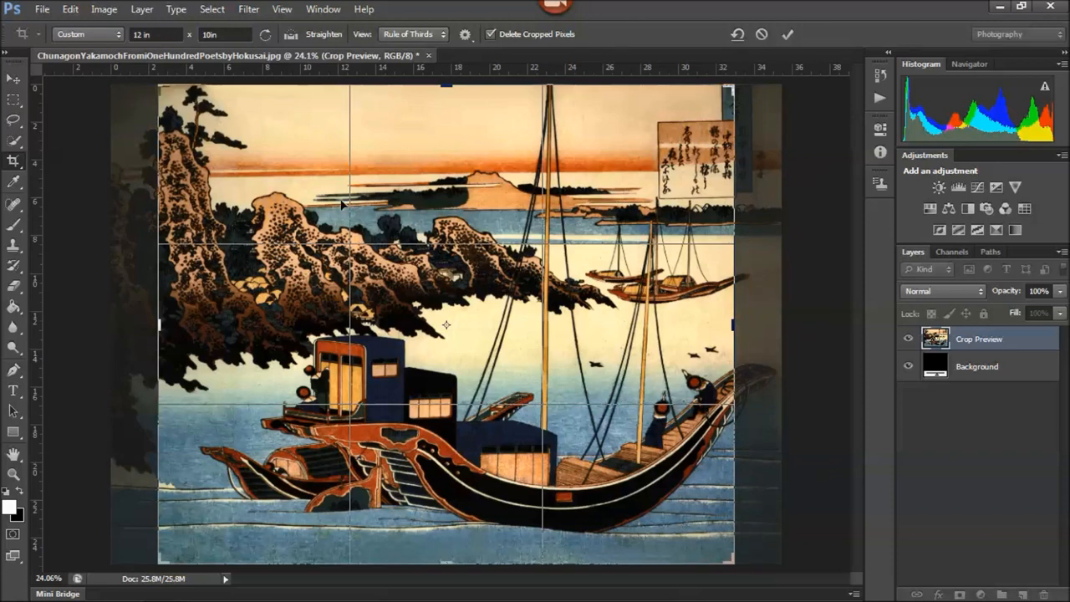
pyautogui.moveTo(294, 207)
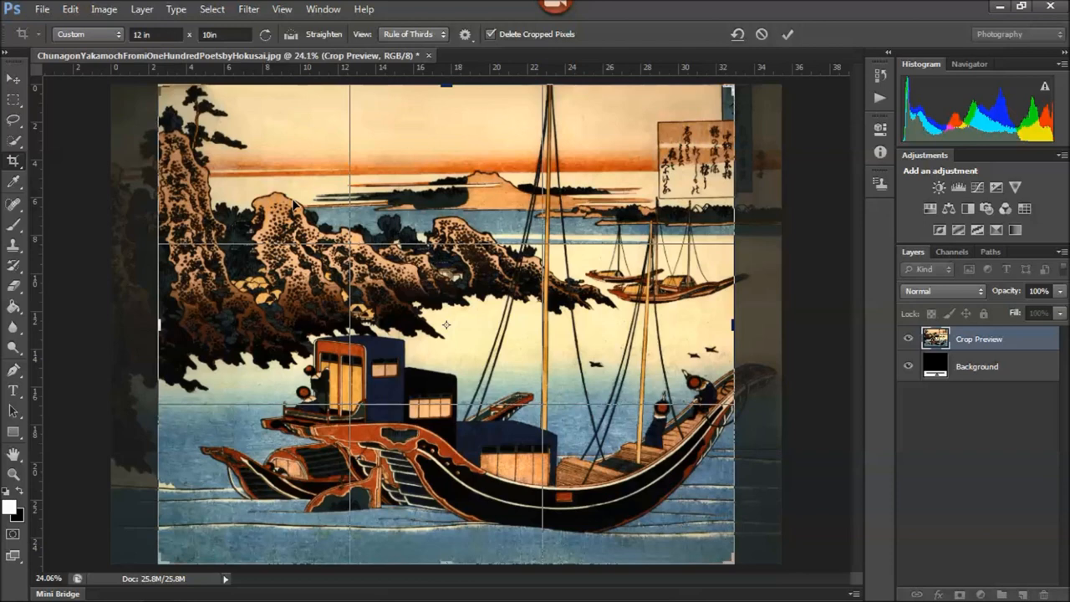
pyautogui.moveTo(338, 161)
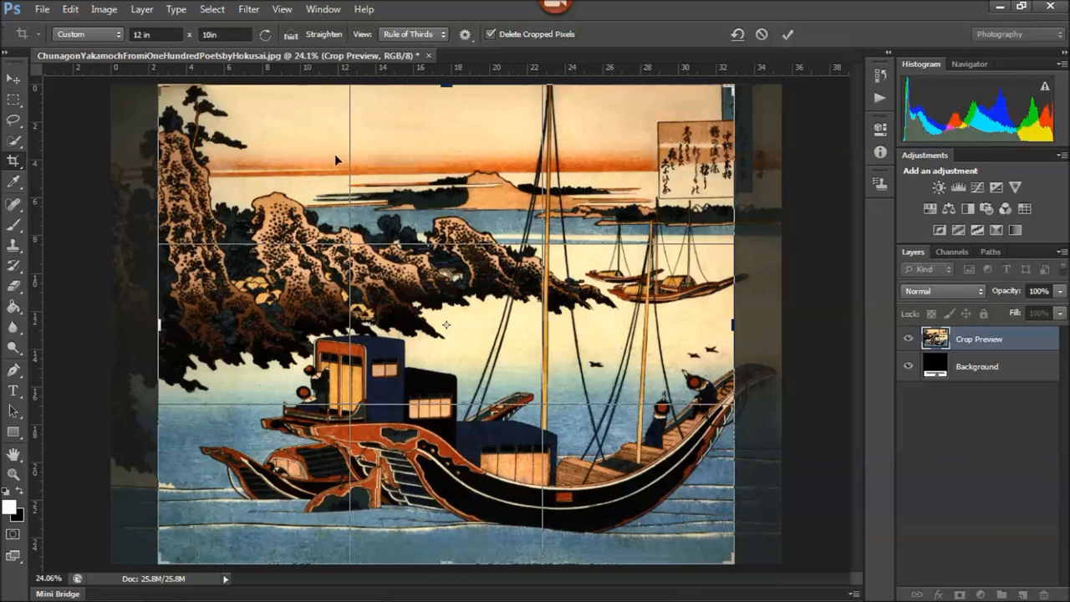
pyautogui.moveTo(499, 175)
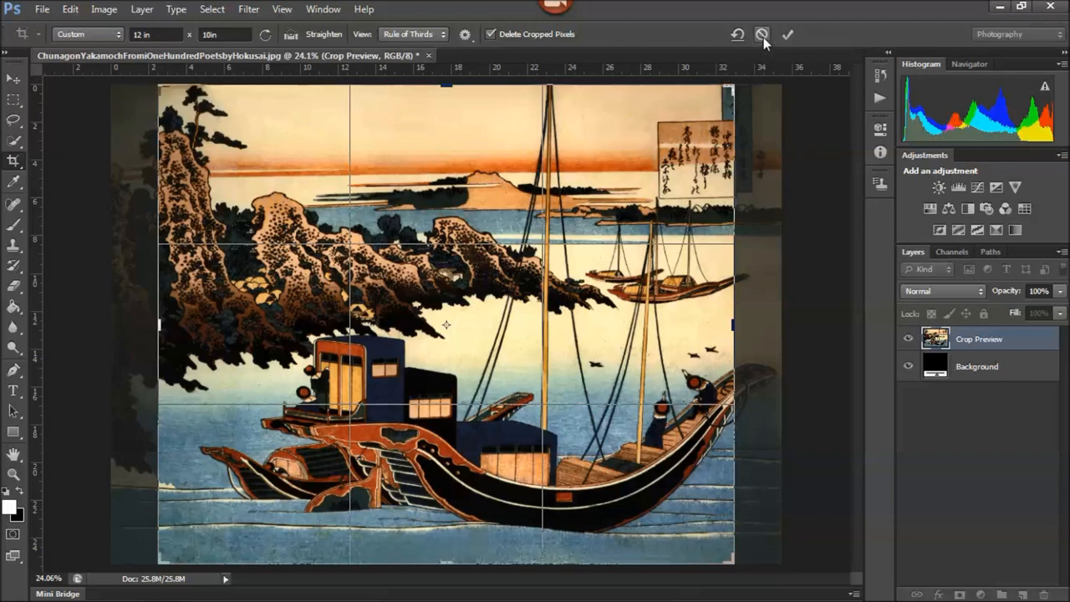
pyautogui.moveTo(762, 33)
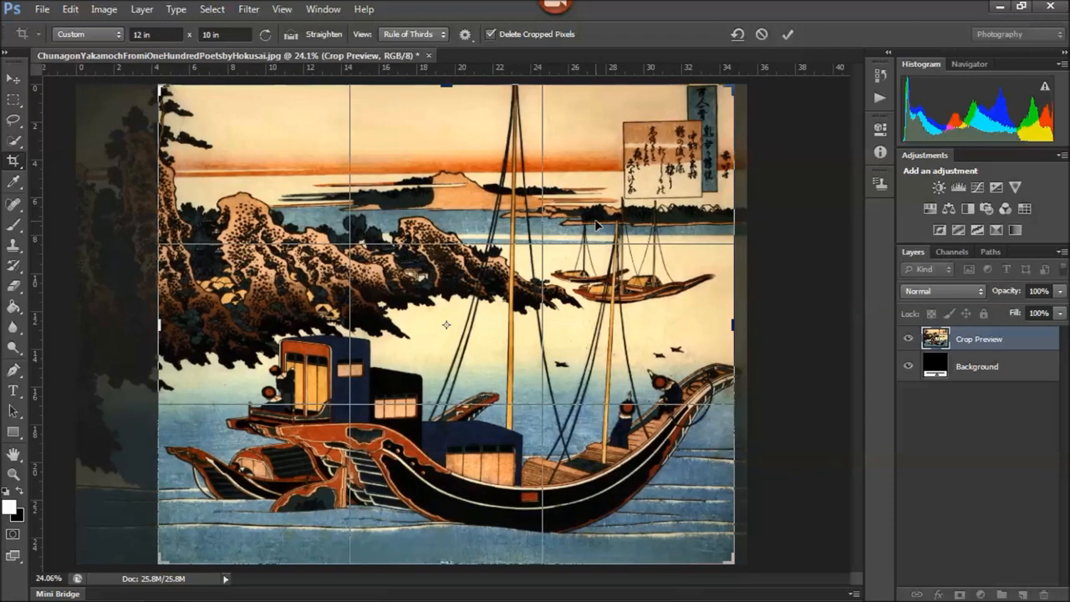
pyautogui.moveTo(659, 192)
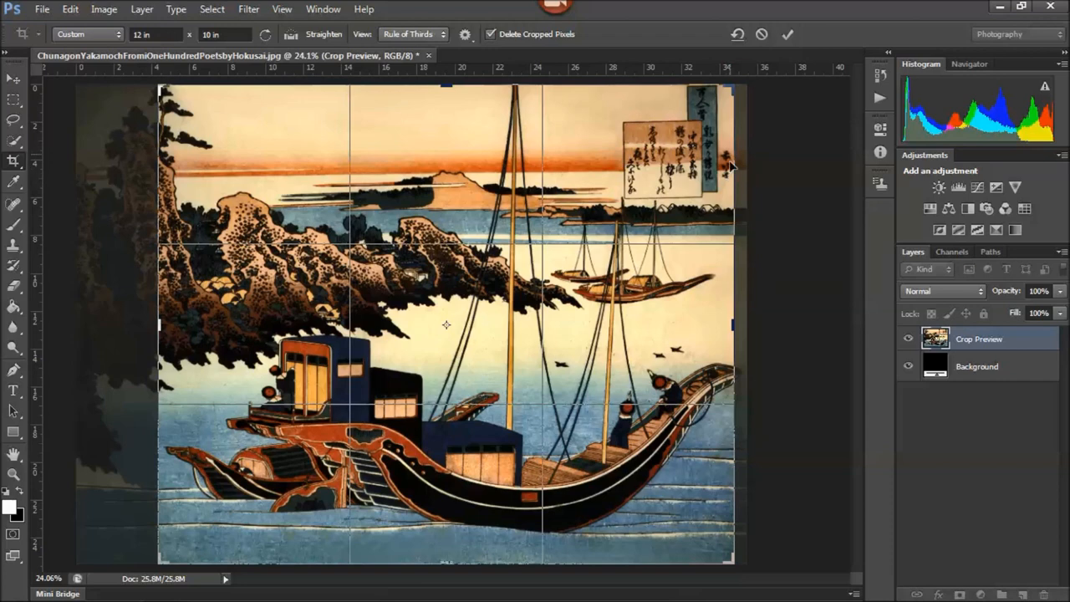
pyautogui.moveTo(725, 194)
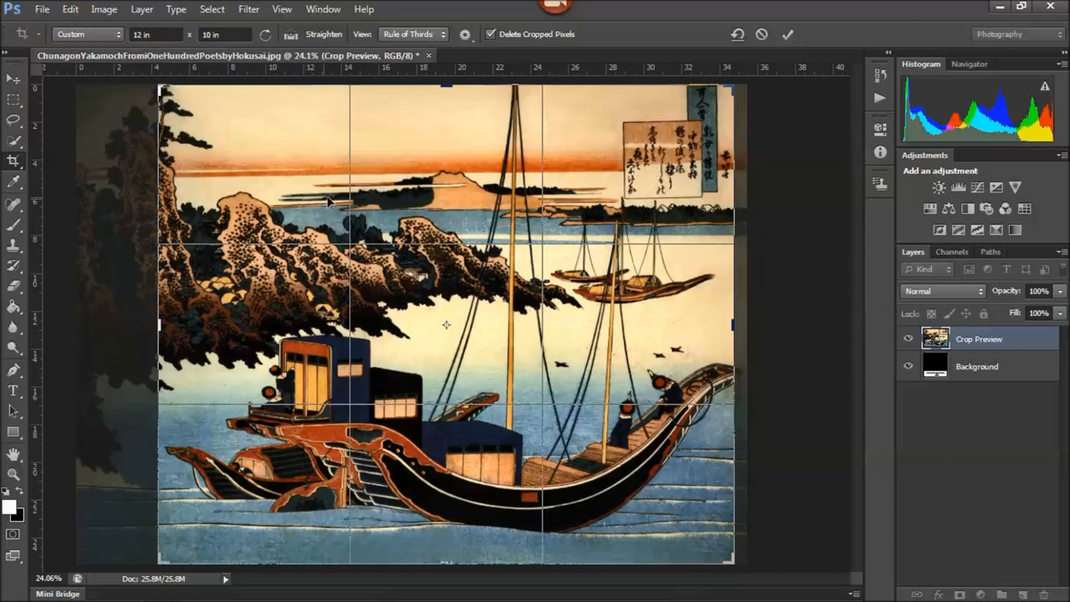
pyautogui.moveTo(756, 142)
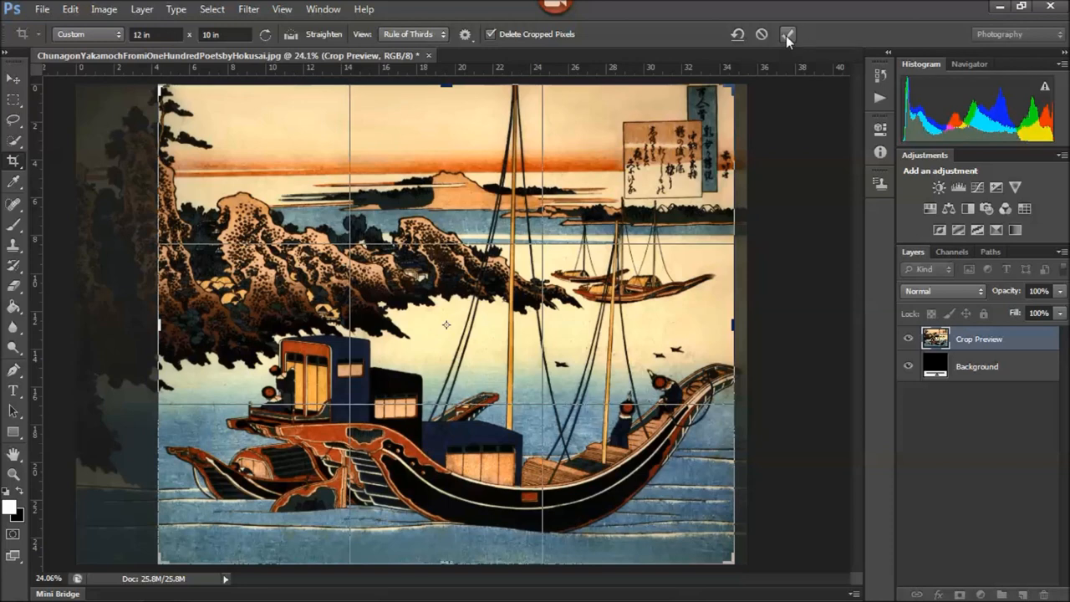
# Commit the 12 × 10 inch crop and place a guide along the print's right edge
pyautogui.click(786, 33)
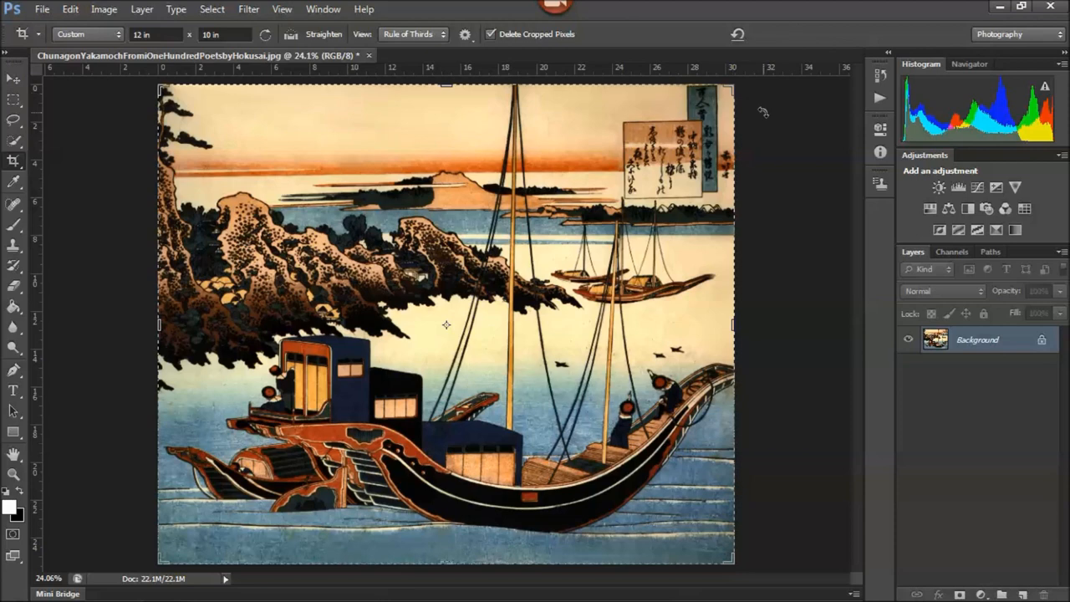
pyautogui.click(13, 78)
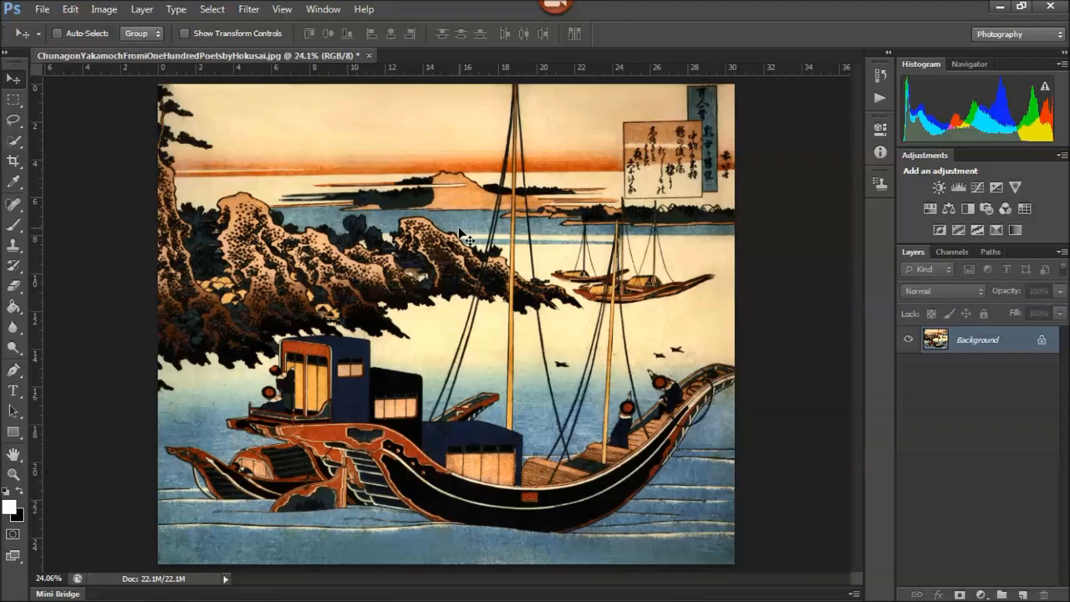
pyautogui.moveTo(117, 286)
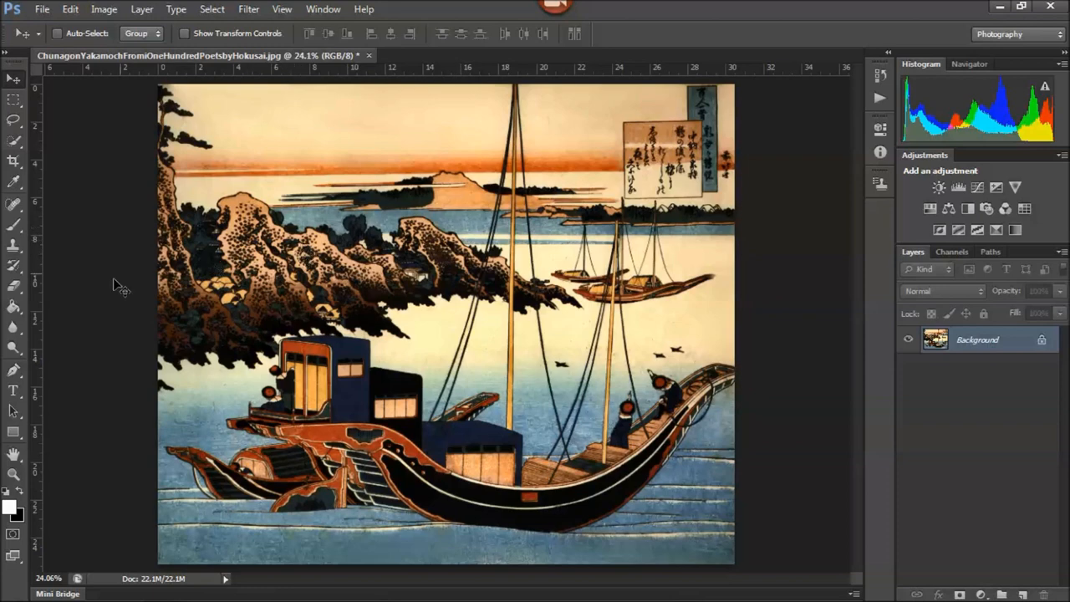
pyautogui.moveTo(41, 264)
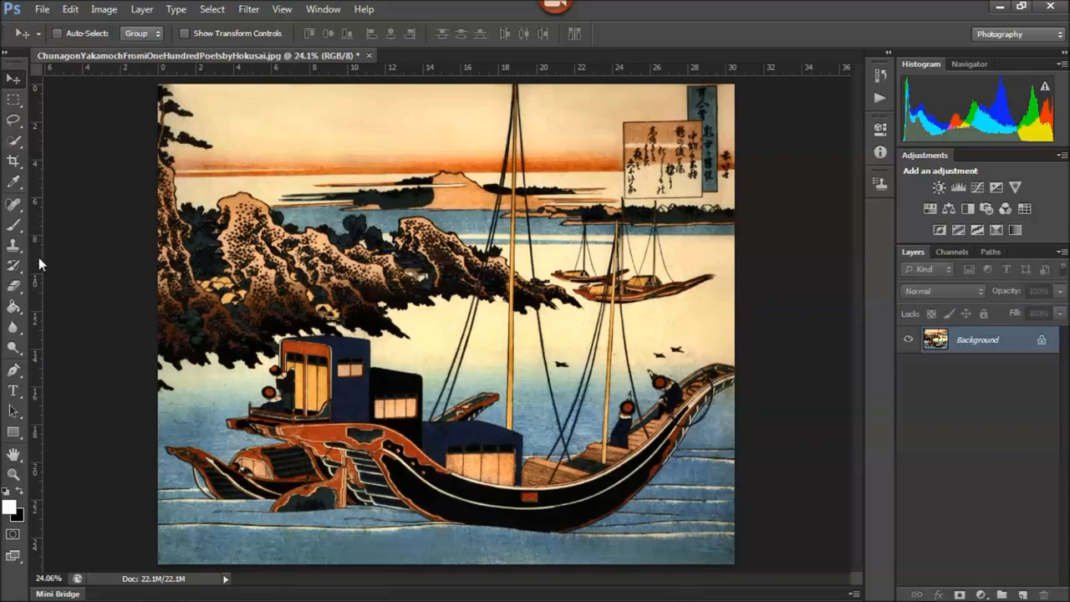
pyautogui.moveTo(40, 260)
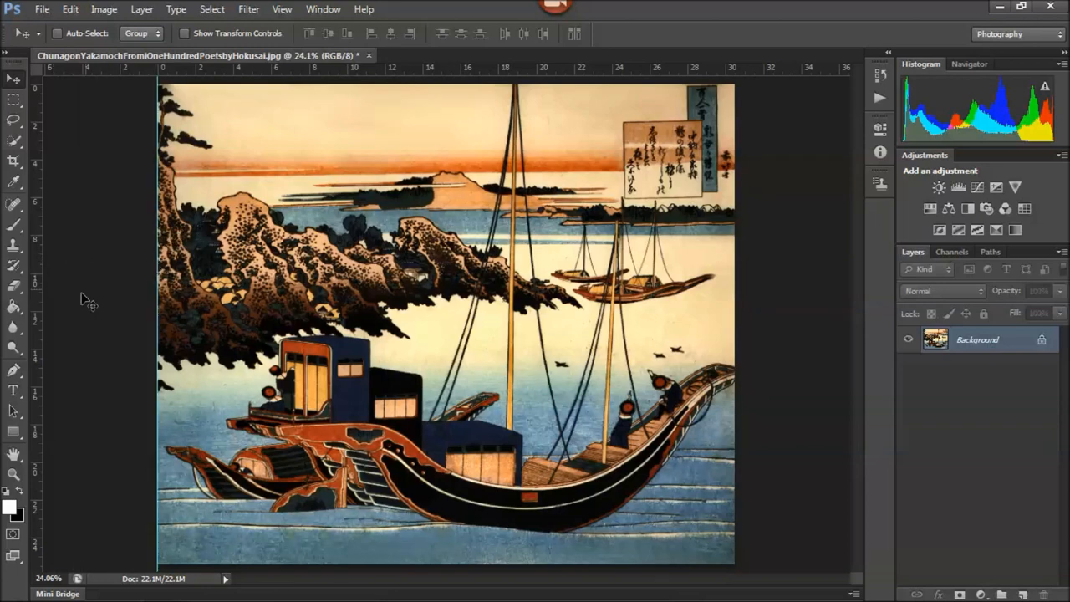
pyautogui.moveTo(446, 70); pyautogui.dragTo(447, 80)
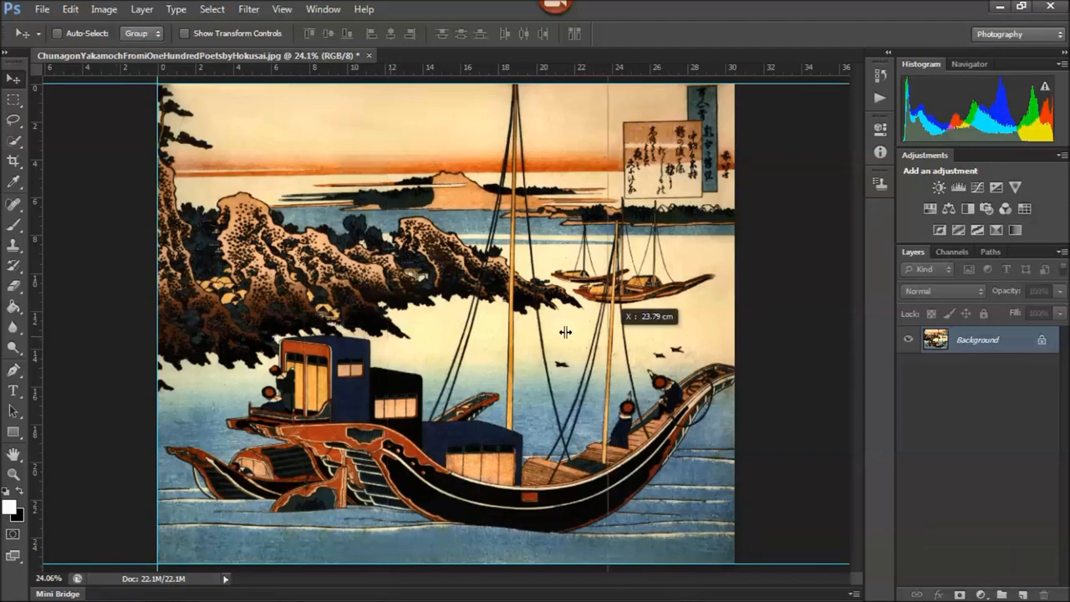
pyautogui.moveTo(644, 364)
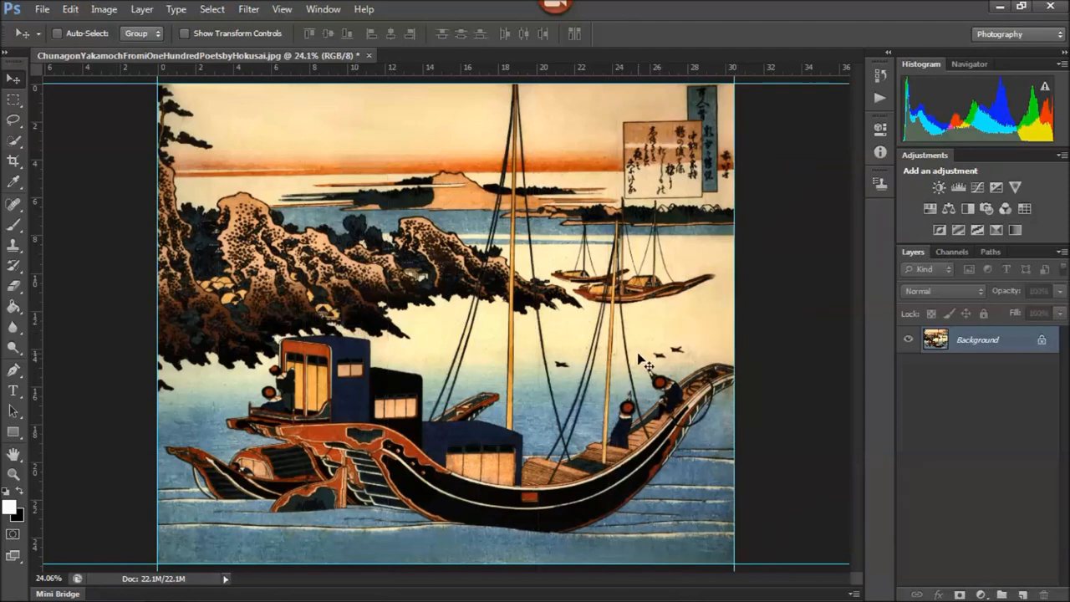
pyautogui.moveTo(475, 360)
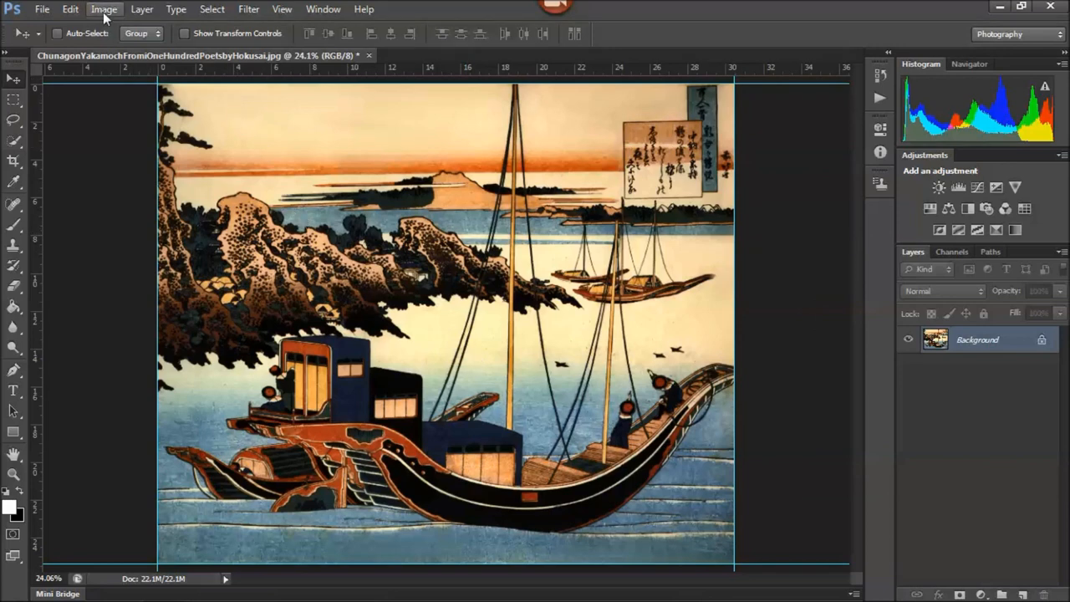
# In Canvas Size, switch to inches and enter 16 × 14 around the centred print
pyautogui.click(104, 10)
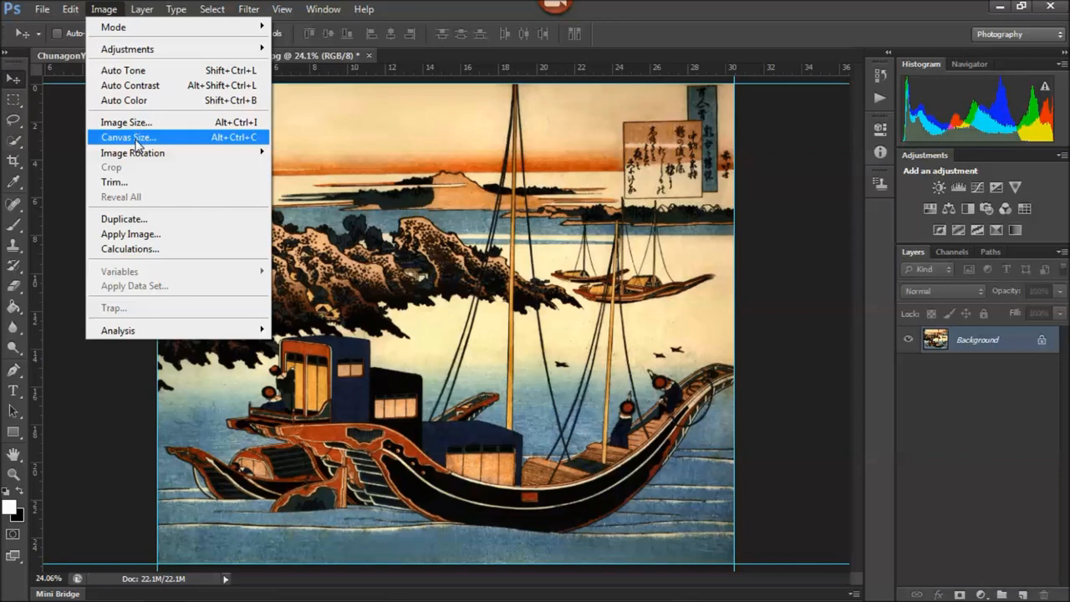
pyautogui.click(127, 137)
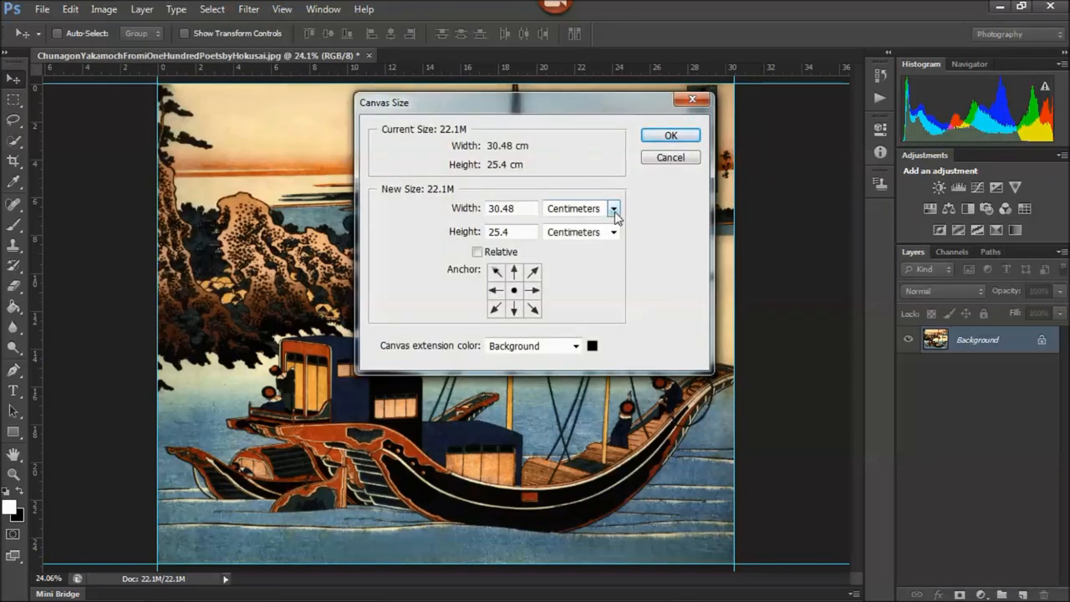
pyautogui.click(614, 208)
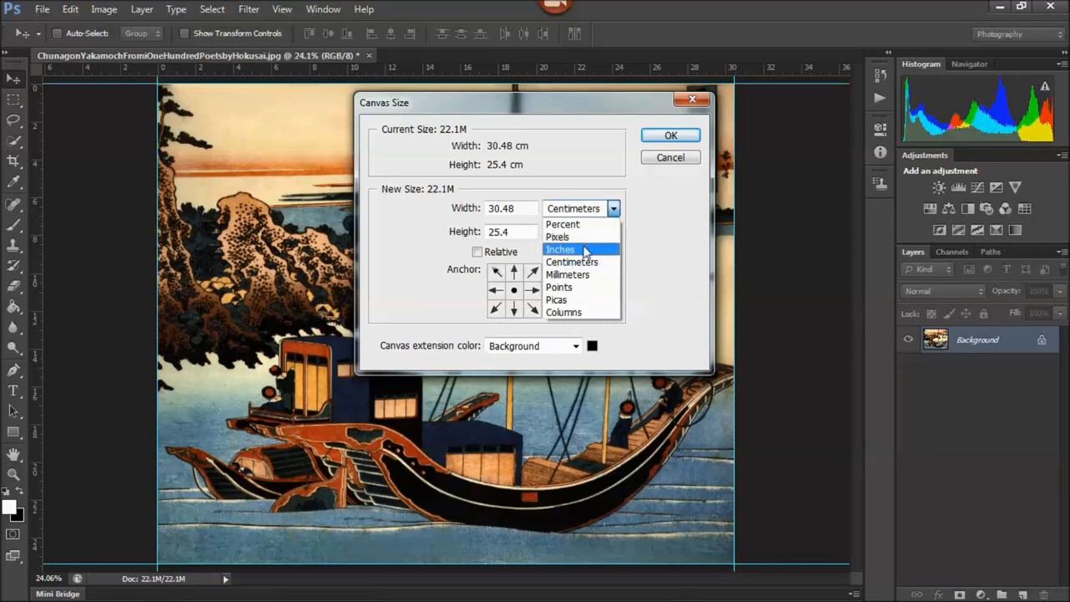
pyautogui.click(560, 250)
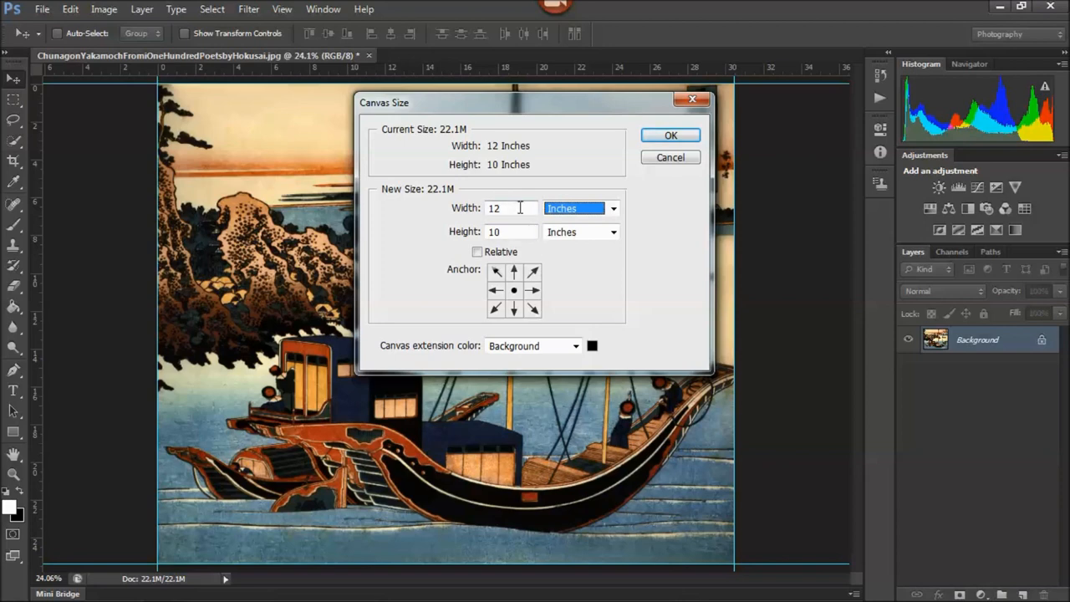
pyautogui.moveTo(511, 208)
pyautogui.write('1')
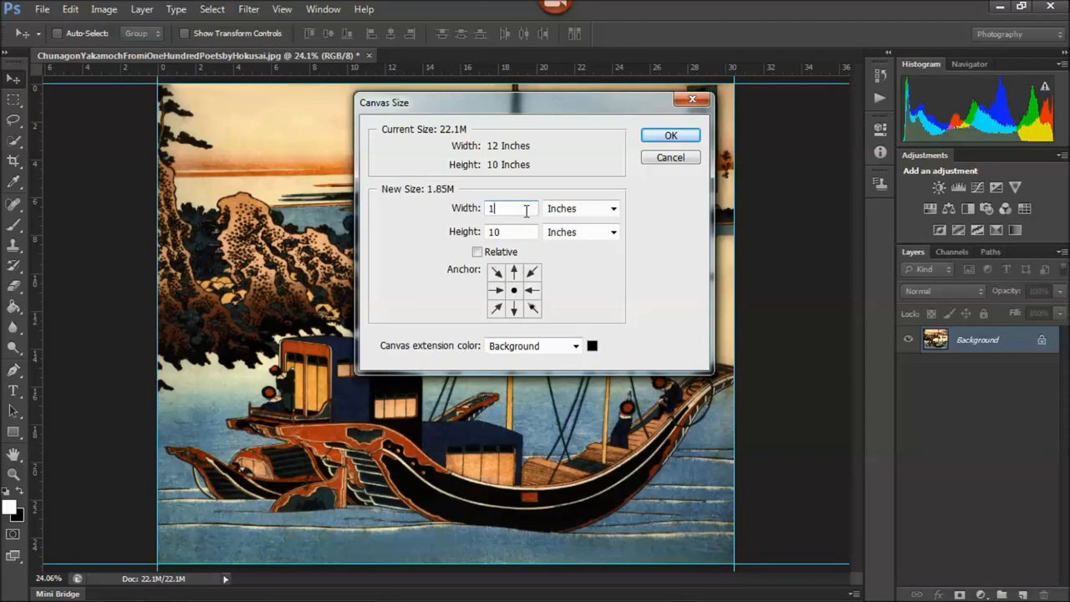
pyautogui.write('6')
pyautogui.click(512, 232)
pyautogui.write('1')
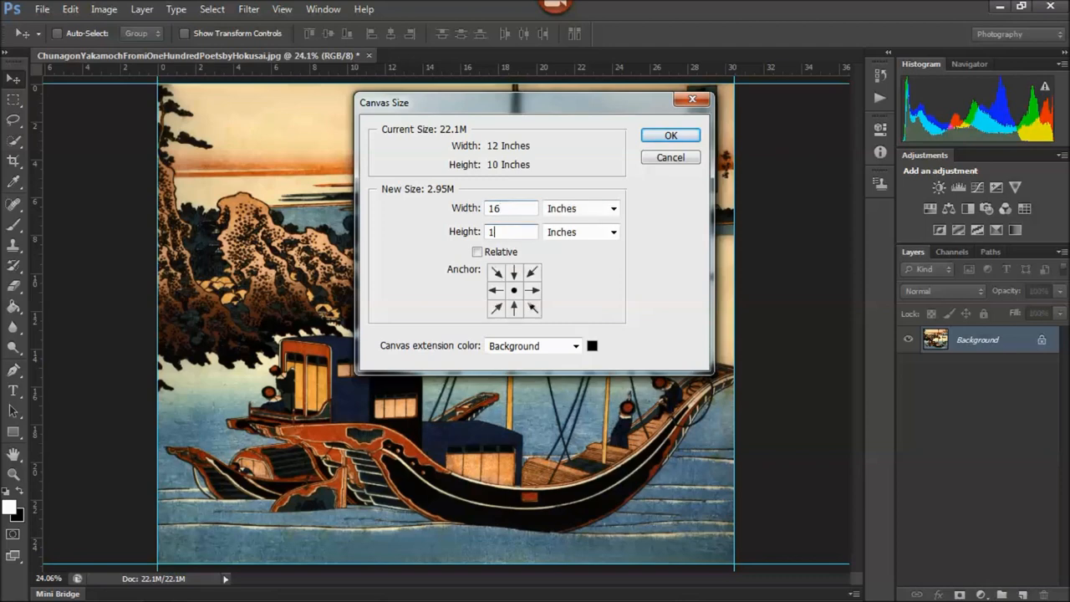
pyautogui.write('4')
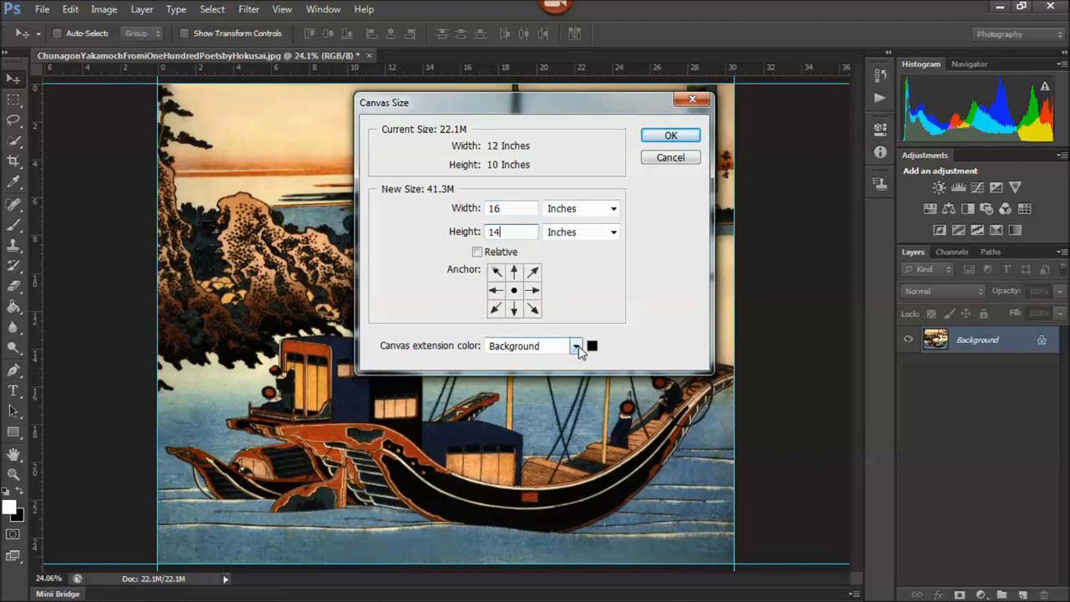
# Fill the canvas extension with white and apply the new 16 × 14 inch canvas
pyautogui.click(575, 344)
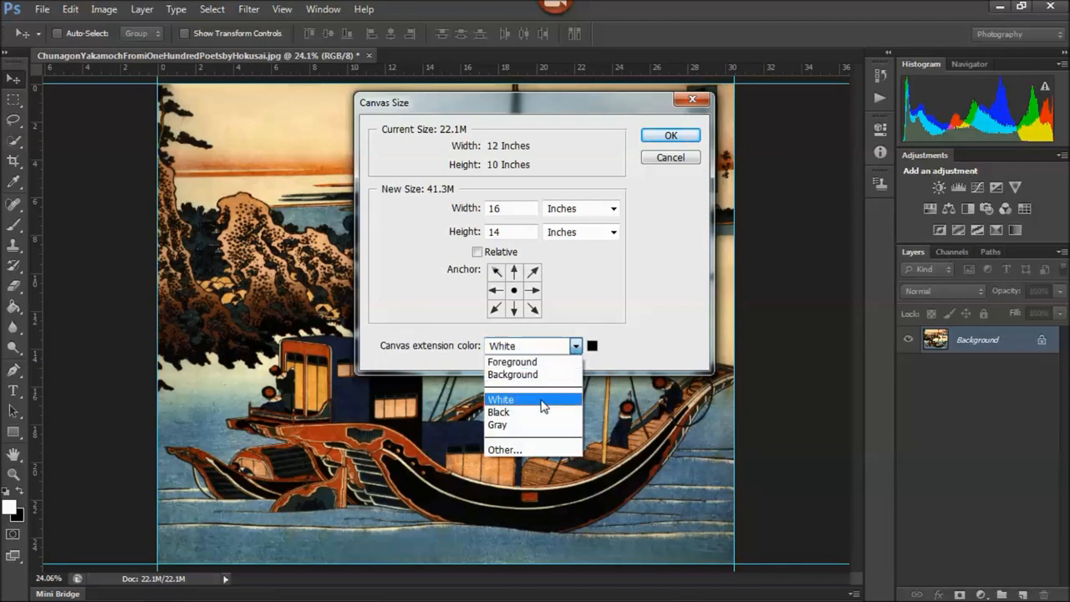
pyautogui.click(502, 398)
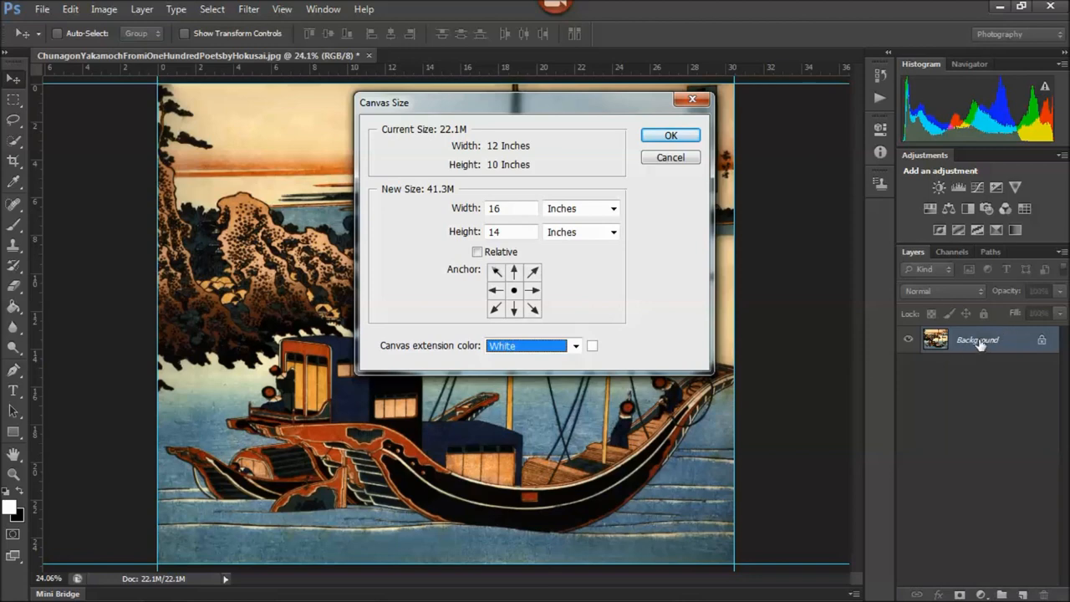
pyautogui.moveTo(966, 349)
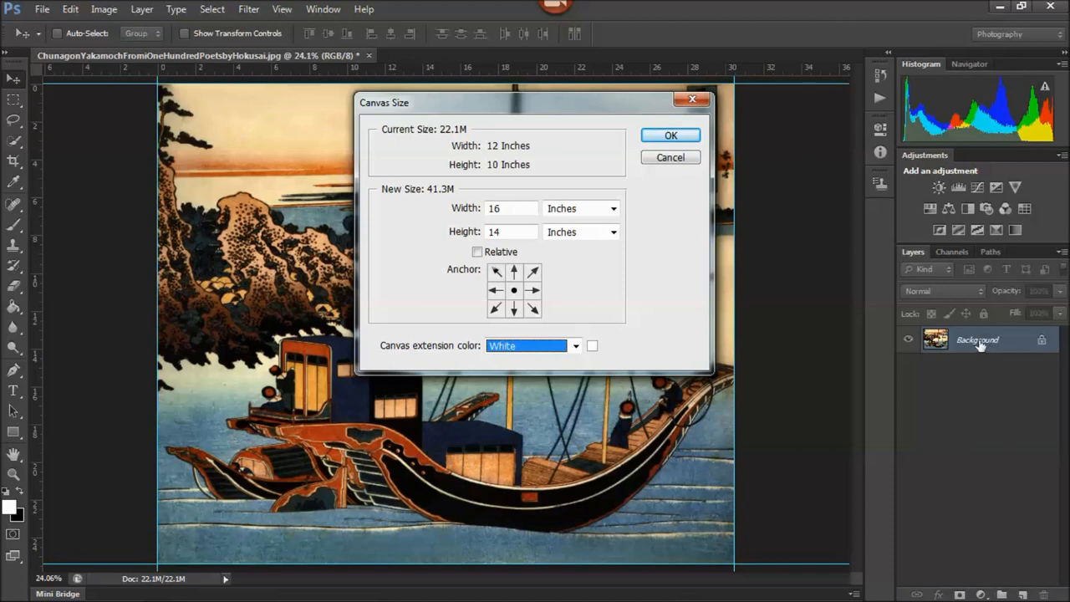
pyautogui.moveTo(740, 313)
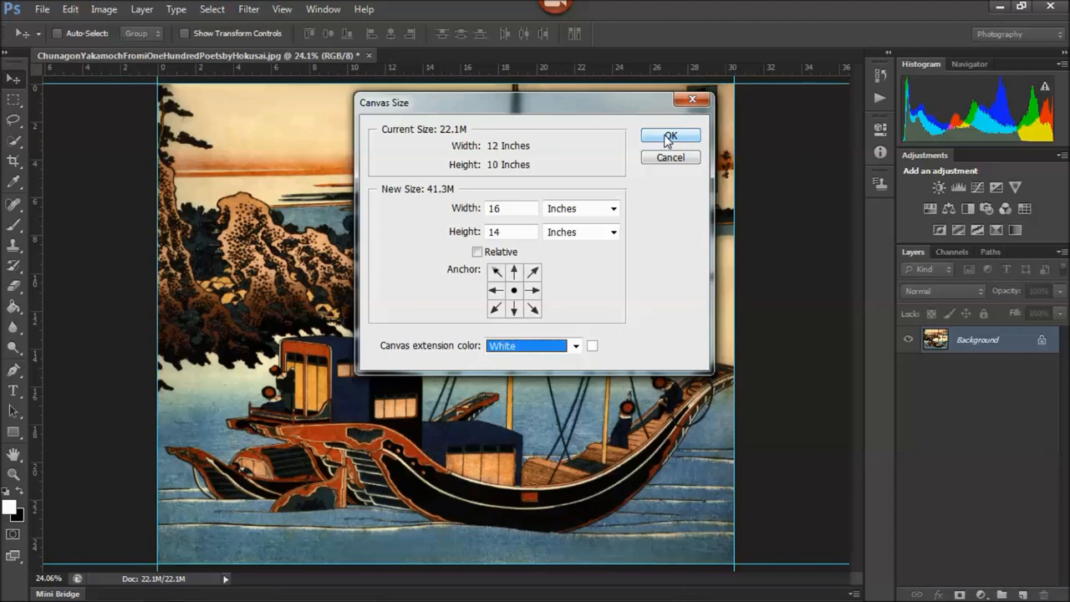
pyautogui.moveTo(626, 268)
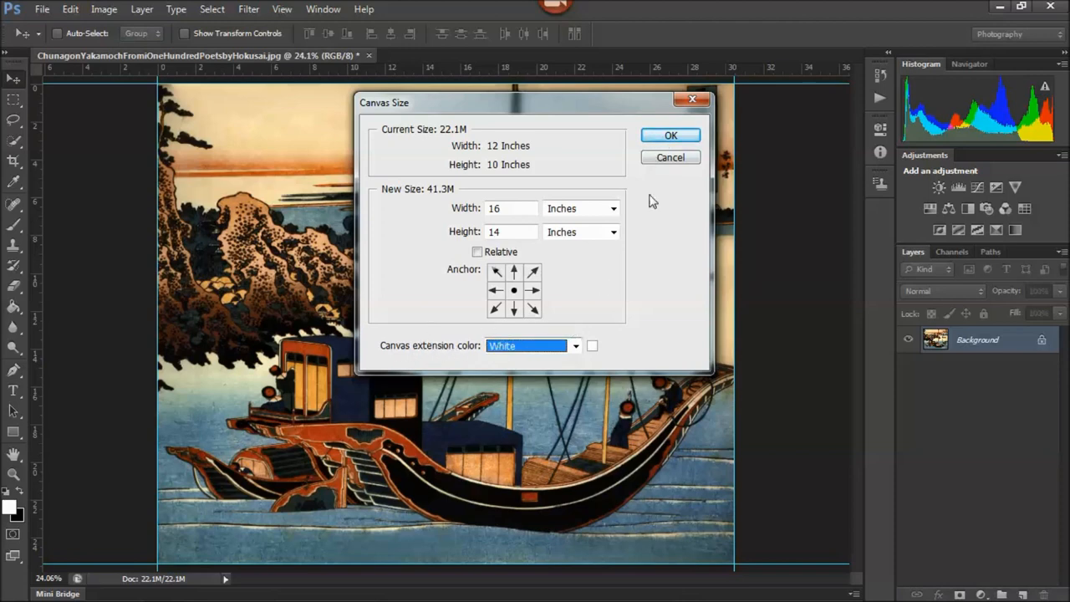
pyautogui.click(670, 135)
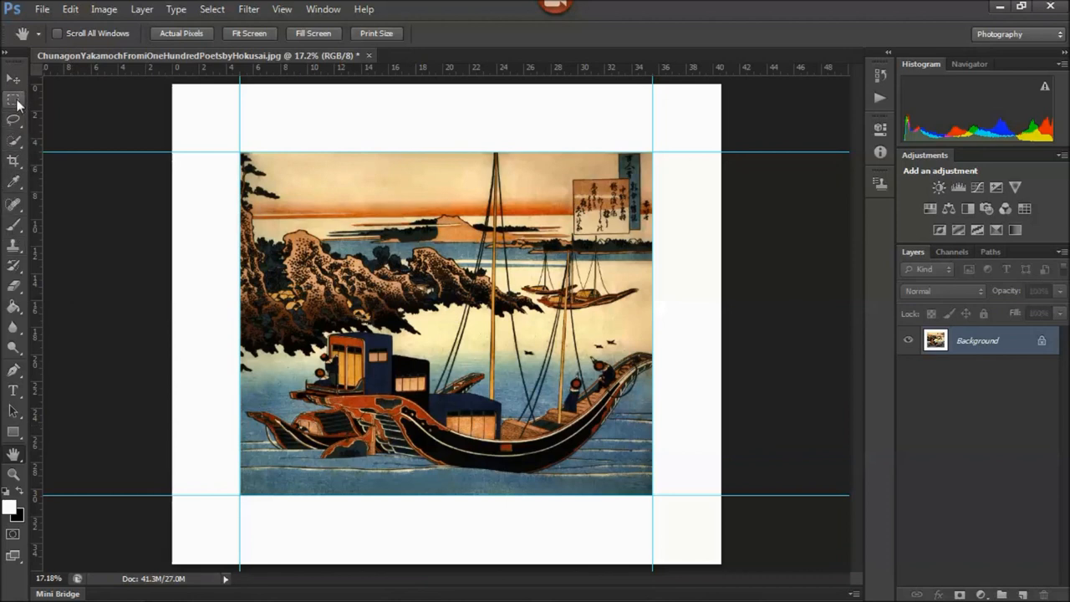
# Marquee-select a strip along the print's left edge for copying to a new layer
pyautogui.click(13, 99)
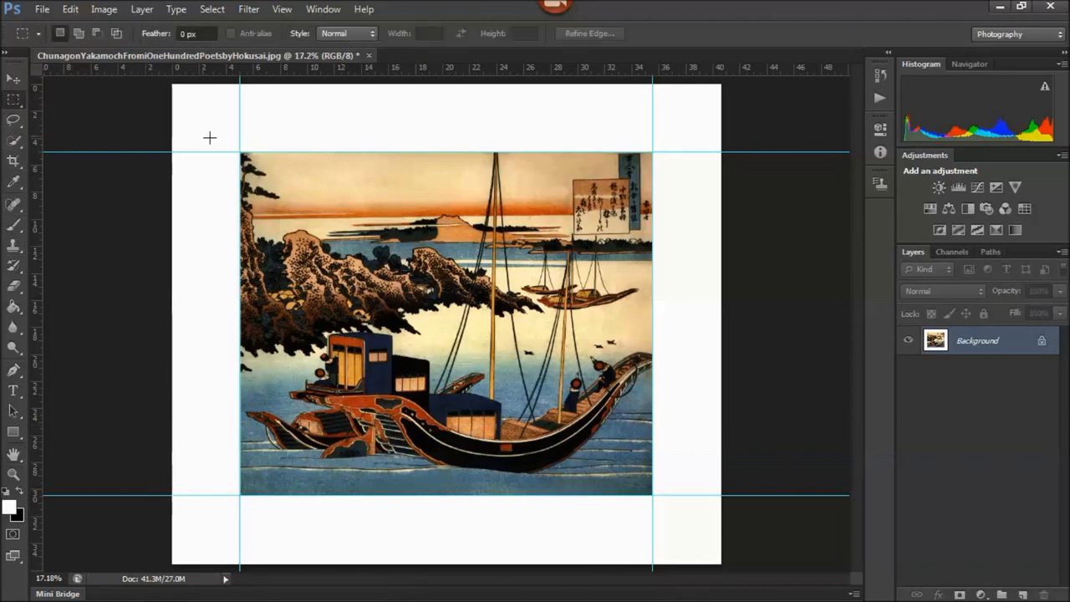
pyautogui.moveTo(204, 131); pyautogui.dragTo(305, 511)
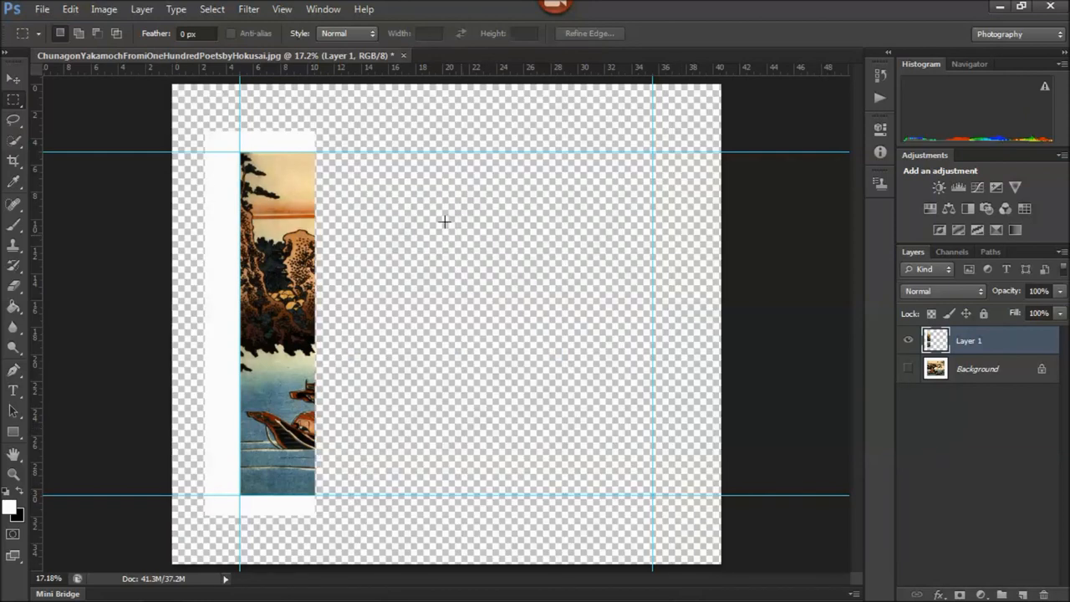
pyautogui.moveTo(281, 144)
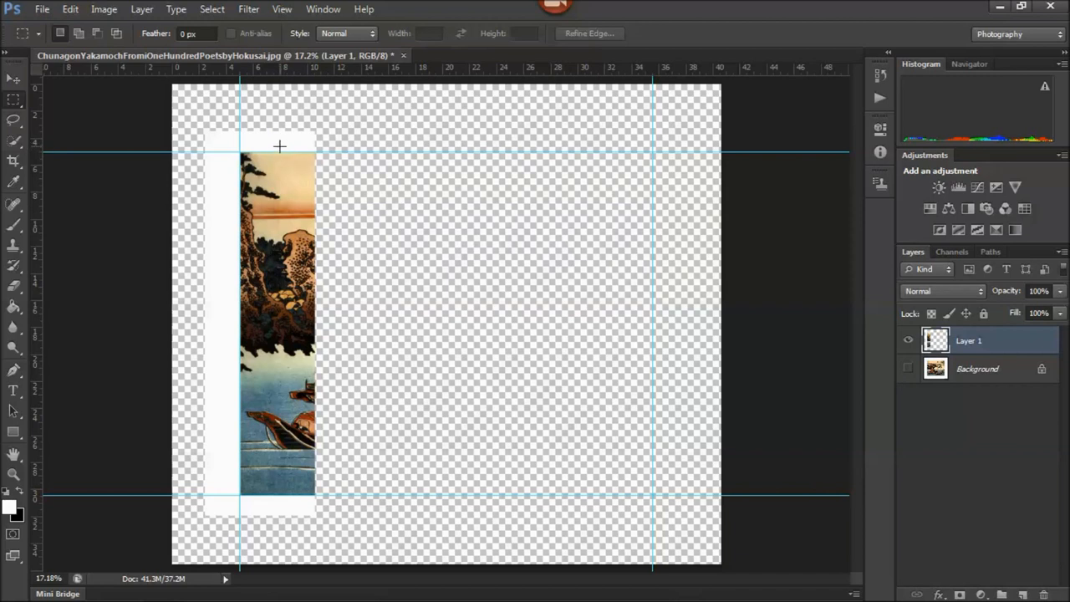
pyautogui.moveTo(277, 148)
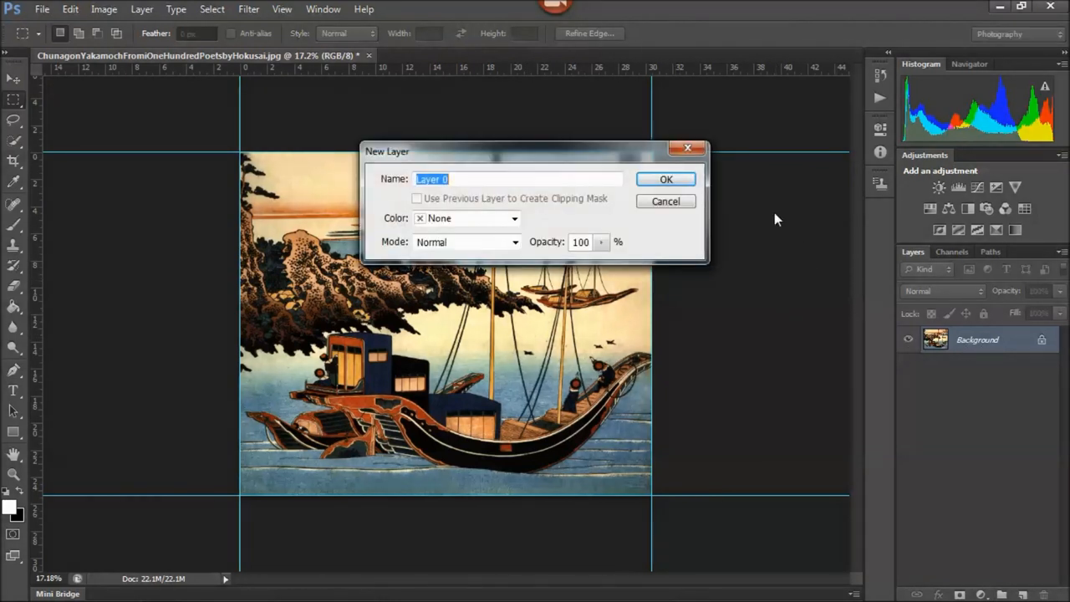
pyautogui.moveTo(768, 222)
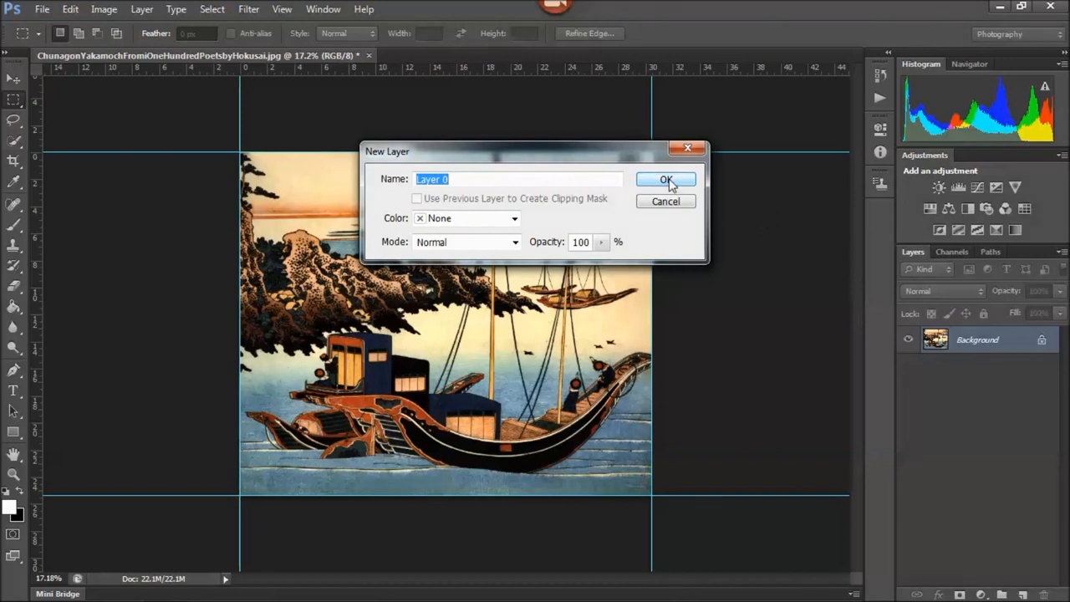
# Confirm converting the Background into an editable Layer 0
pyautogui.click(666, 181)
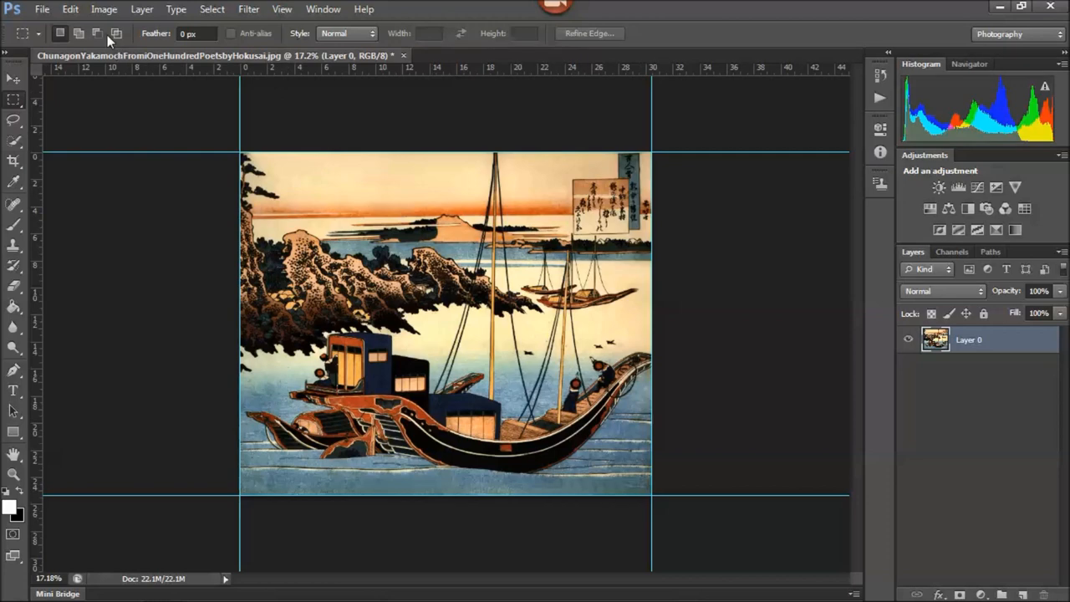
# Resize the canvas to 16 by 14 inches, leaving a transparent border around the print
pyautogui.click(103, 10)
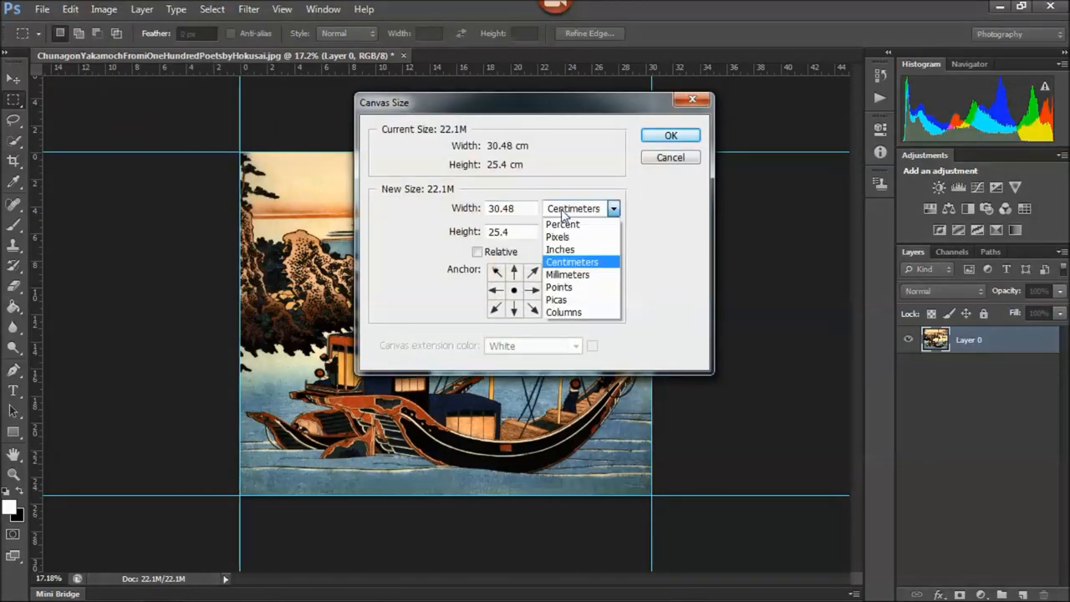
pyautogui.click(560, 250)
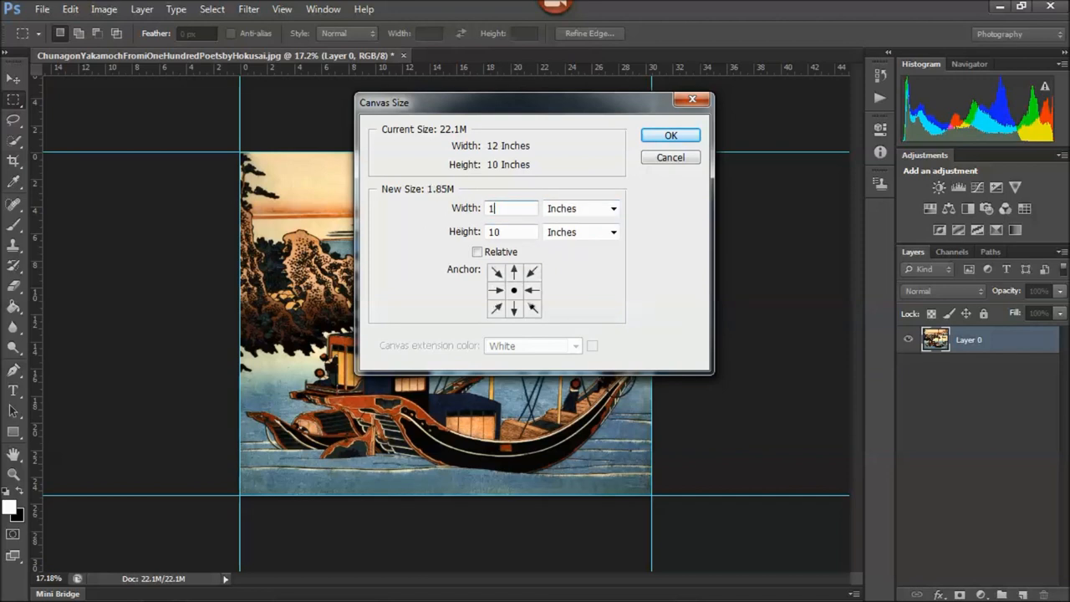
pyautogui.write('16')
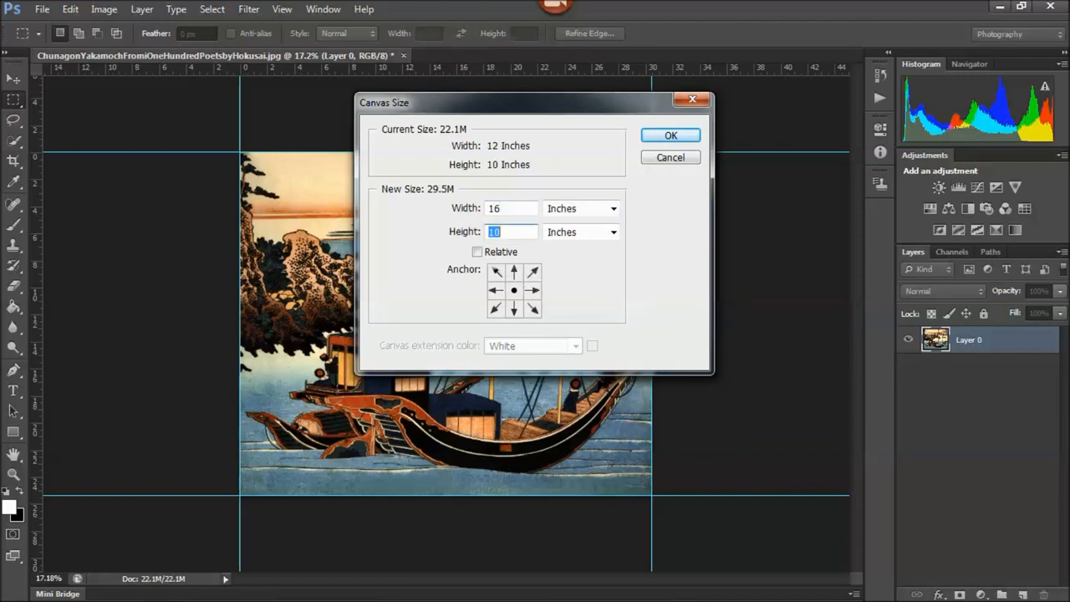
pyautogui.write('14')
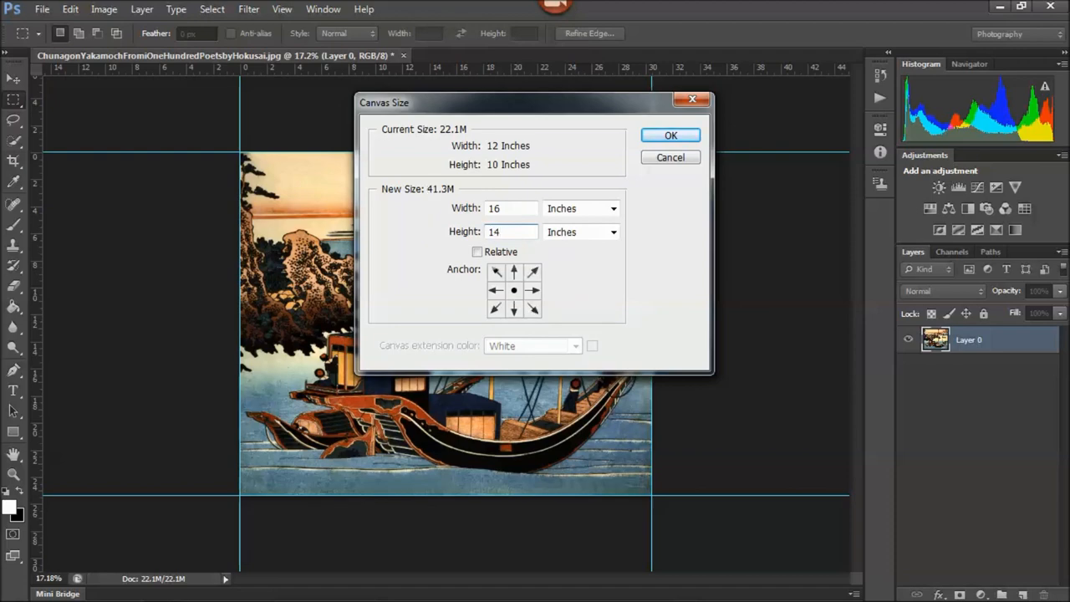
pyautogui.click(669, 135)
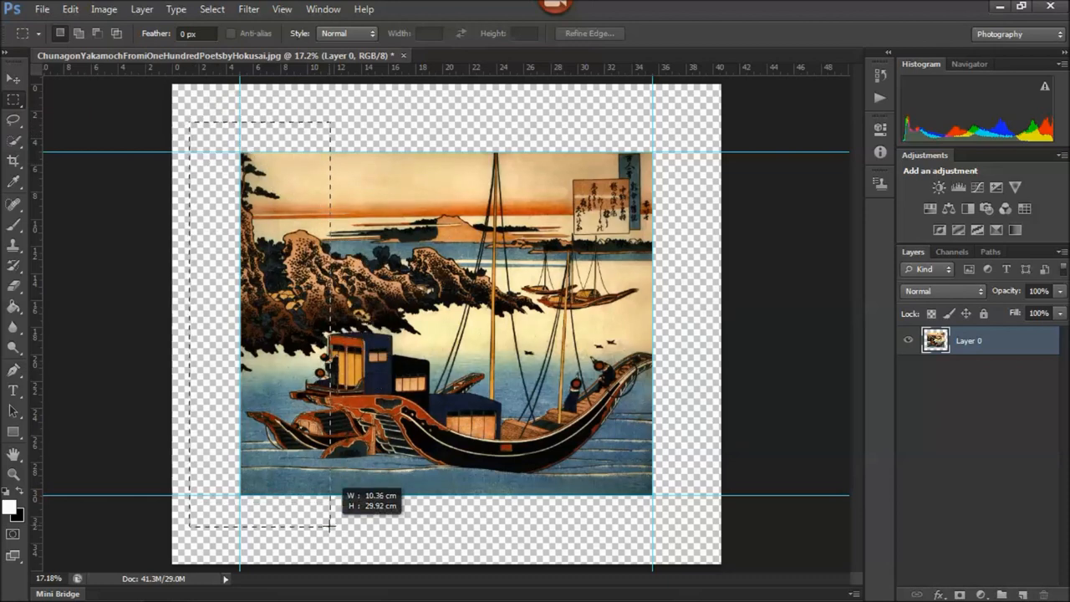
# Marquee-select a strip along the print's left edge
pyautogui.moveTo(328, 527); pyautogui.dragTo(325, 519)
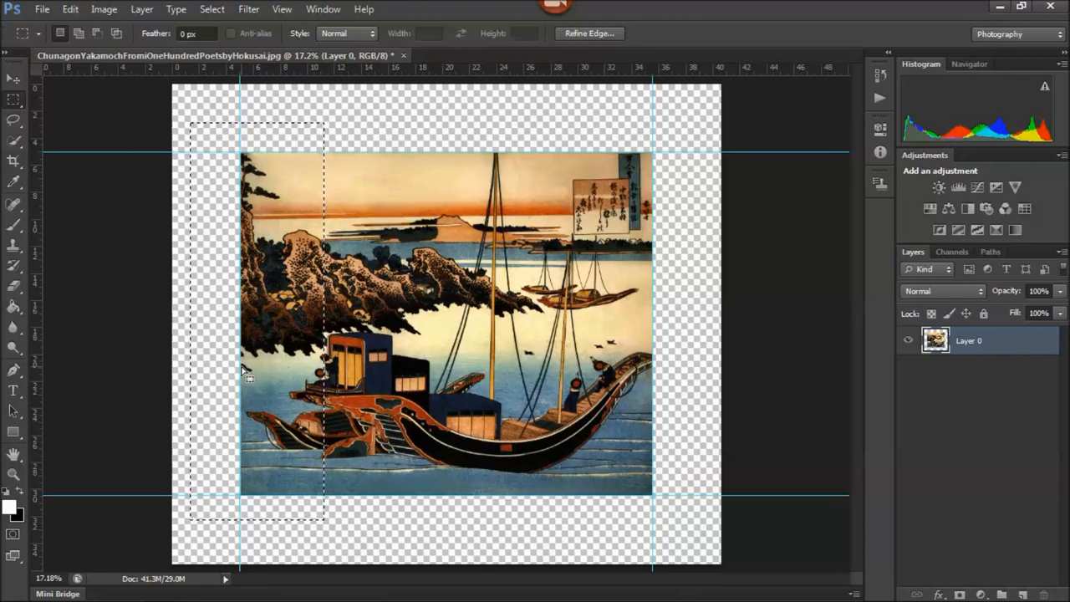
pyautogui.moveTo(325, 237)
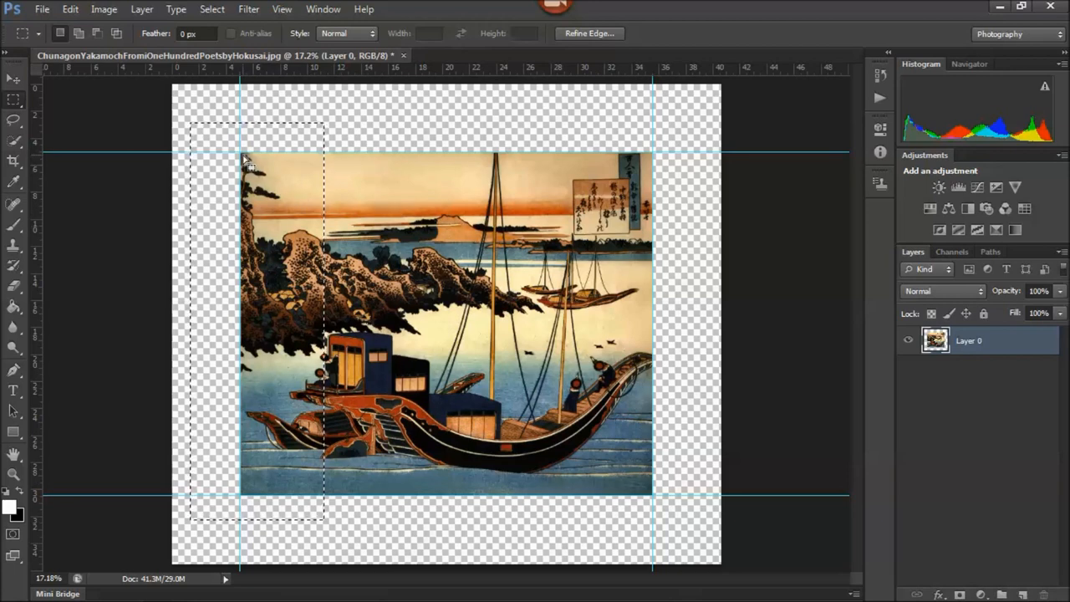
pyautogui.moveTo(315, 166)
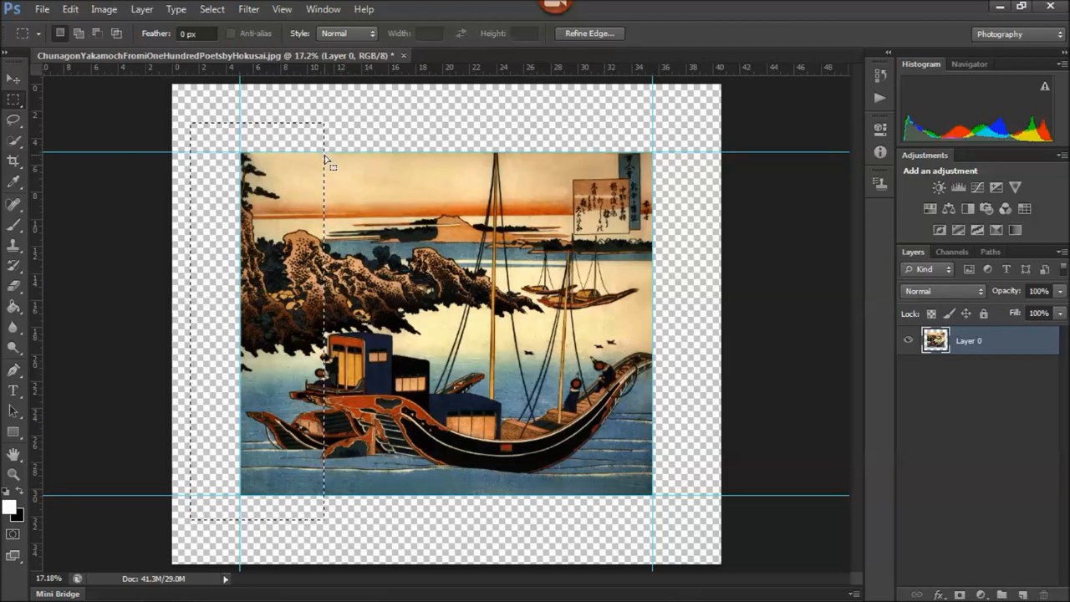
pyautogui.moveTo(197, 171)
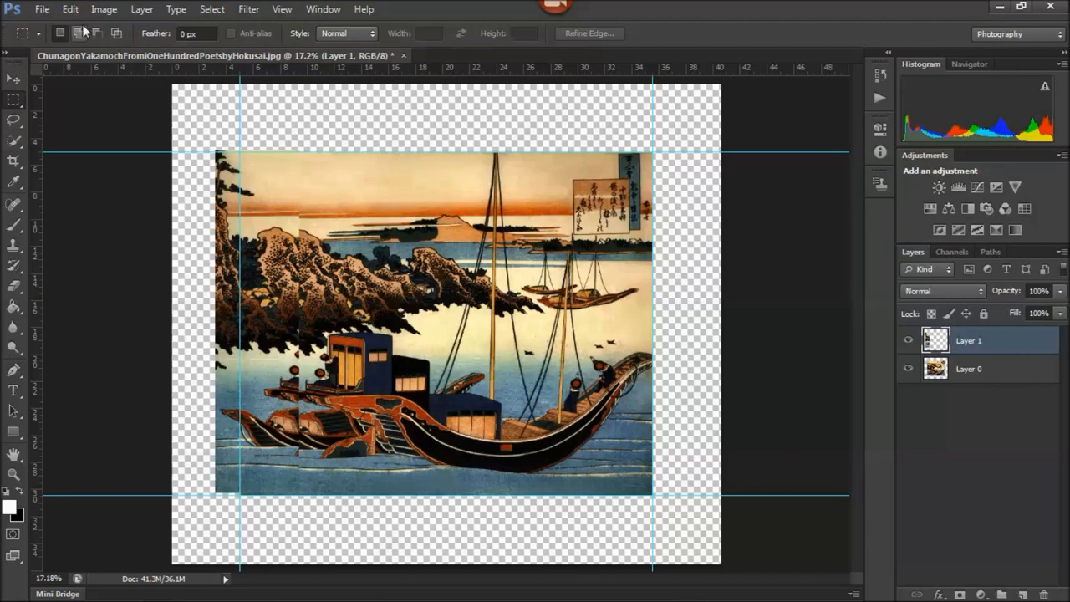
# Flip the copied left strip horizontally and move it into the left border
pyautogui.click(70, 10)
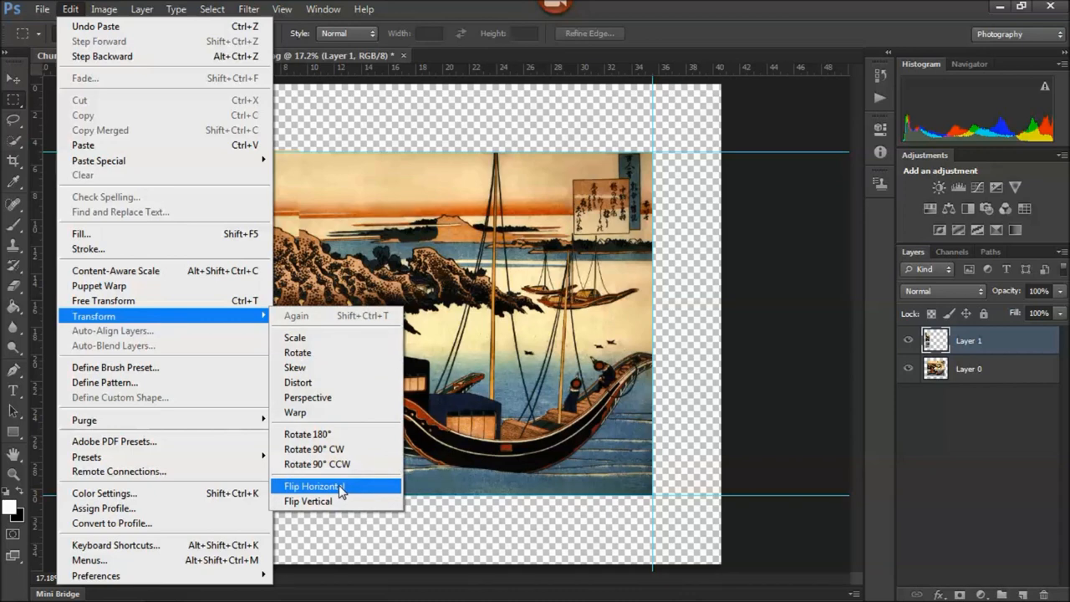
pyautogui.click(313, 485)
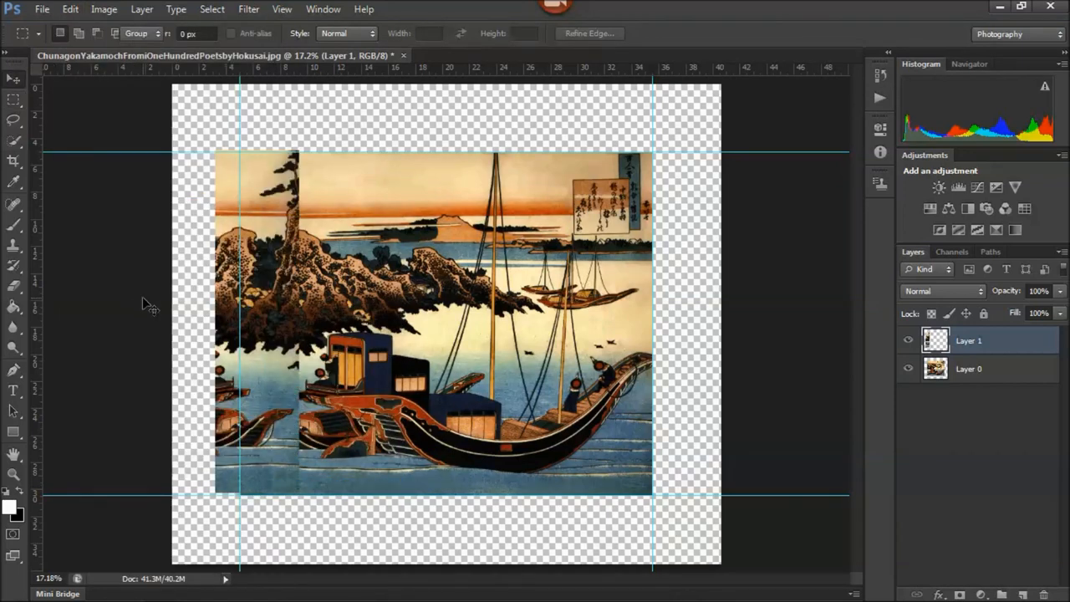
pyautogui.click(14, 77)
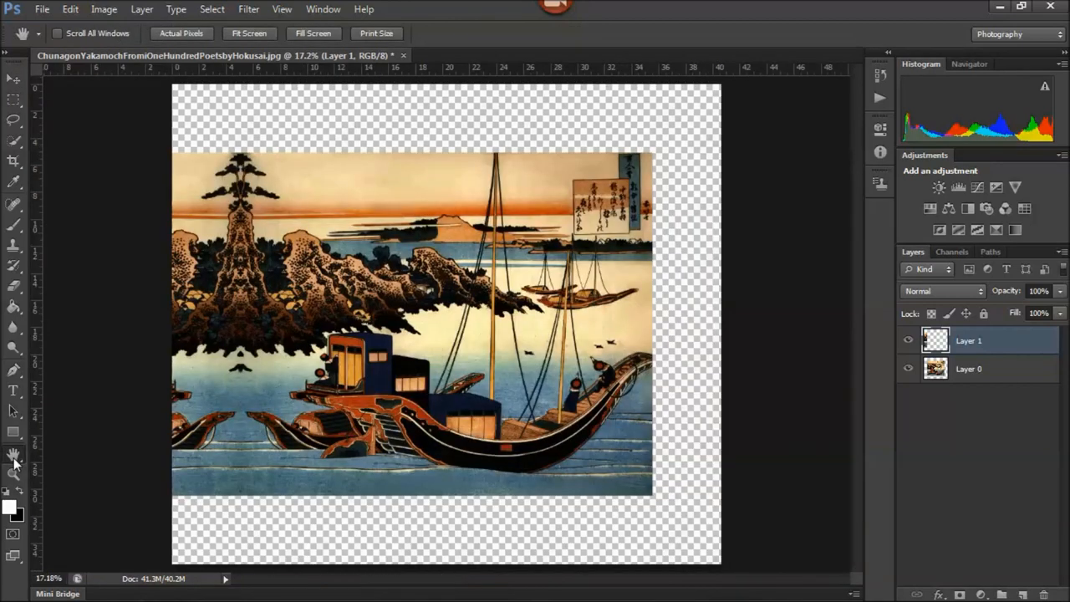
pyautogui.moveTo(354, 185)
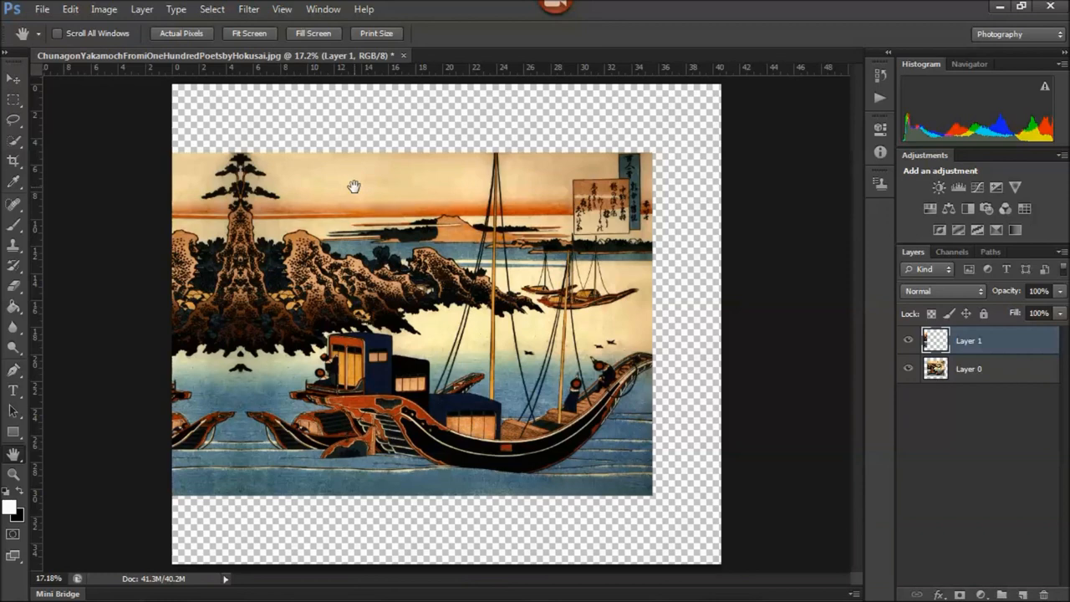
pyautogui.moveTo(1007, 392)
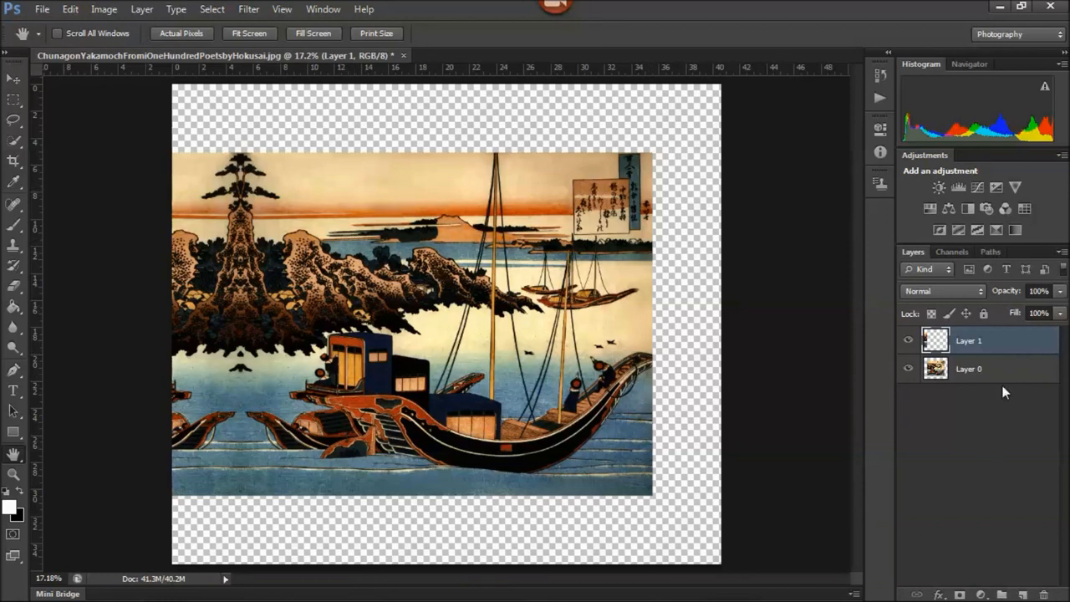
# Copy the right-edge strip from Layer 0 onto its own layer via Layer Via Copy
pyautogui.click(969, 370)
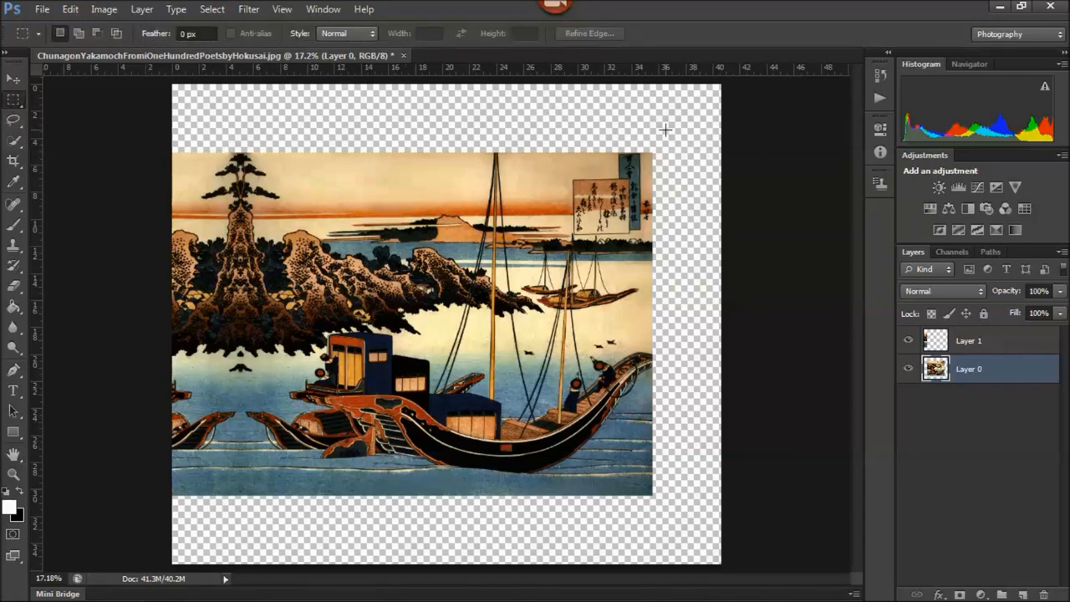
pyautogui.moveTo(665, 130); pyautogui.dragTo(601, 445)
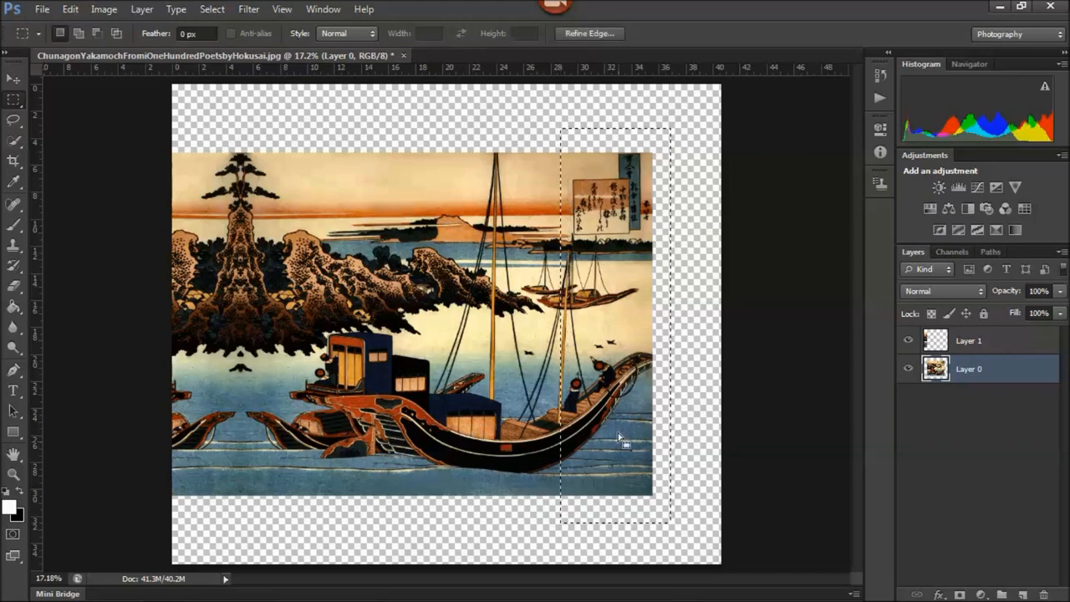
pyautogui.rightClick(618, 438)
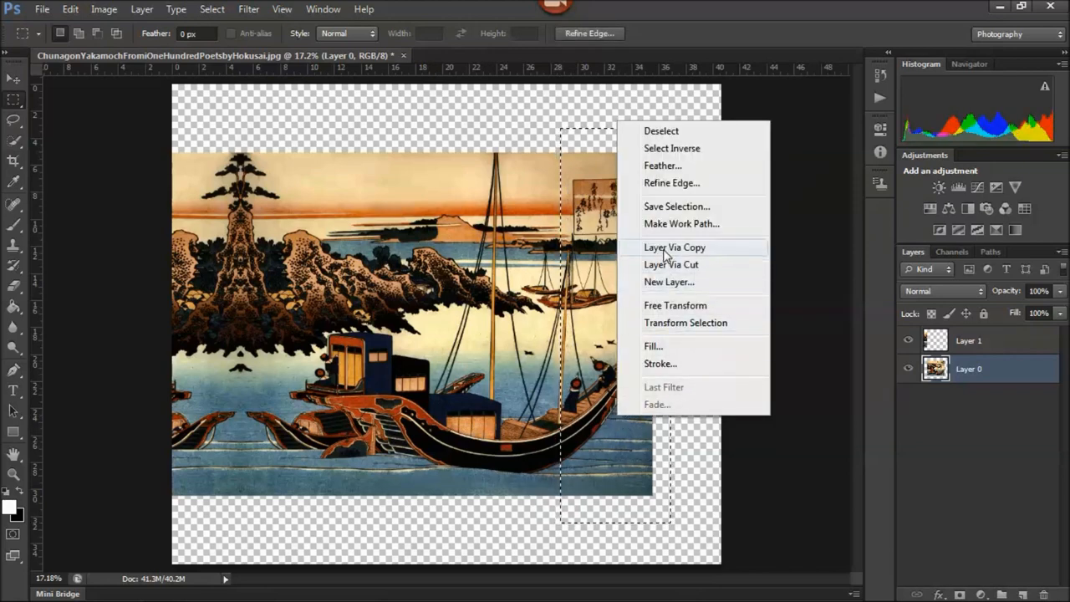
pyautogui.click(674, 248)
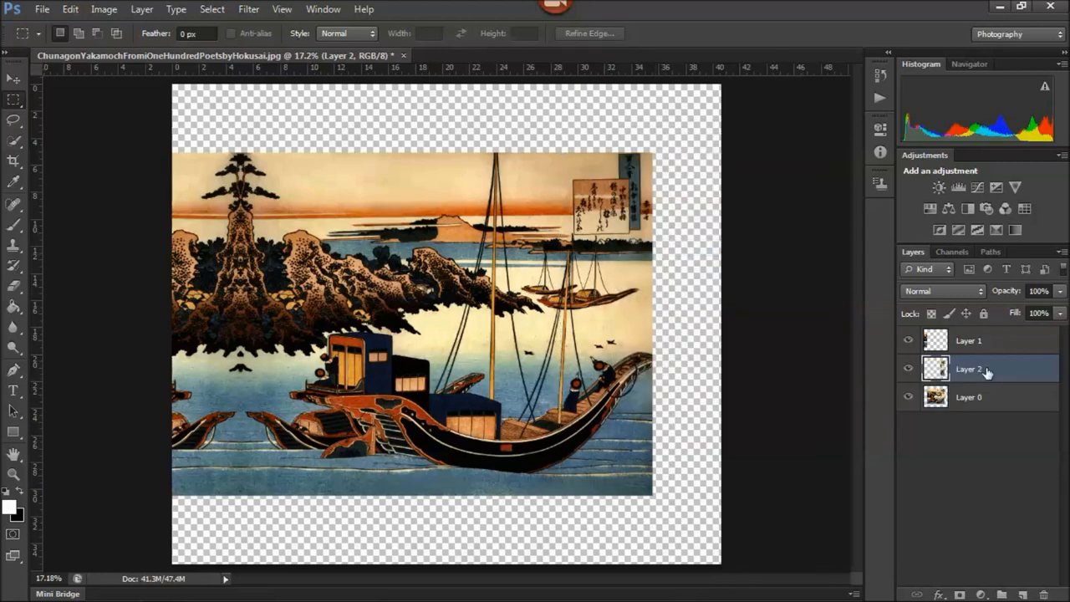
pyautogui.moveTo(985, 373)
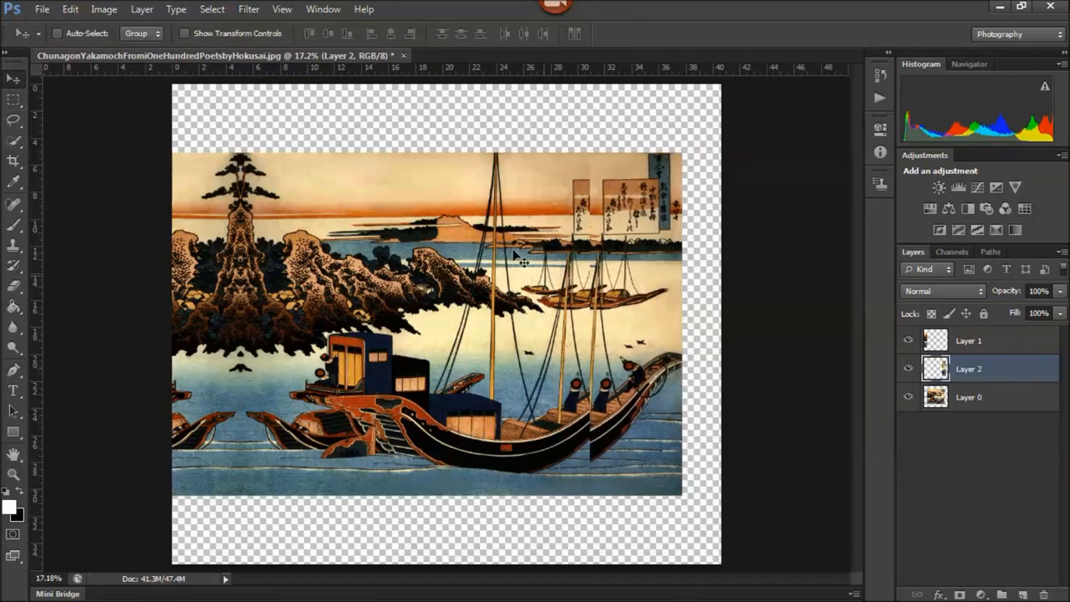
pyautogui.click(71, 10)
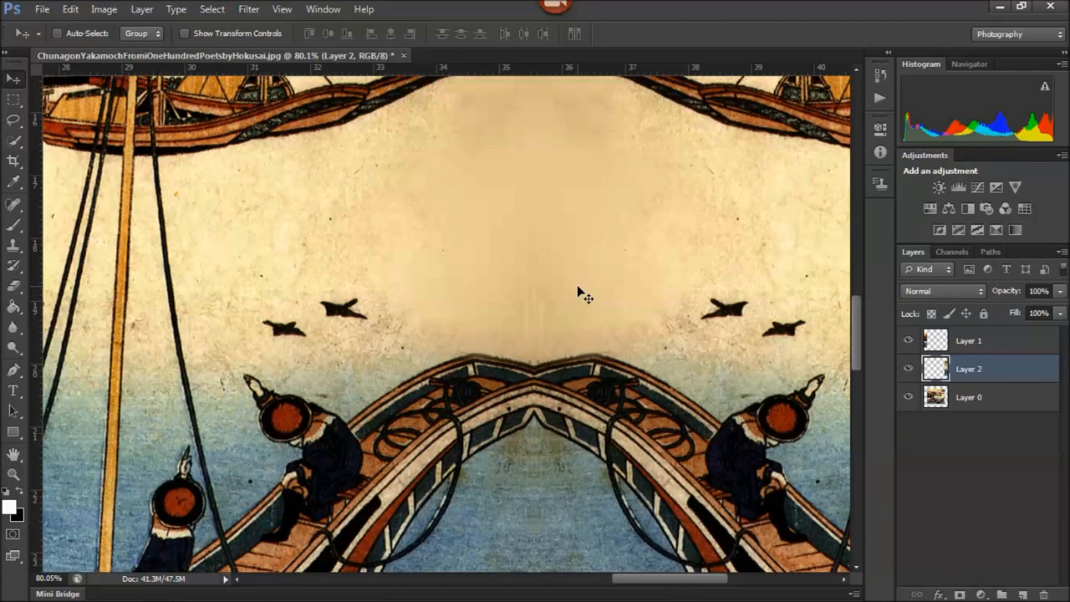
pyautogui.moveTo(381, 355)
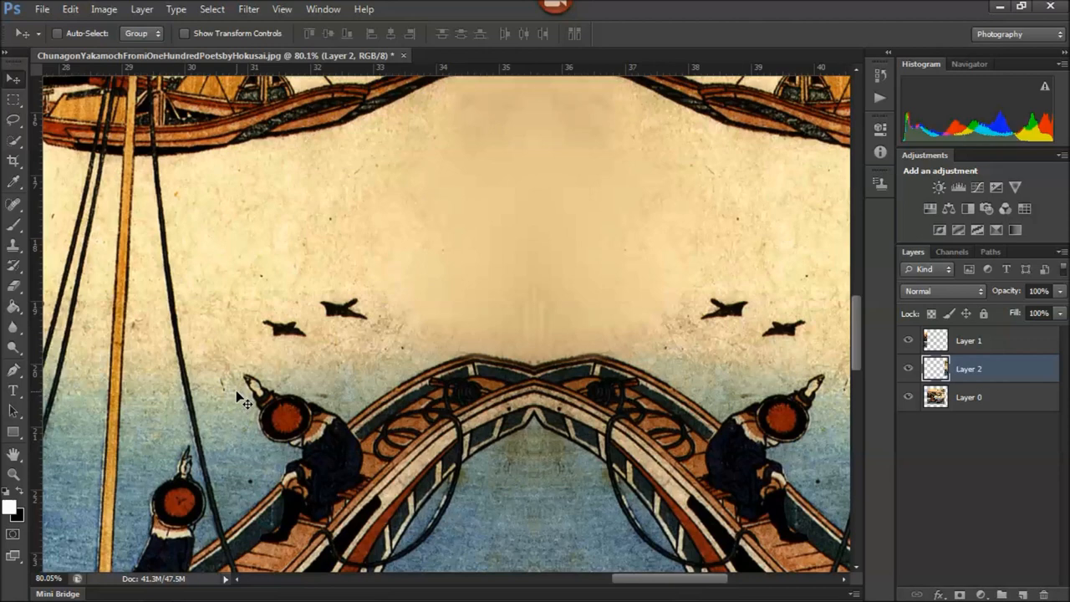
pyautogui.moveTo(326, 418)
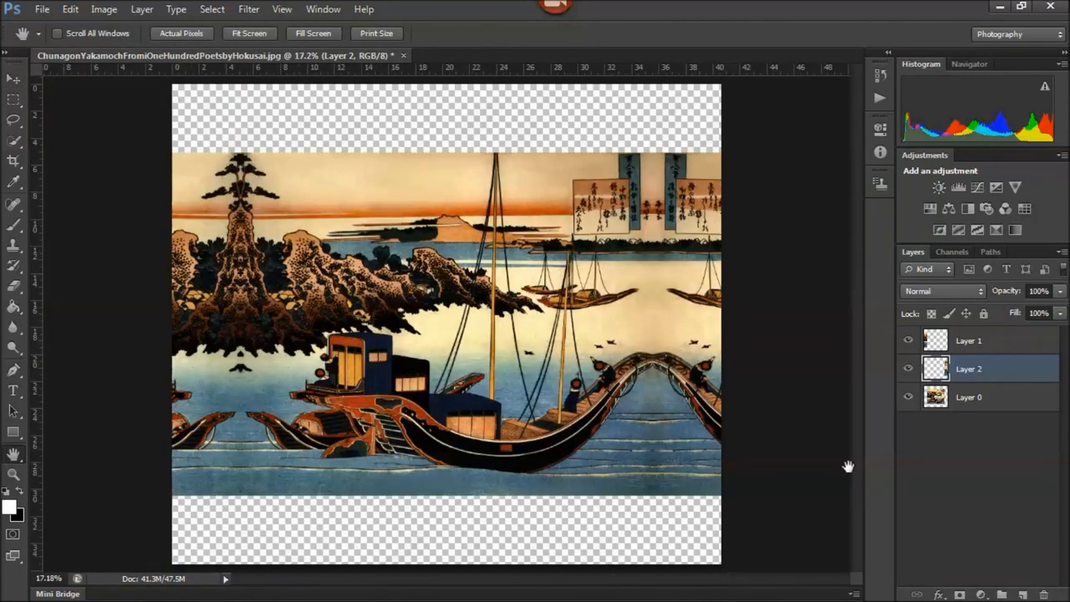
pyautogui.click(968, 398)
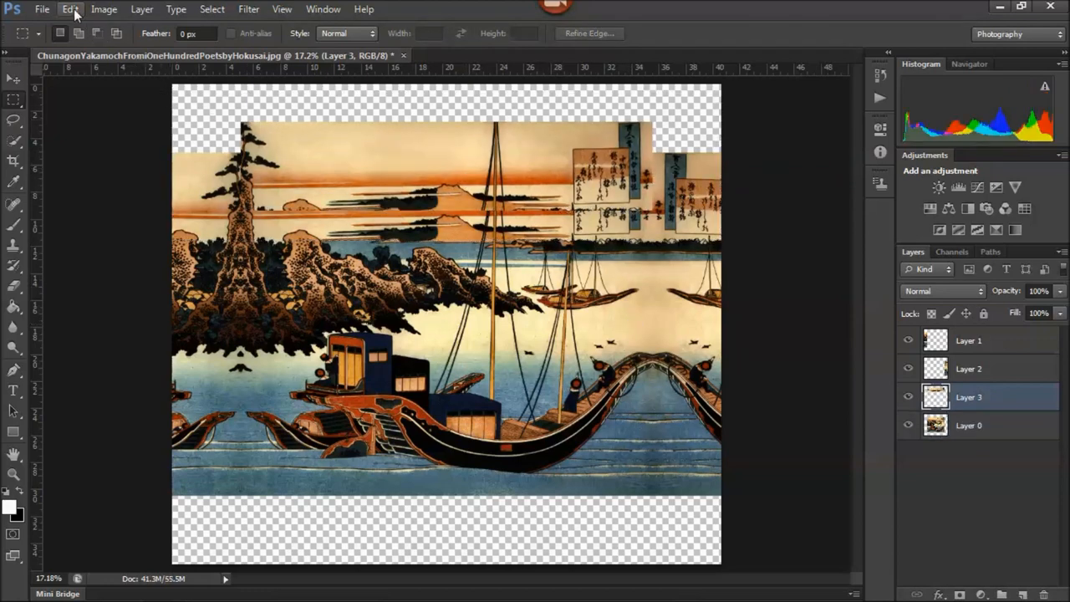
pyautogui.click(70, 10)
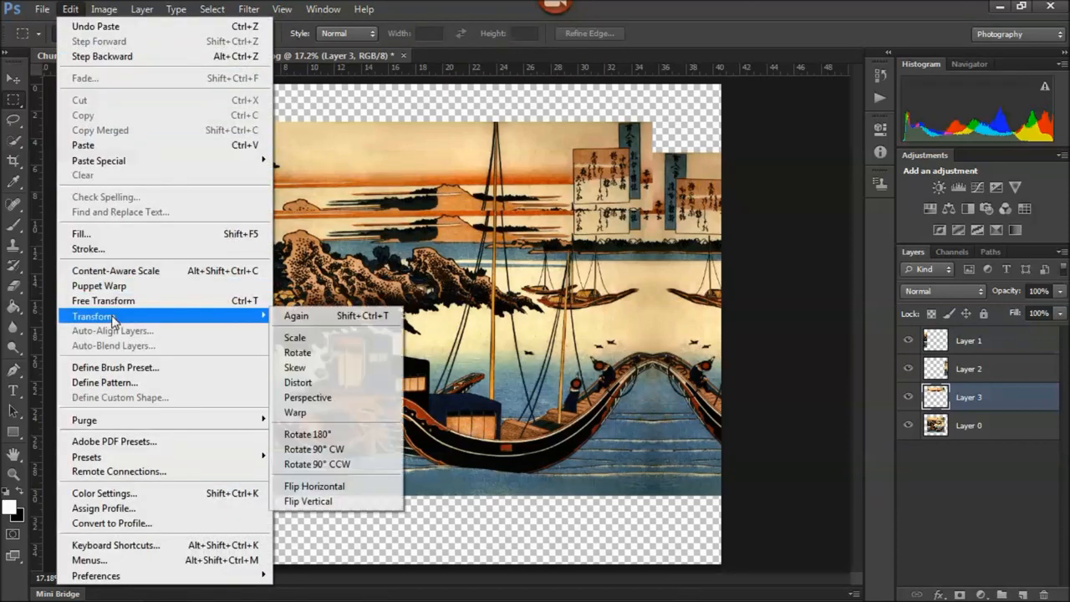
pyautogui.click(308, 502)
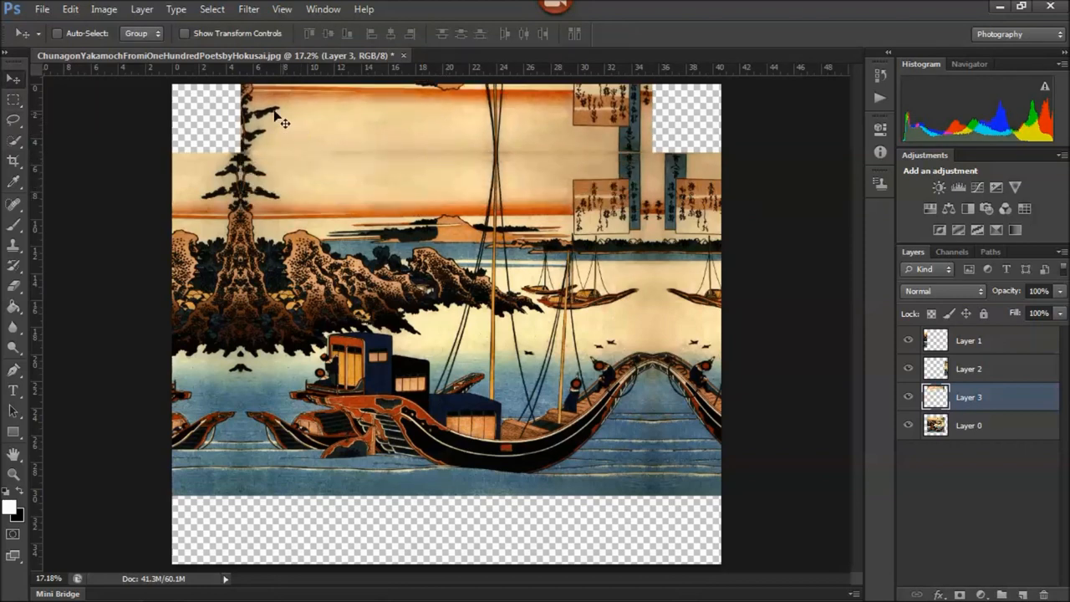
pyautogui.moveTo(231, 142)
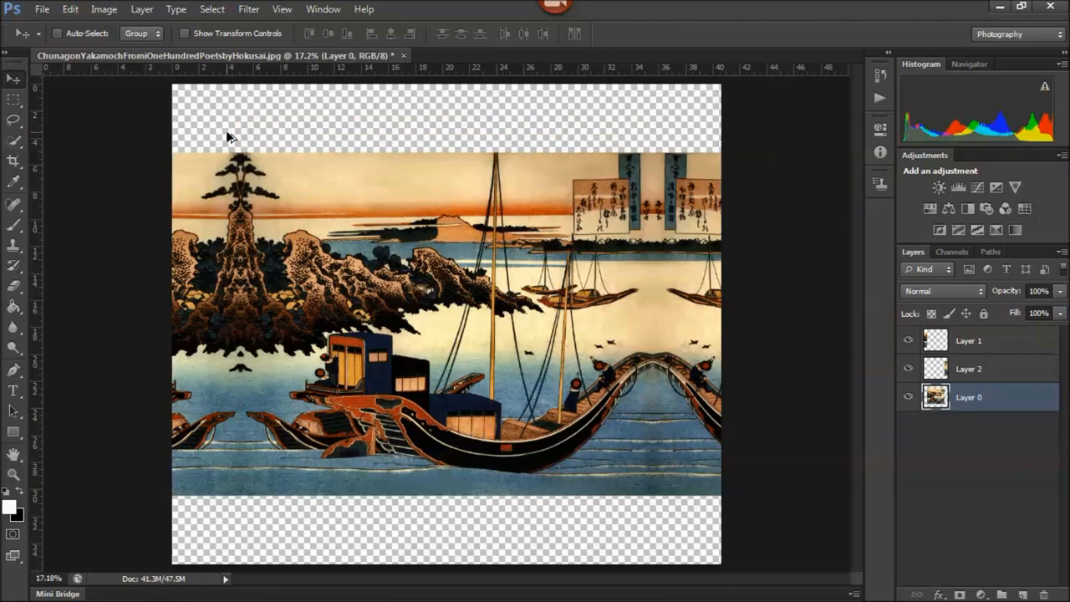
pyautogui.moveTo(327, 164)
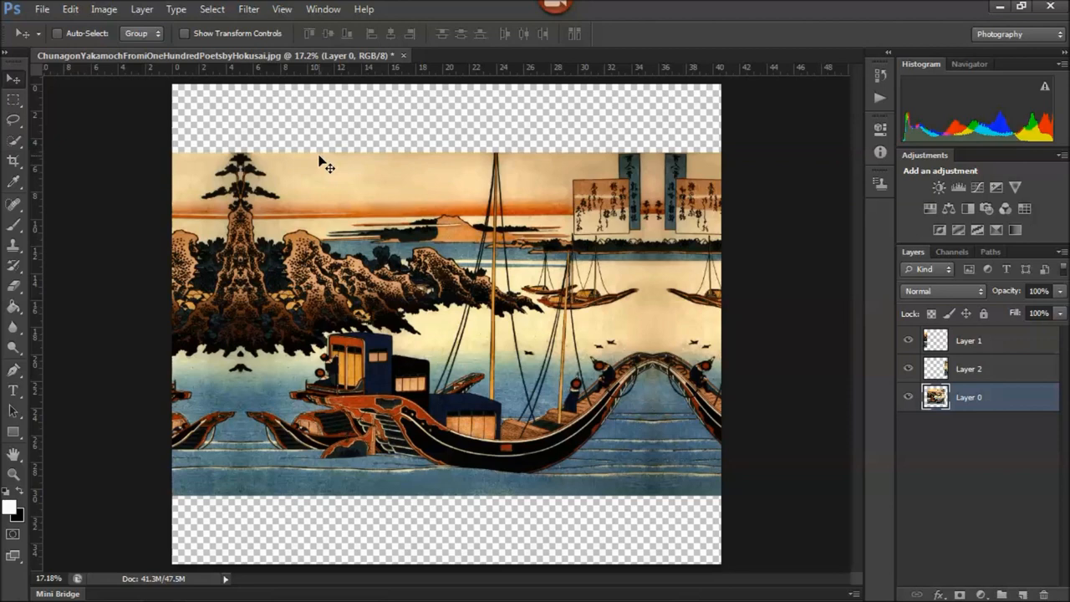
pyautogui.moveTo(321, 160)
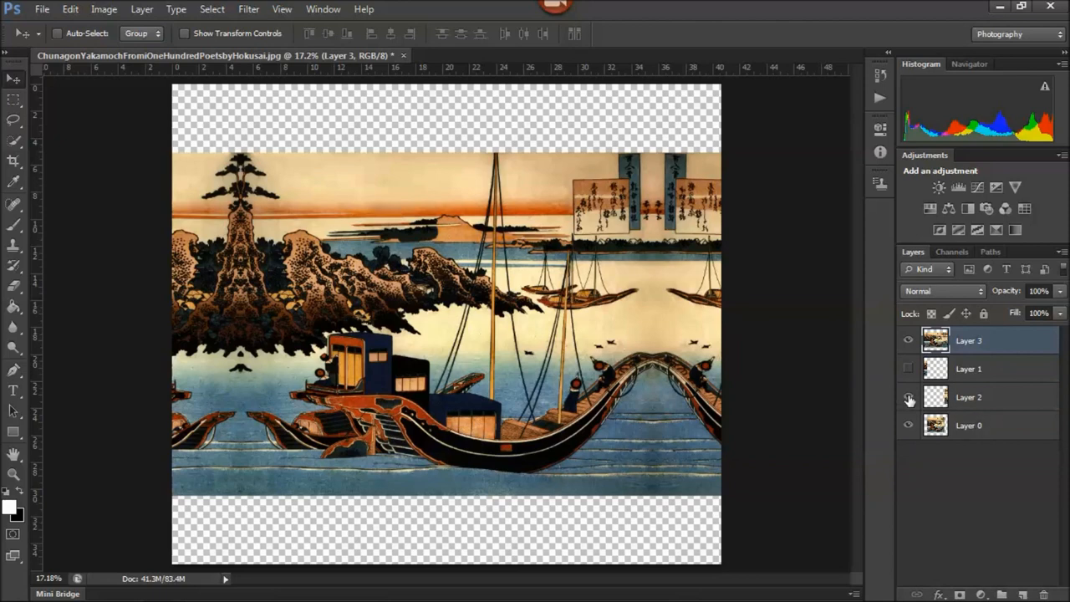
# Copy the top strip to a new layer, flip it vertically and move it above the image
pyautogui.click(910, 398)
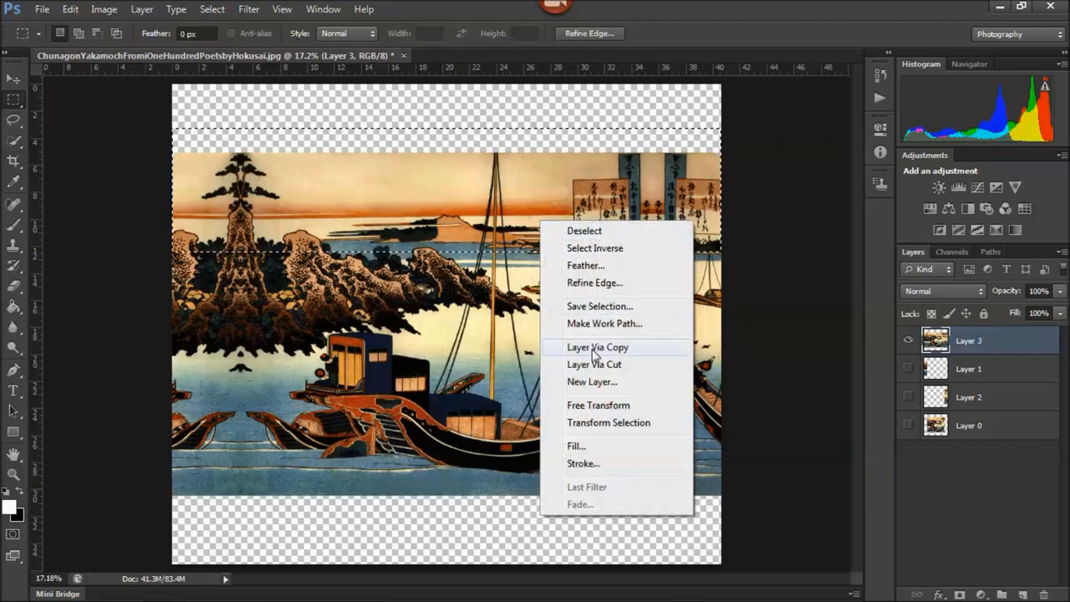
pyautogui.click(597, 346)
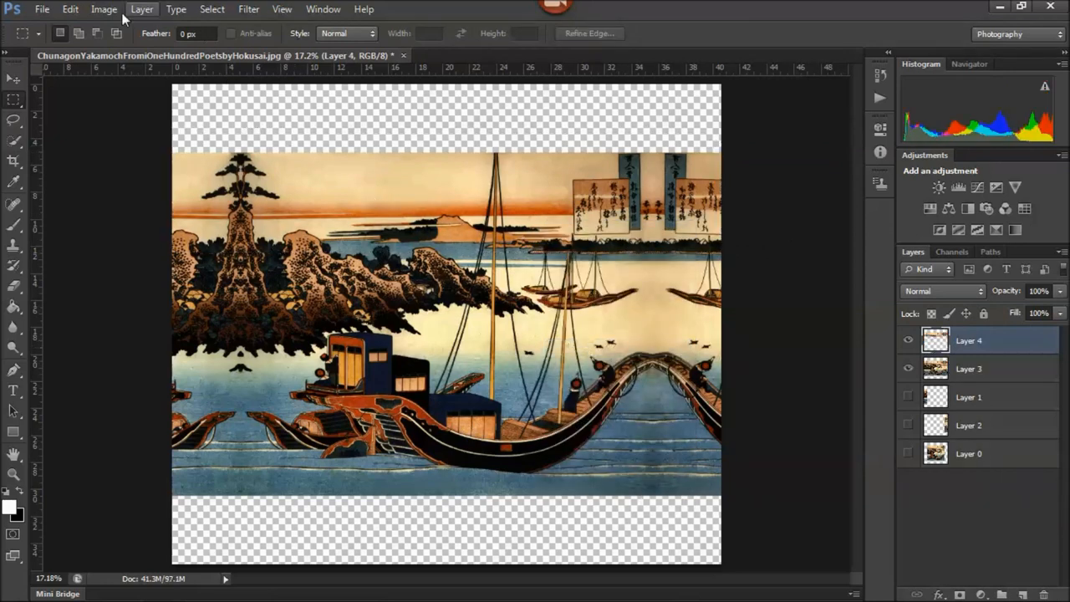
pyautogui.click(71, 10)
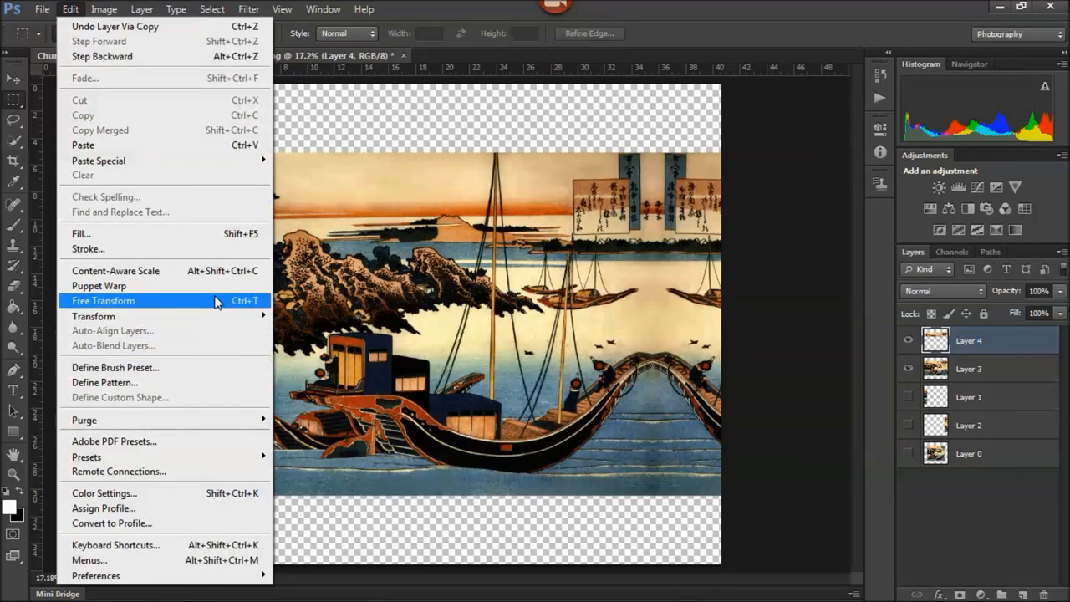
pyautogui.moveTo(94, 316)
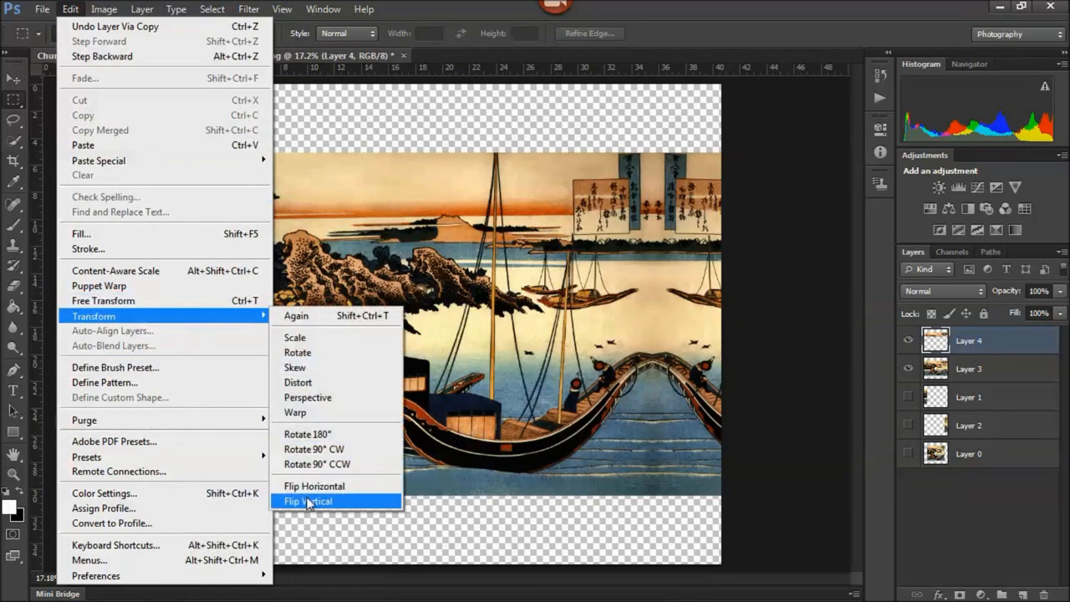
pyautogui.click(308, 502)
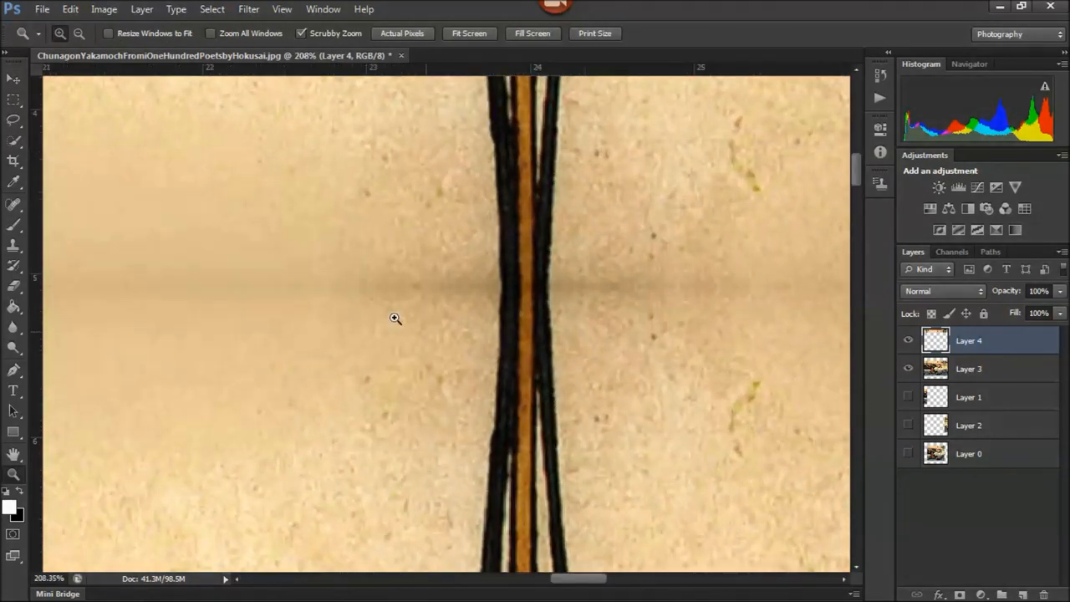
pyautogui.click(14, 77)
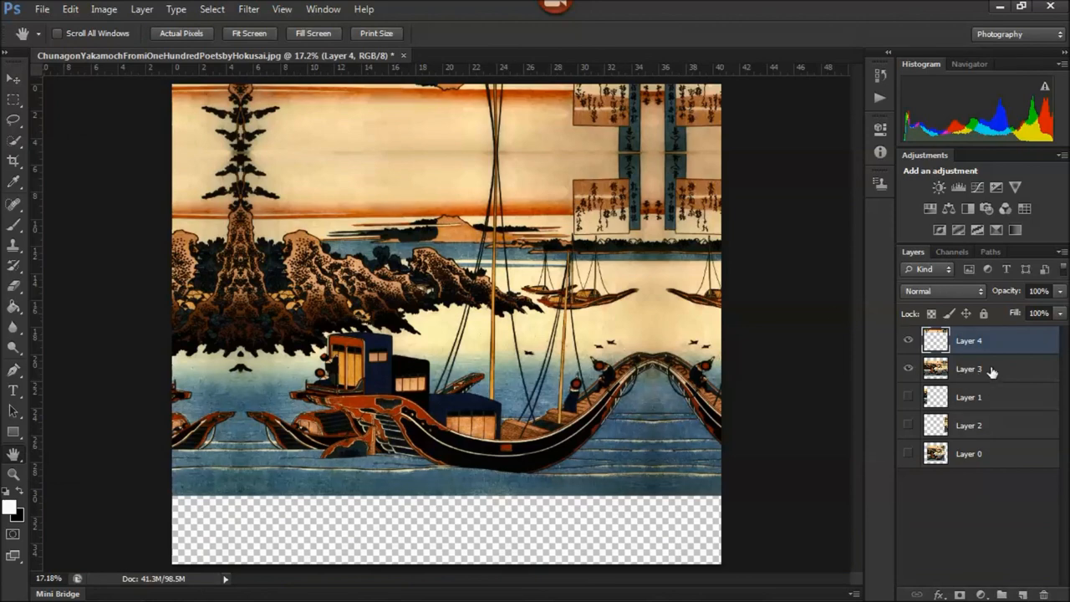
# Copy the bottom strip from Layer 3 to a new layer and flip it vertically
pyautogui.click(969, 369)
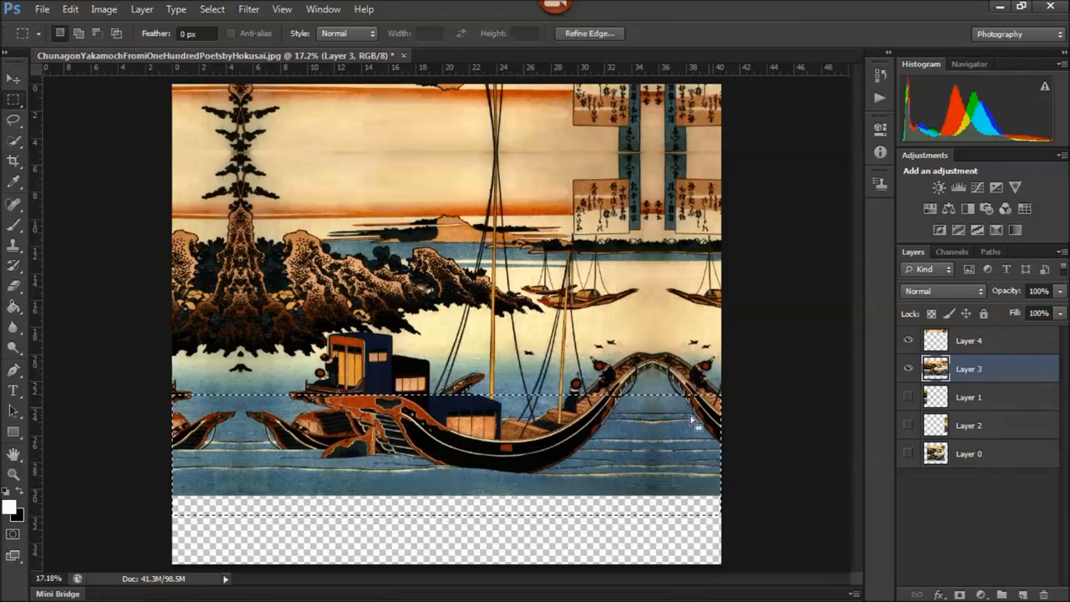
pyautogui.rightClick(689, 419)
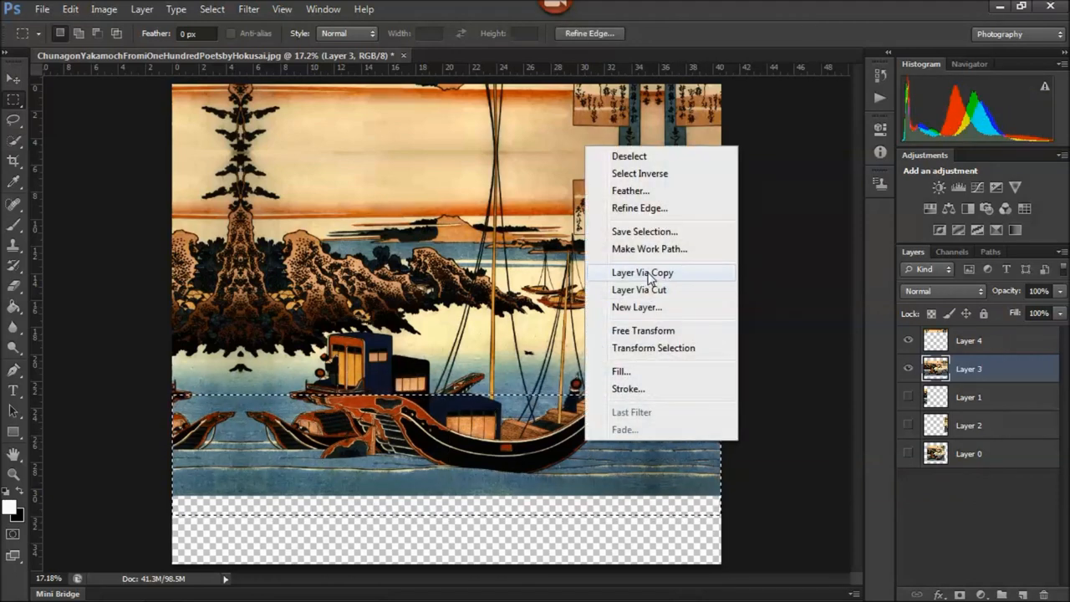
pyautogui.click(642, 273)
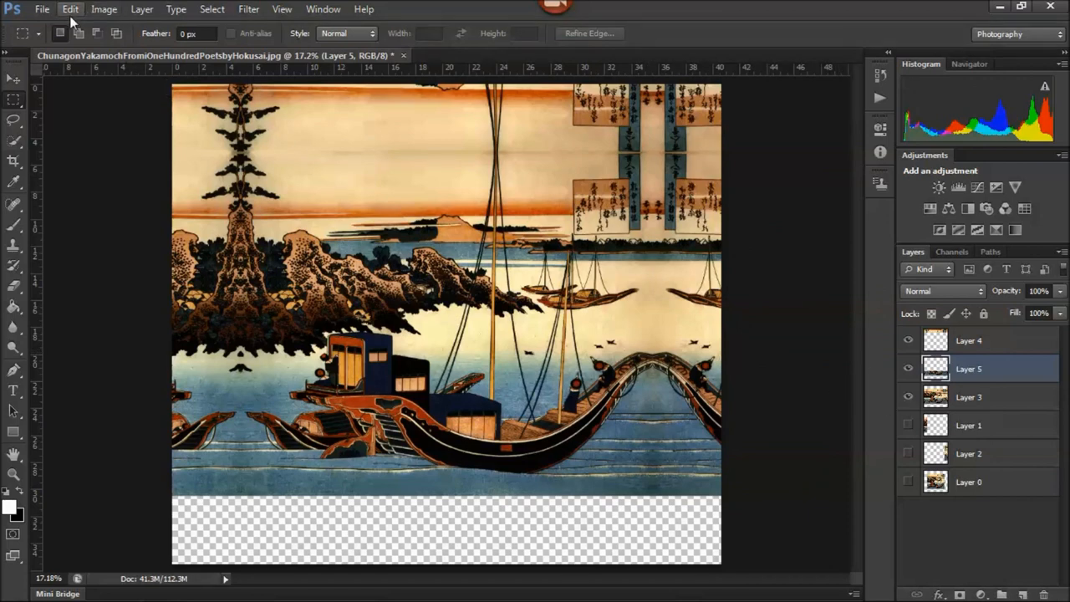
pyautogui.click(70, 10)
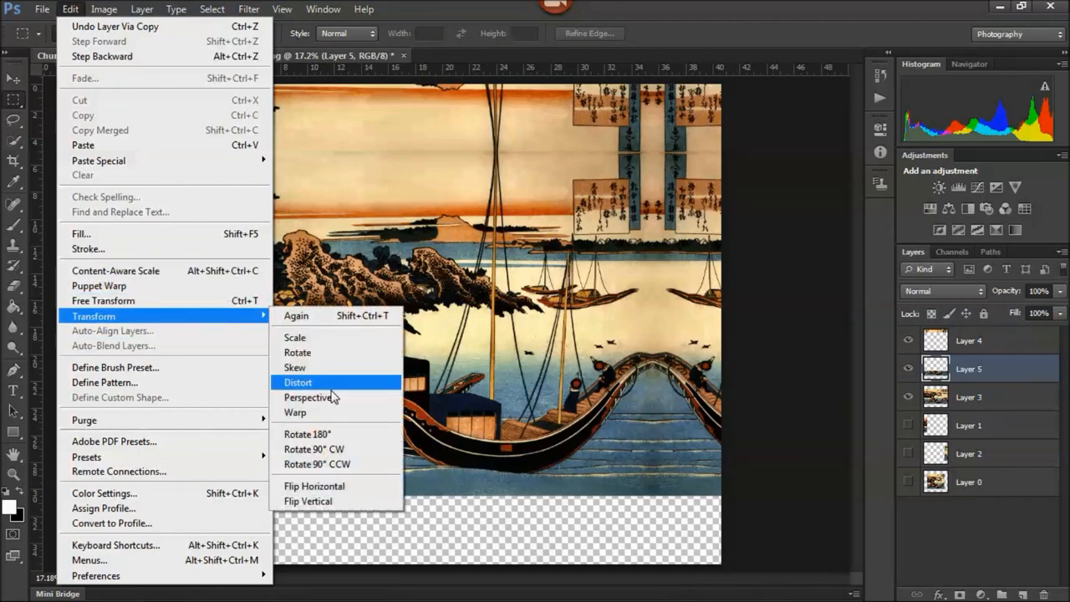
pyautogui.click(308, 502)
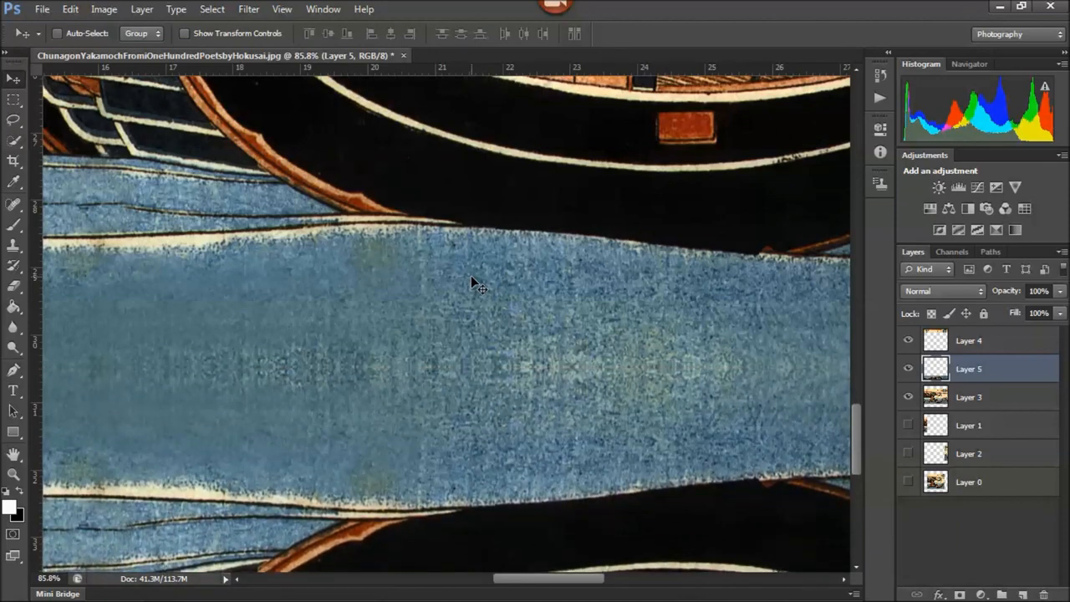
pyautogui.moveTo(266, 358)
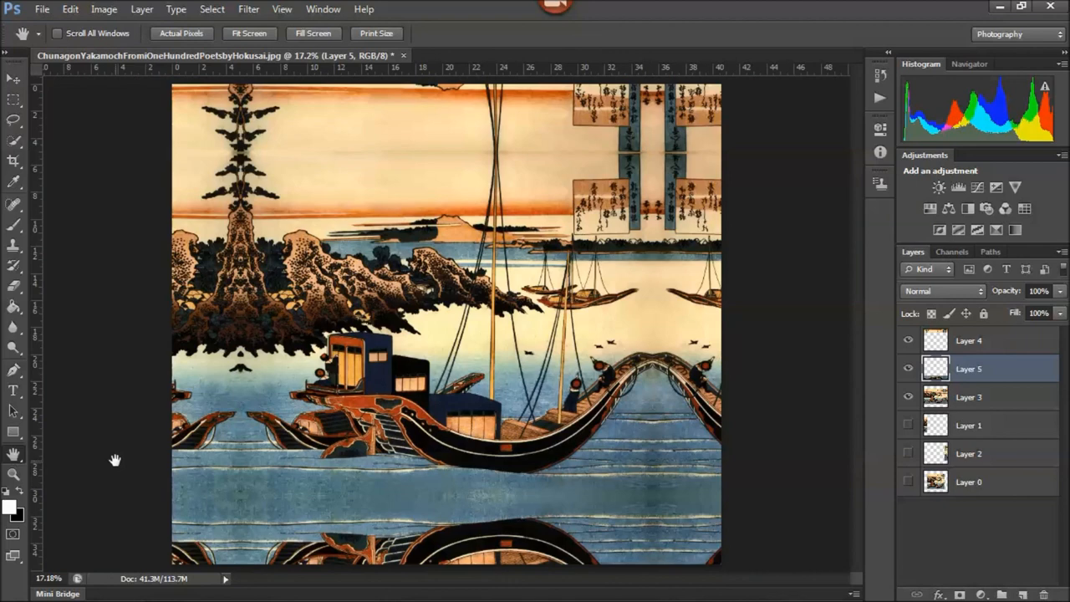
pyautogui.moveTo(117, 462)
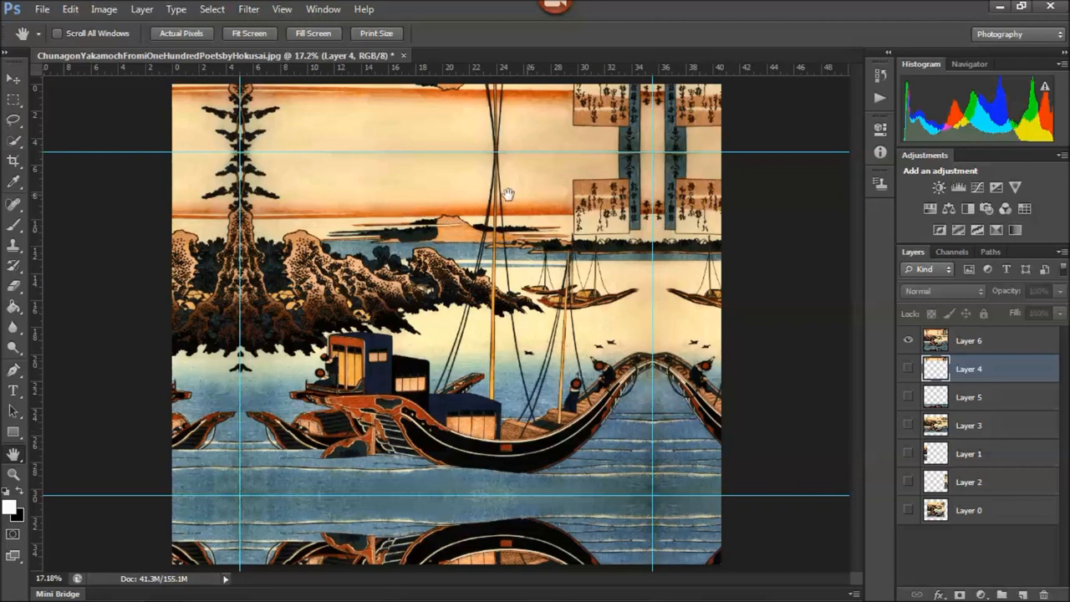
pyautogui.moveTo(442, 393)
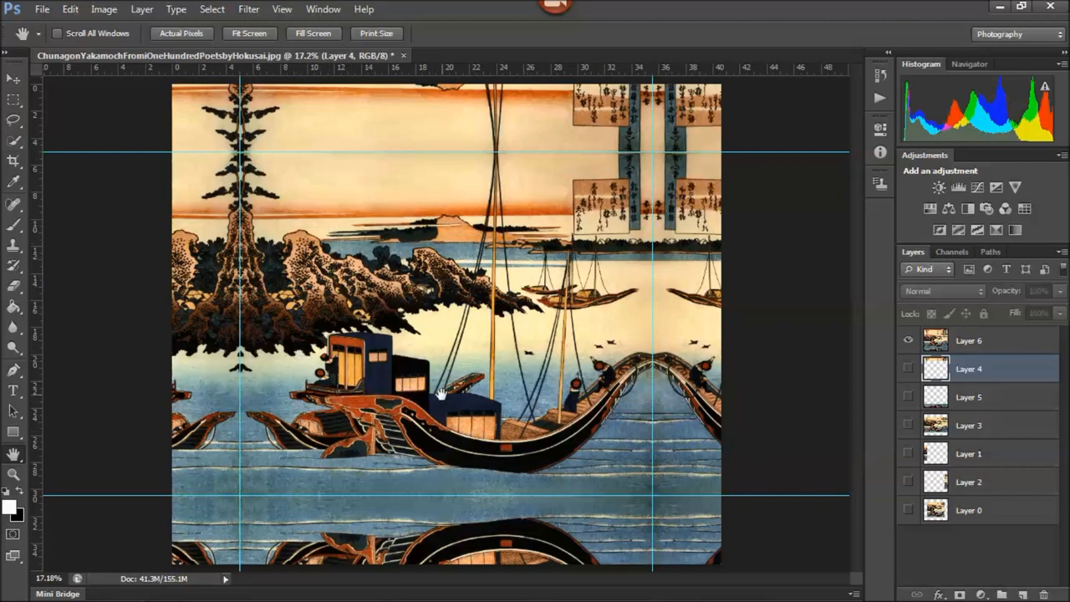
pyautogui.moveTo(398, 137)
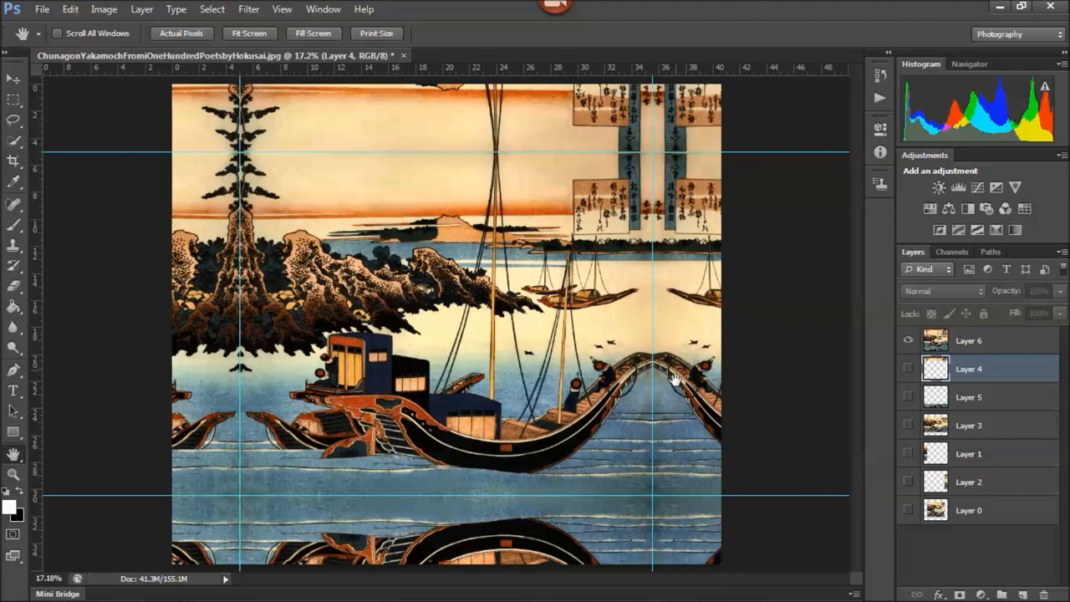
pyautogui.moveTo(227, 348)
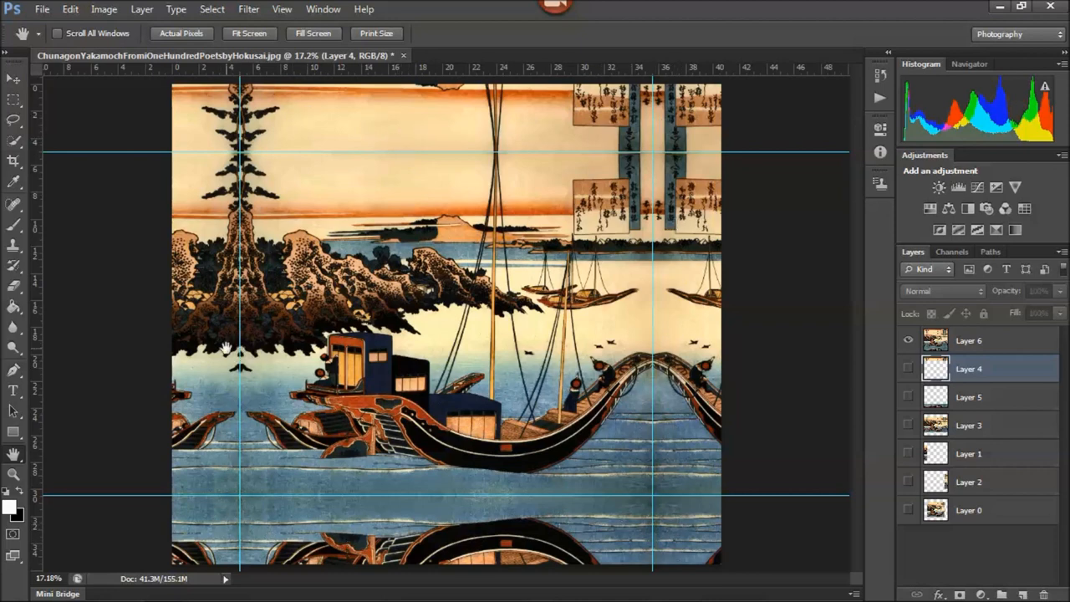
pyautogui.moveTo(130, 335)
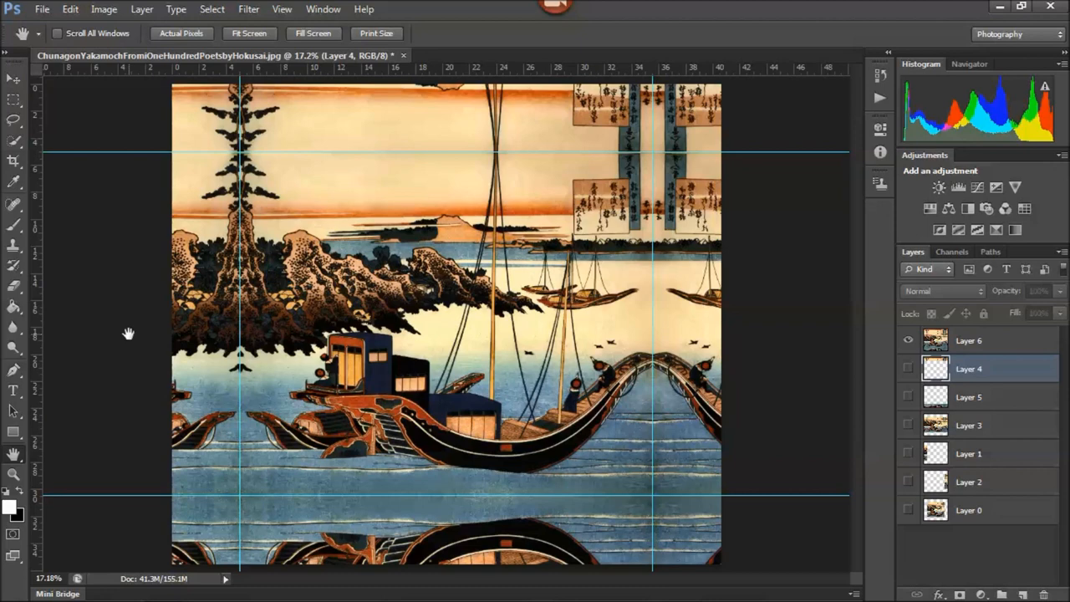
pyautogui.moveTo(129, 335)
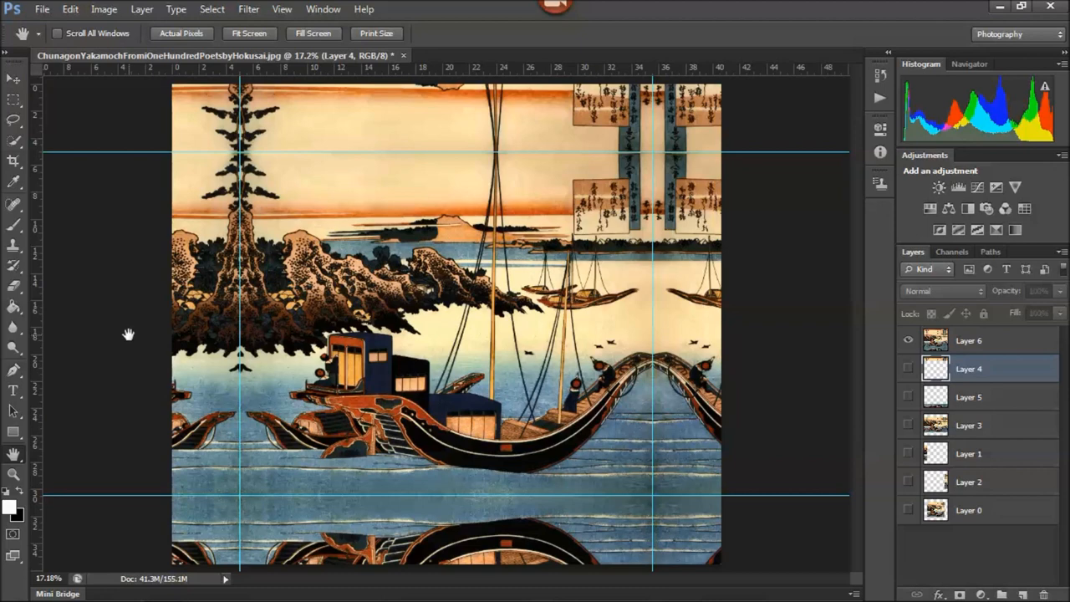
pyautogui.moveTo(141, 321)
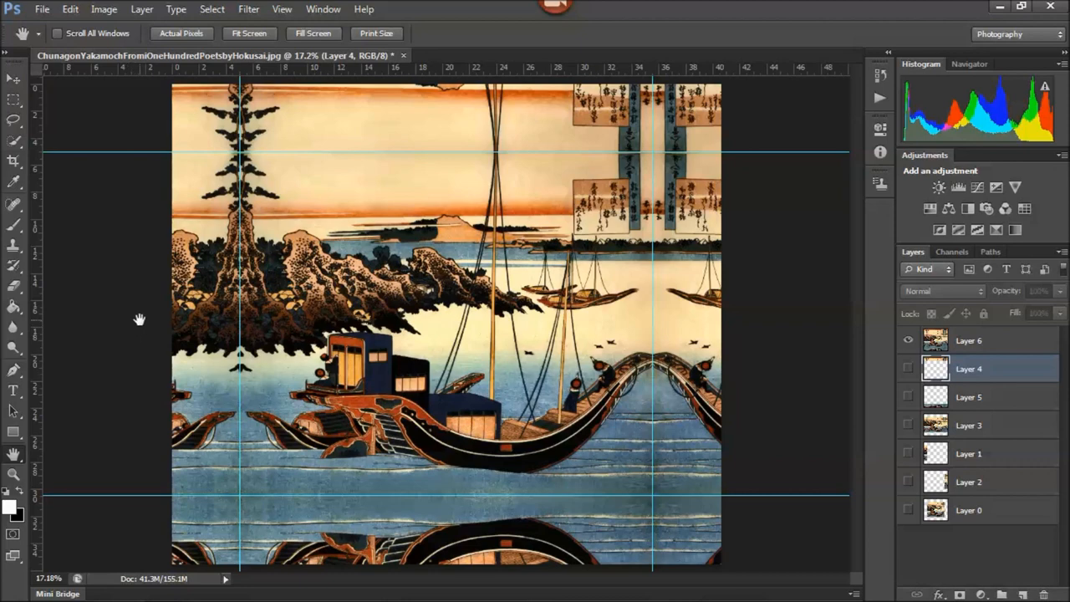
pyautogui.moveTo(119, 230)
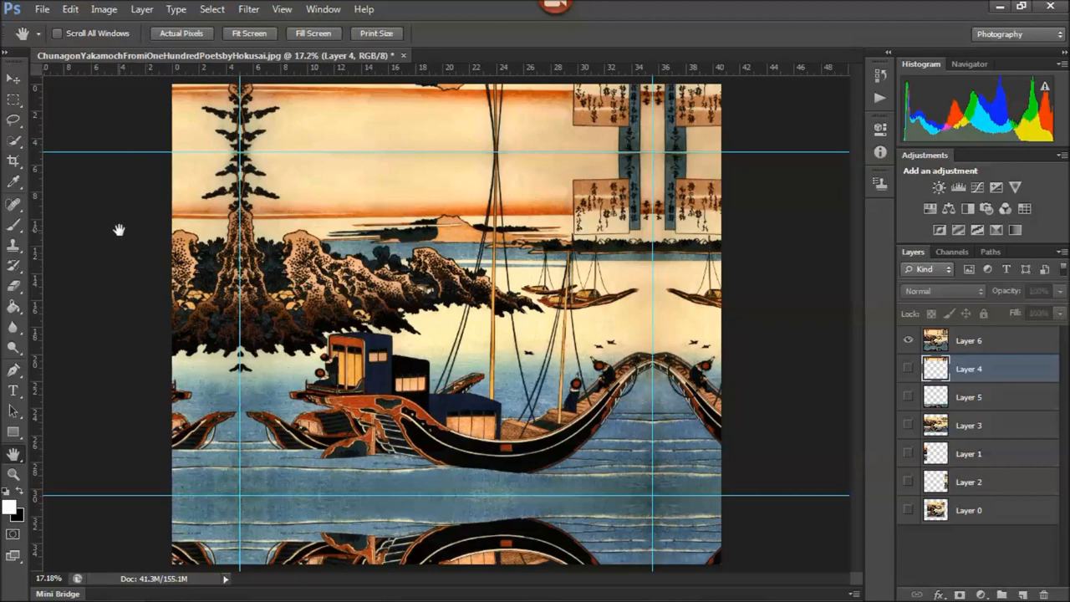
# Flip the whole canvas horizontally via Image Rotation for dye-sublimation printing
pyautogui.click(104, 10)
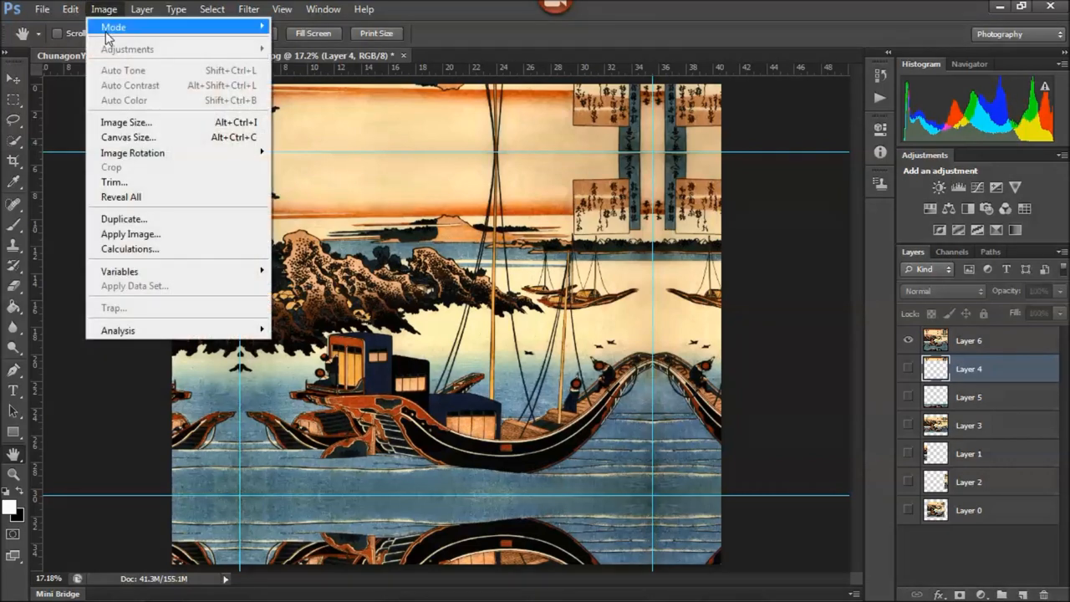
pyautogui.moveTo(132, 152)
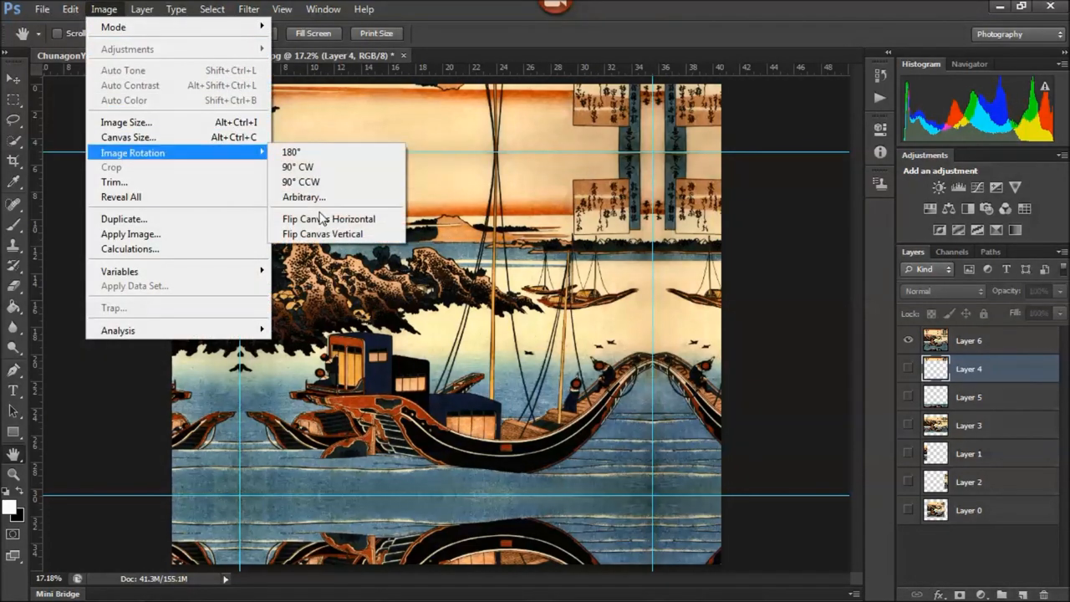
pyautogui.moveTo(327, 218)
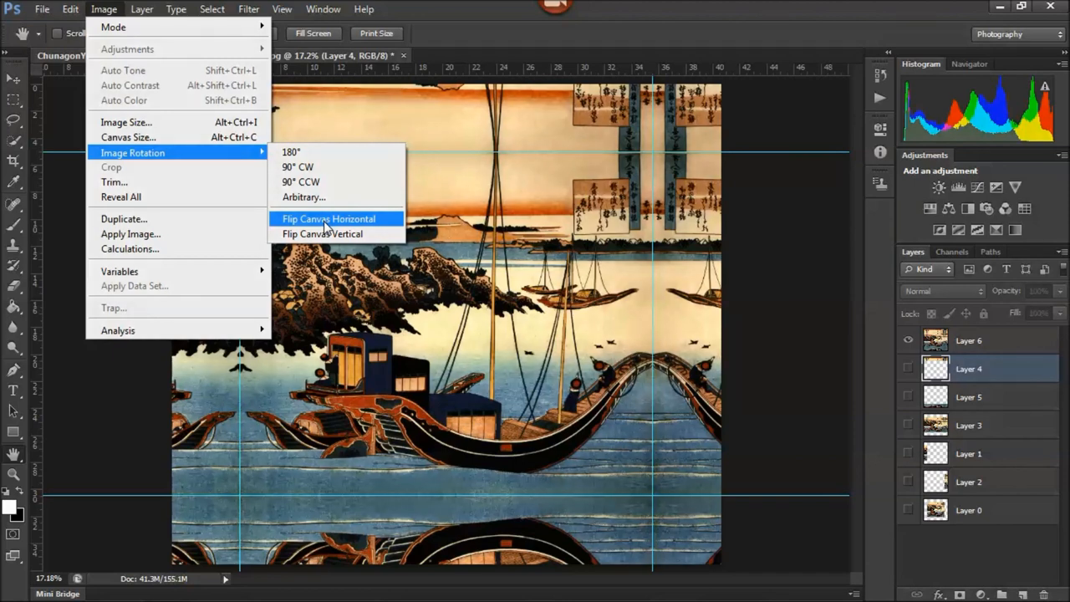
pyautogui.click(328, 217)
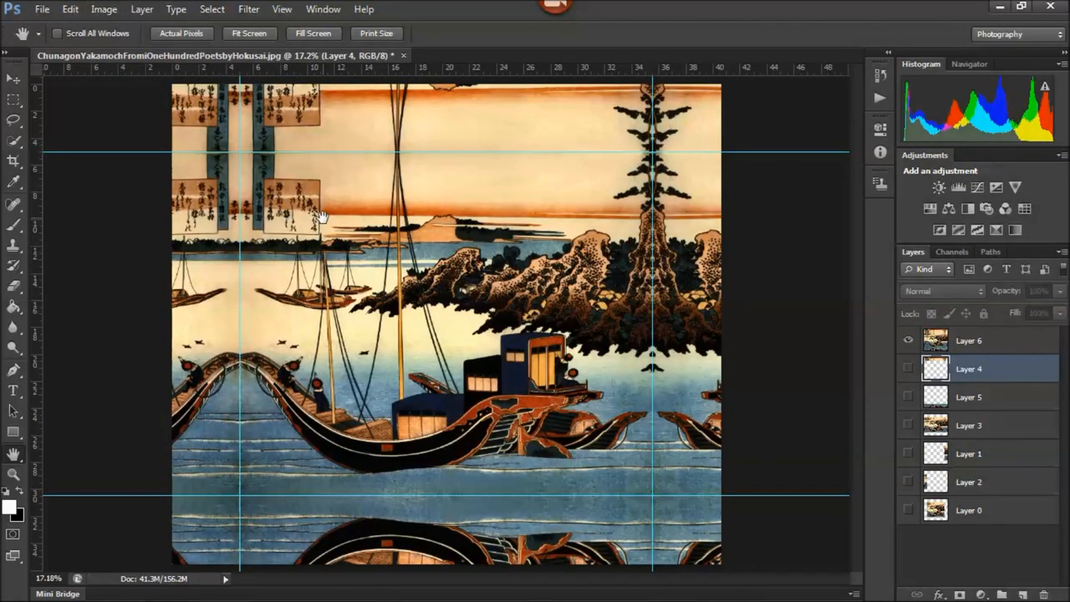
pyautogui.moveTo(276, 198)
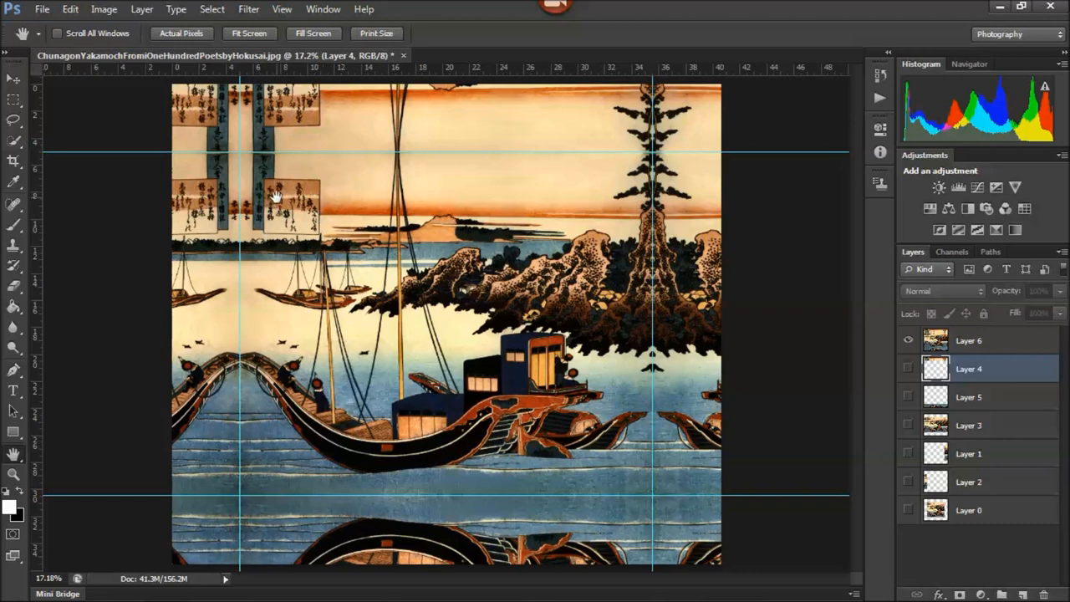